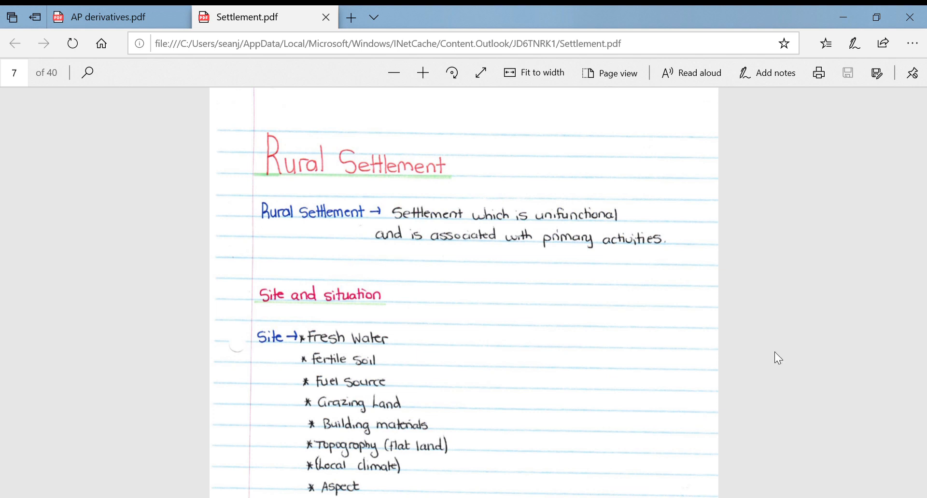
{"action": "mouse_move", "coordinate": [578, 352]}
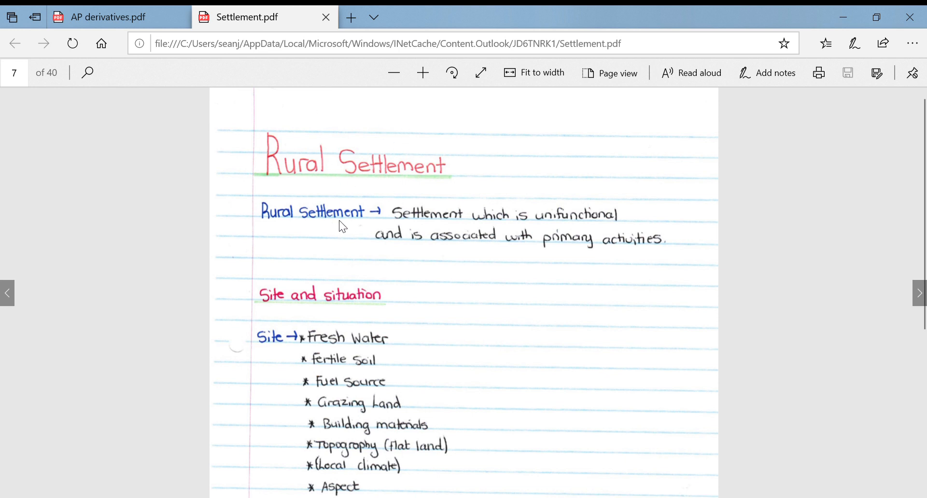
{"action": "mouse_move", "coordinate": [466, 232]}
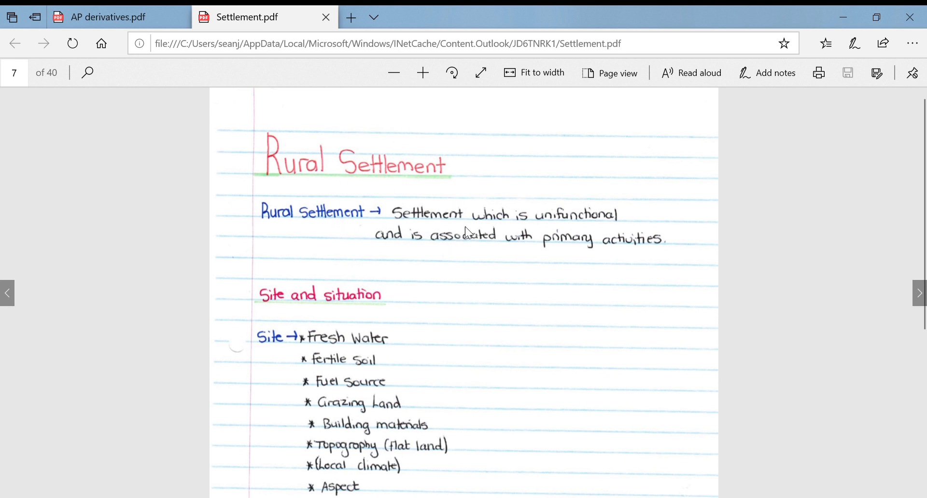
{"action": "mouse_move", "coordinate": [436, 260]}
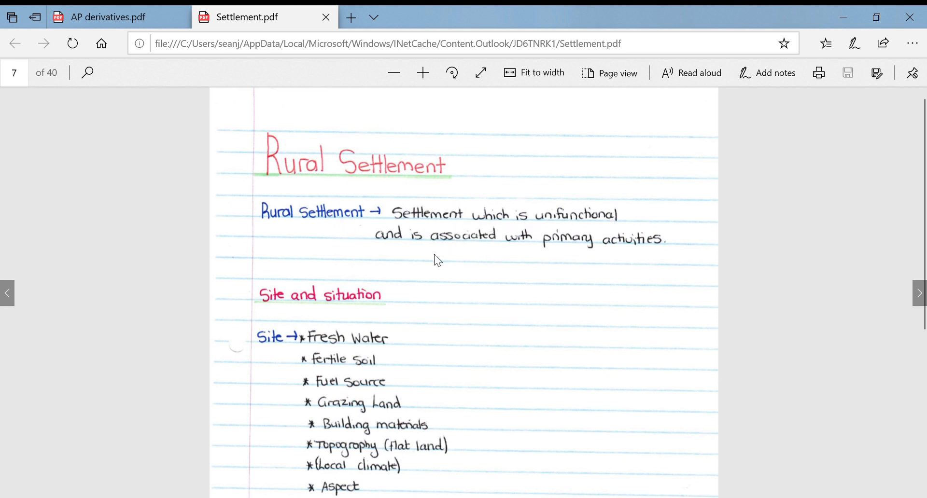
{"action": "mouse_move", "coordinate": [445, 261]}
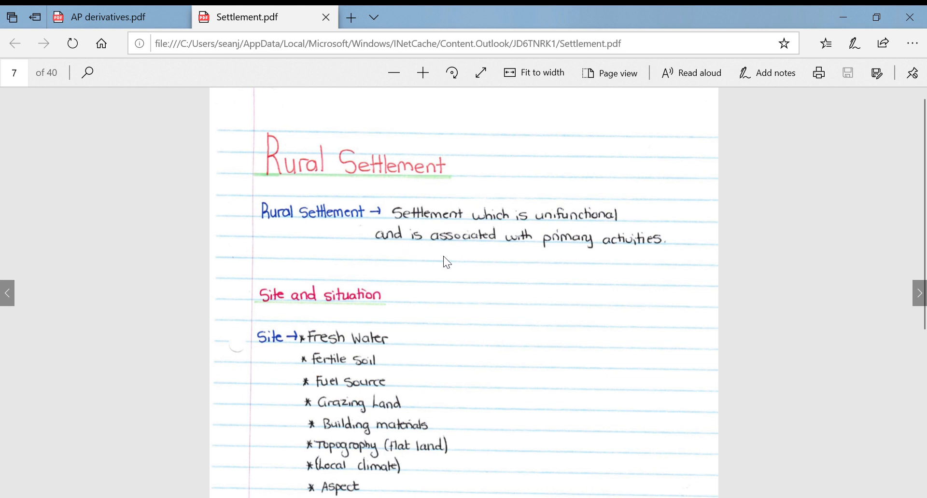
Step: Scroll page 7 past the Rural Settlement heading to the Site and Situation factor lists
{"action": "scroll", "scroll_direction": "down", "scroll_amount": 3}
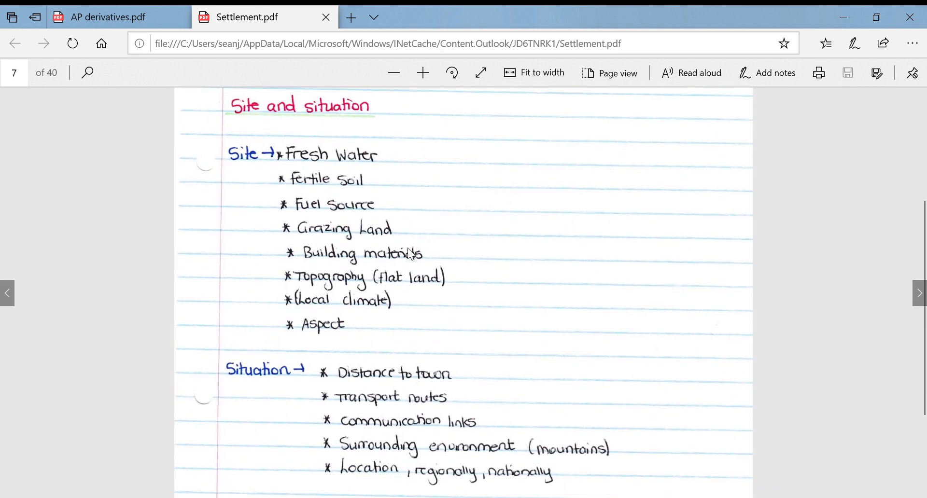
{"action": "mouse_move", "coordinate": [427, 223]}
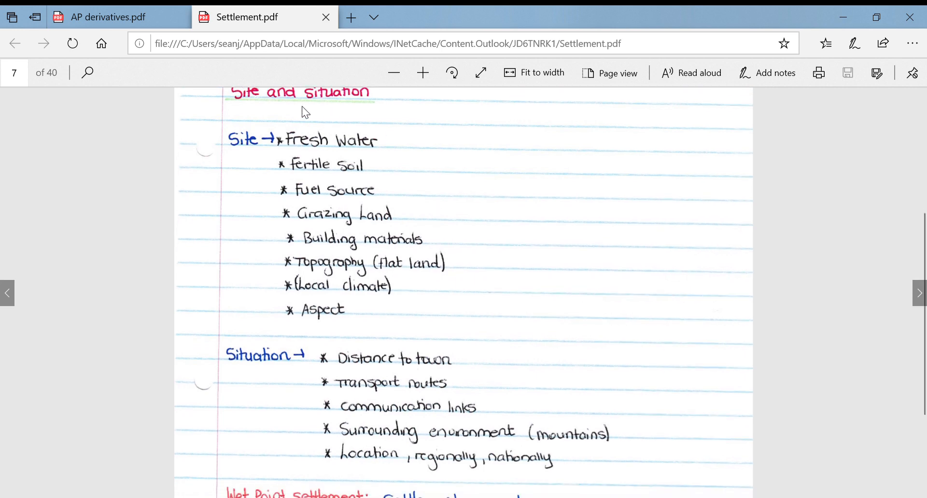
{"action": "mouse_move", "coordinate": [302, 153]}
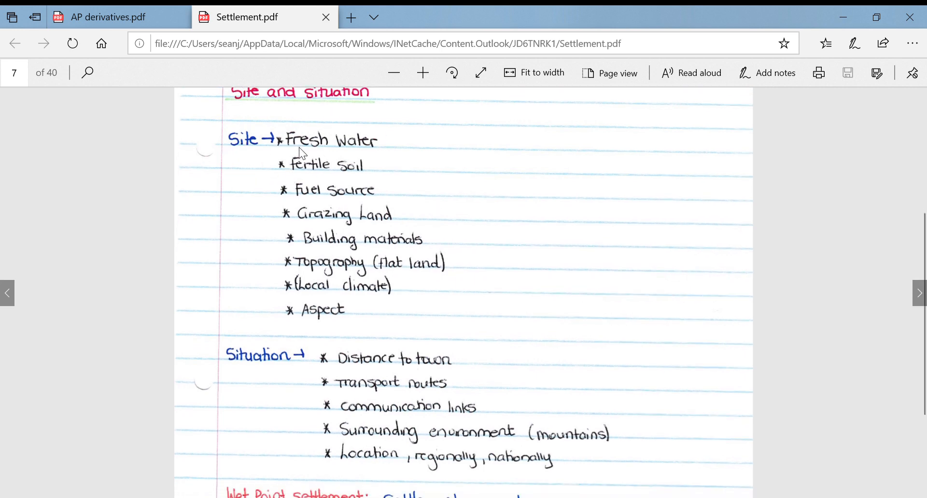
{"action": "mouse_move", "coordinate": [355, 148]}
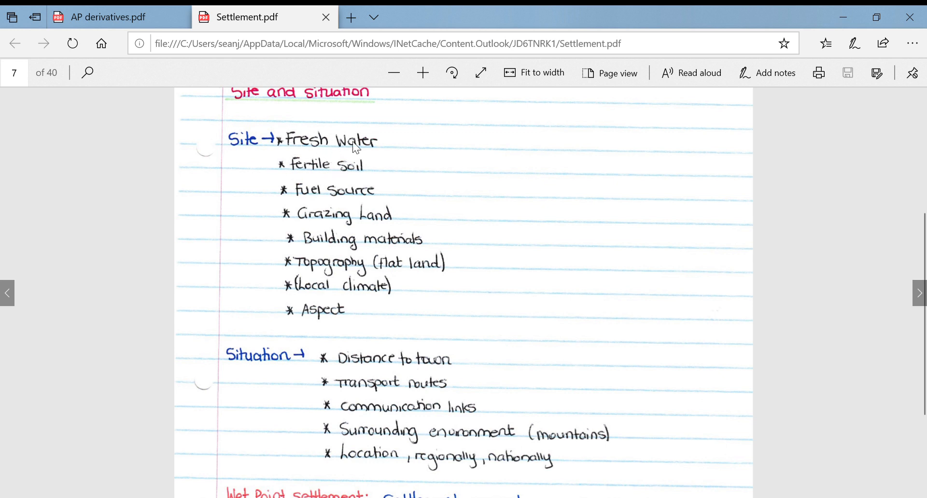
{"action": "mouse_move", "coordinate": [346, 177]}
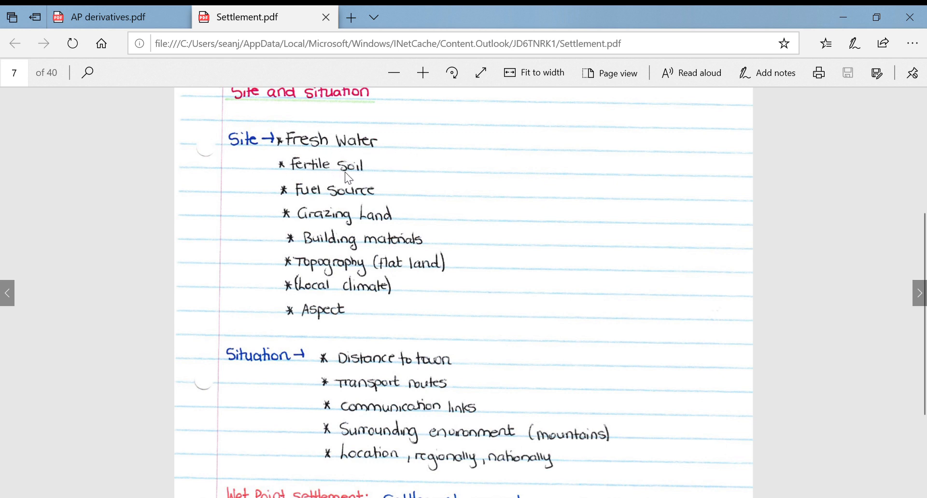
{"action": "mouse_move", "coordinate": [412, 188]}
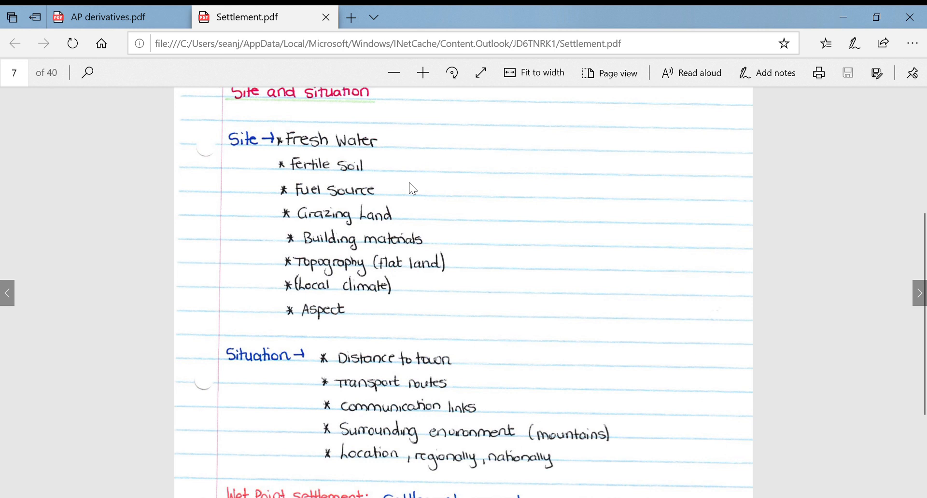
{"action": "mouse_move", "coordinate": [402, 242]}
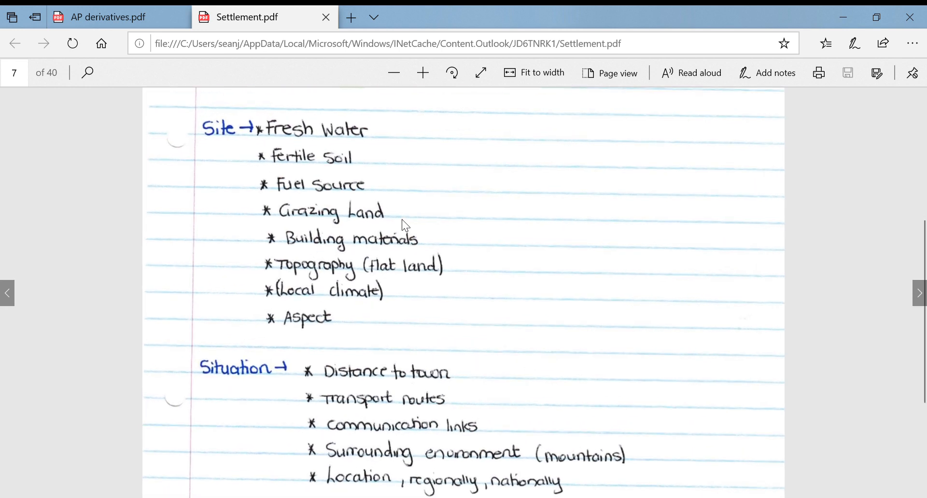
{"action": "mouse_move", "coordinate": [402, 260]}
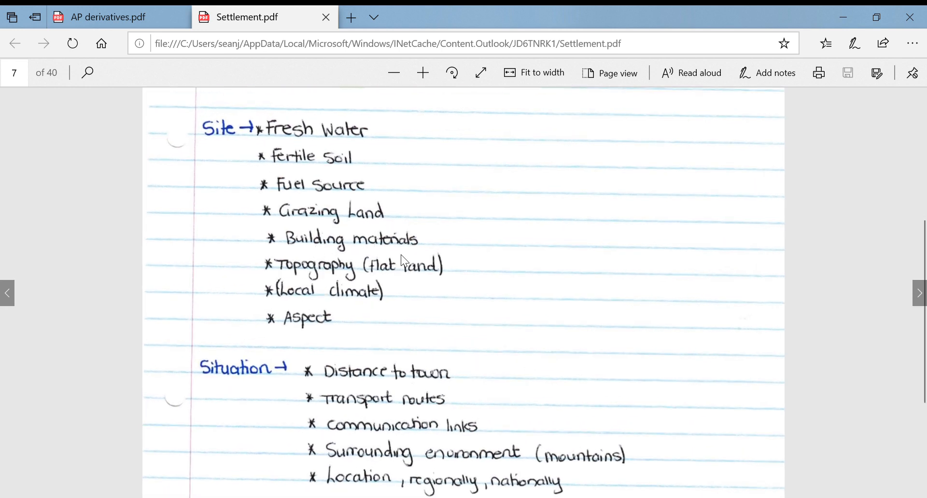
{"action": "mouse_move", "coordinate": [401, 268]}
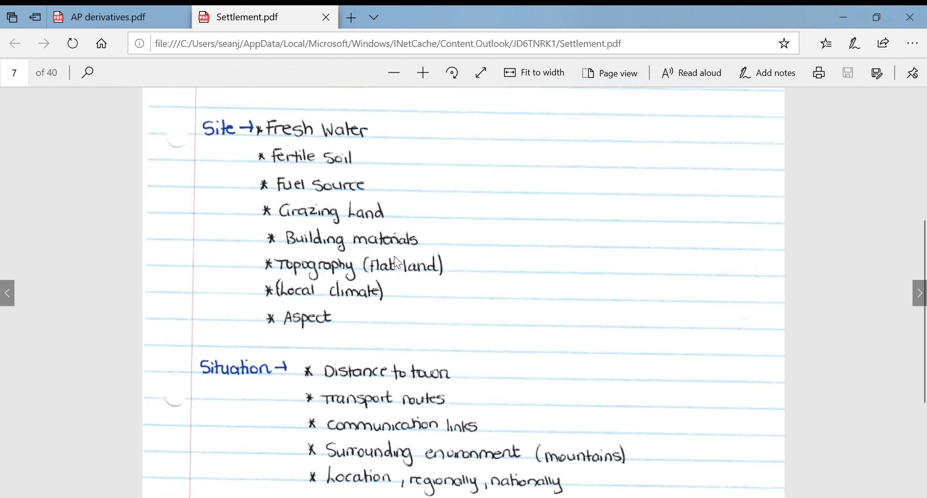
{"action": "mouse_move", "coordinate": [317, 289]}
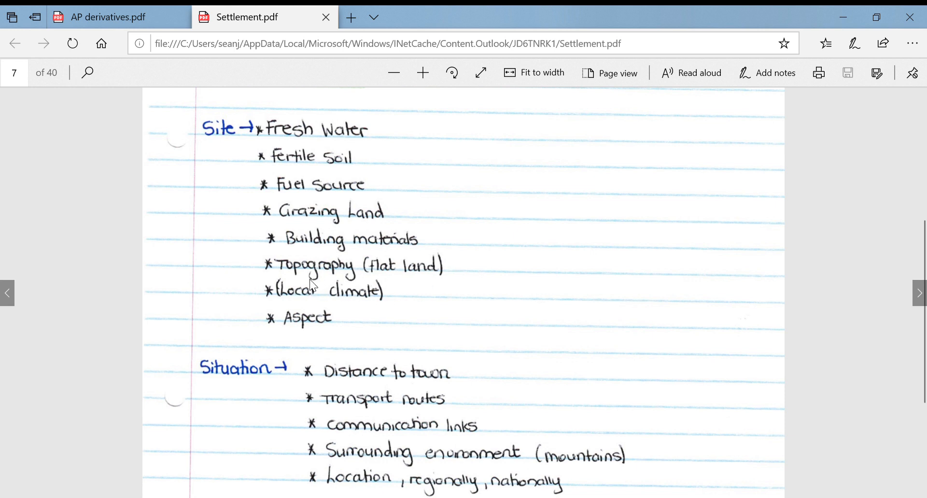
{"action": "mouse_move", "coordinate": [320, 311]}
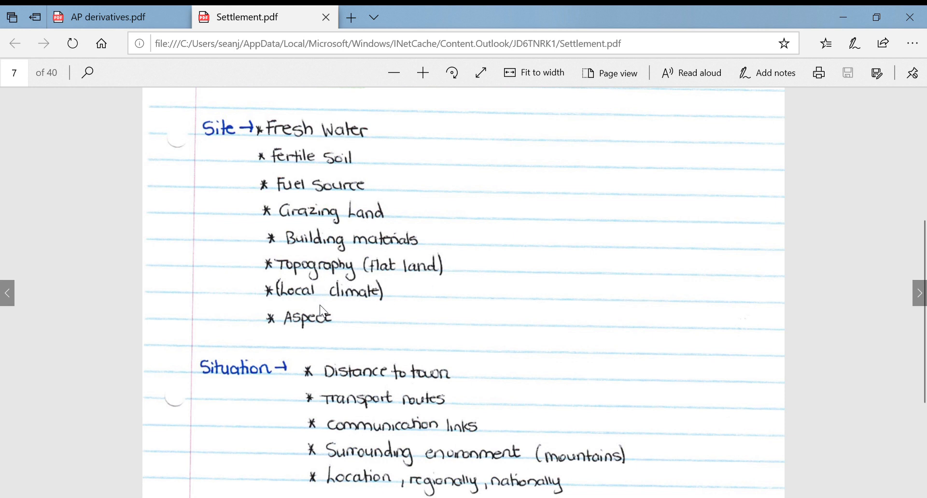
{"action": "mouse_move", "coordinate": [331, 342]}
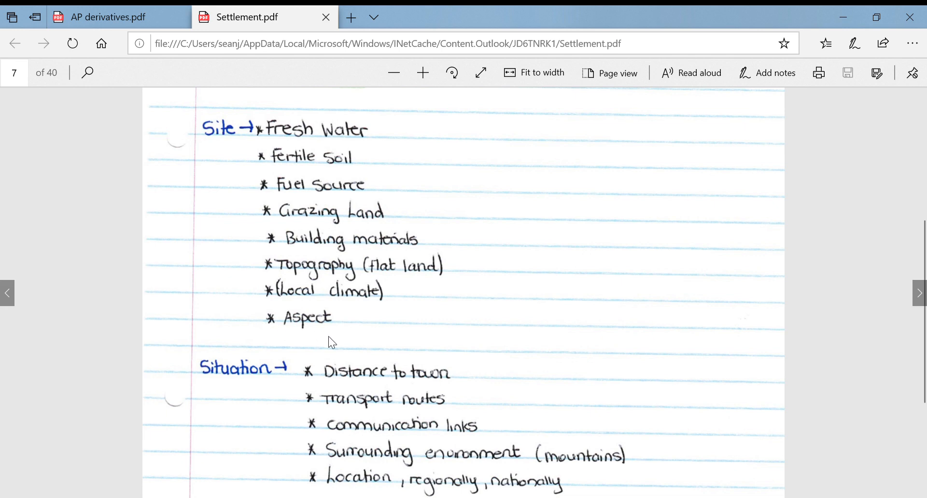
Step: Scroll down page 7 to the Situation list and the Wet Point and Dry Point Settlement definitions
{"action": "scroll", "scroll_direction": "down", "scroll_amount": 3}
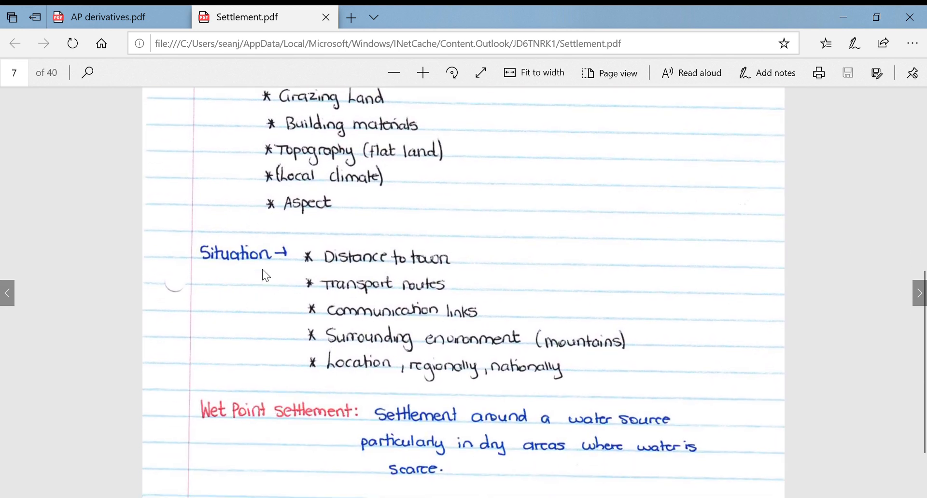
{"action": "mouse_move", "coordinate": [316, 289]}
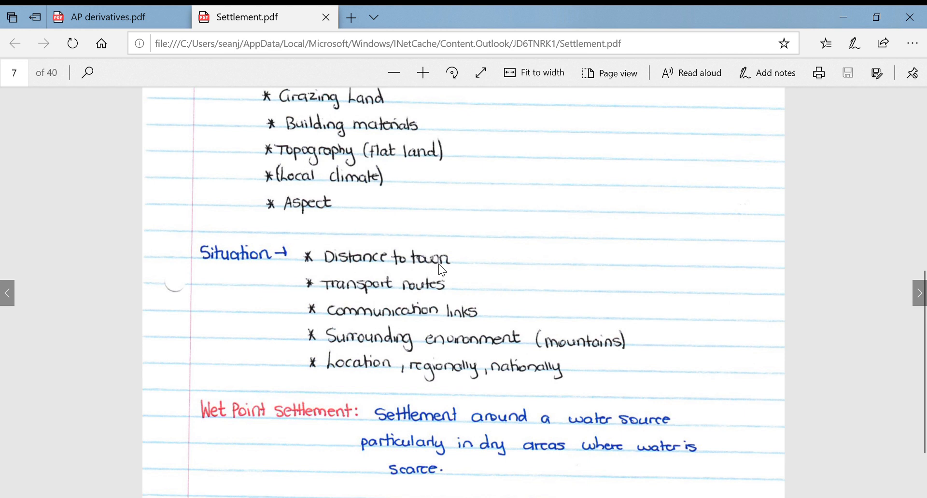
{"action": "mouse_move", "coordinate": [446, 281]}
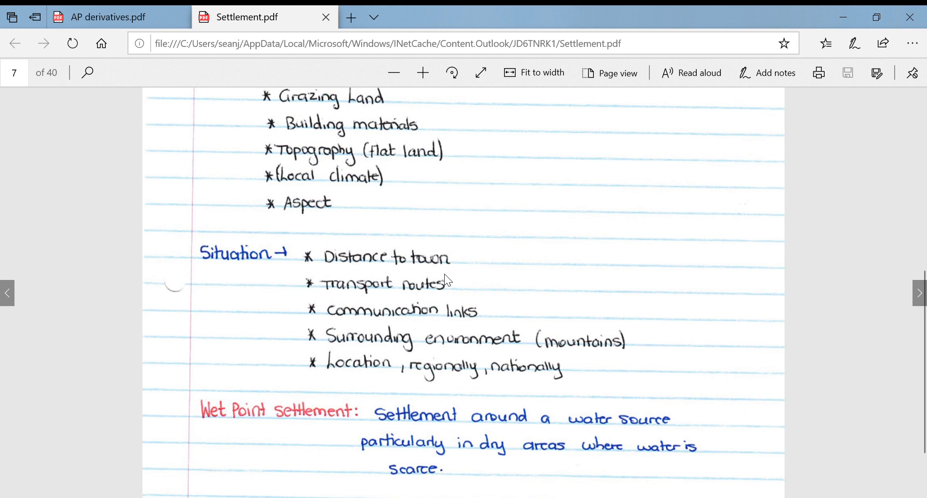
{"action": "mouse_move", "coordinate": [397, 378]}
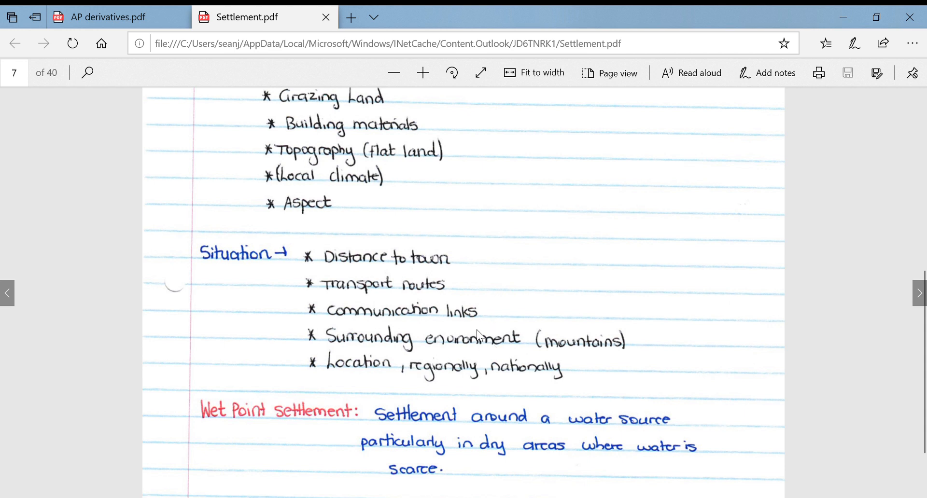
{"action": "mouse_move", "coordinate": [524, 356]}
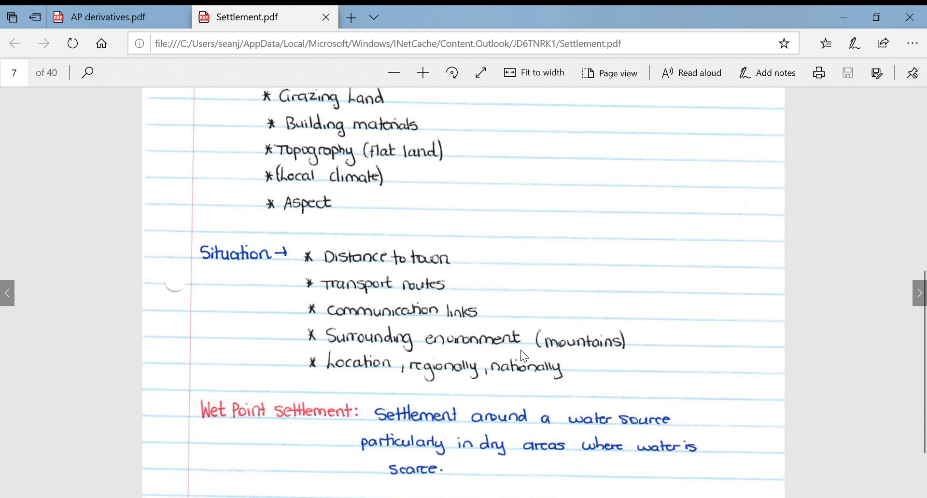
{"action": "mouse_move", "coordinate": [654, 357]}
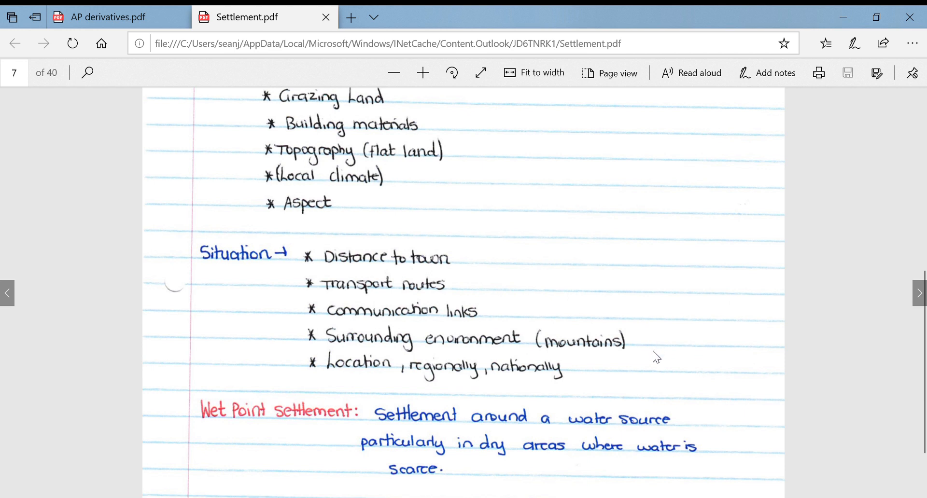
{"action": "mouse_move", "coordinate": [544, 378]}
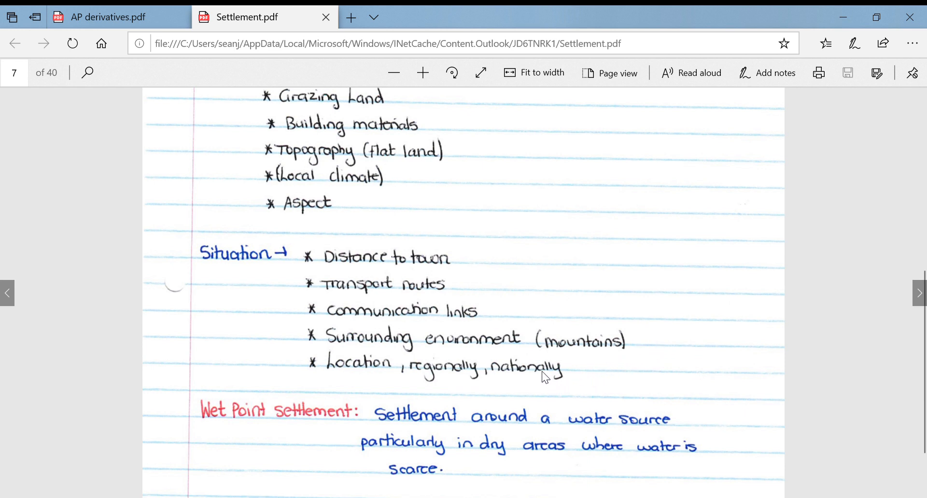
{"action": "mouse_move", "coordinate": [426, 385]}
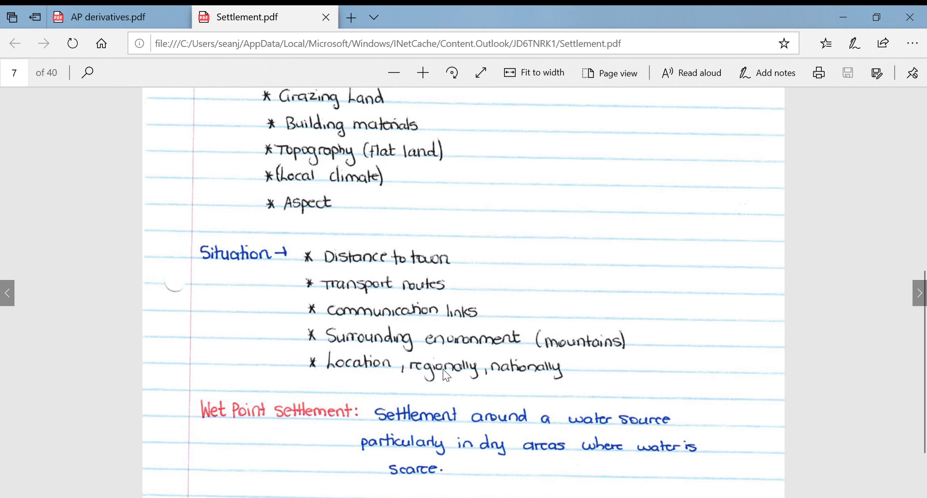
{"action": "scroll", "scroll_direction": "down", "scroll_amount": 3}
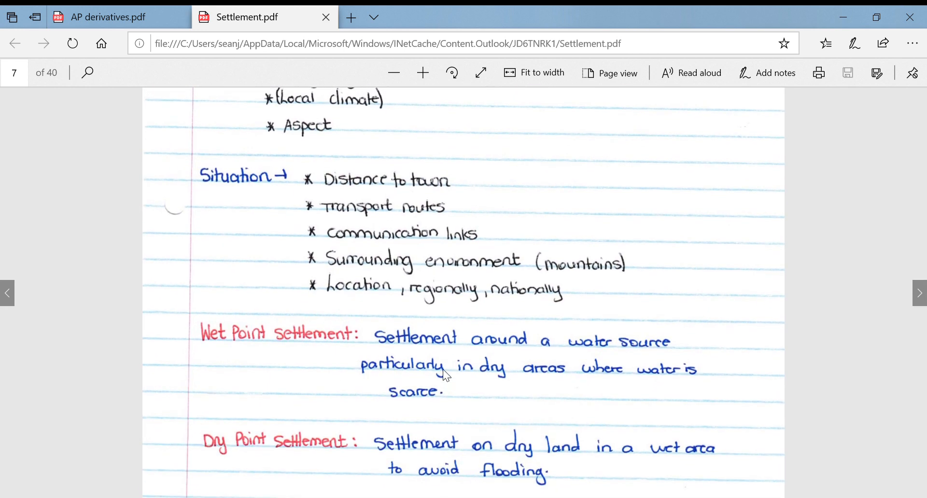
{"action": "mouse_move", "coordinate": [287, 403]}
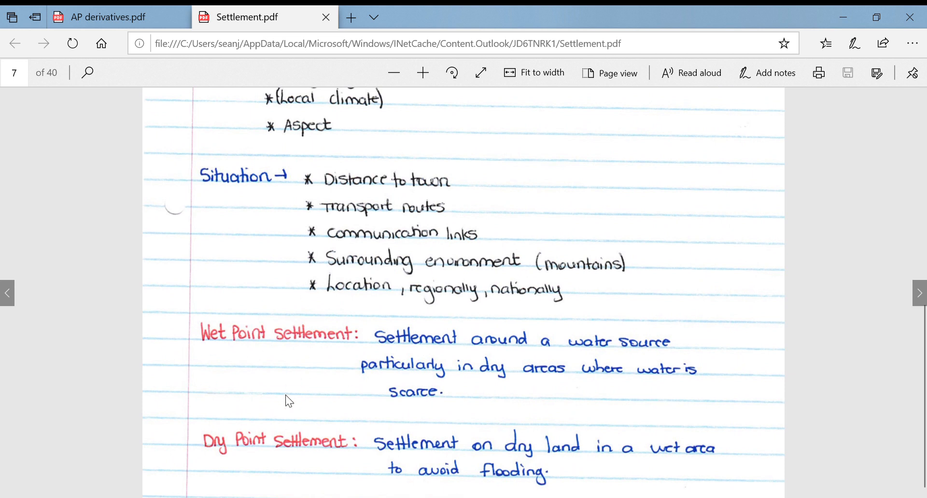
{"action": "mouse_move", "coordinate": [351, 356]}
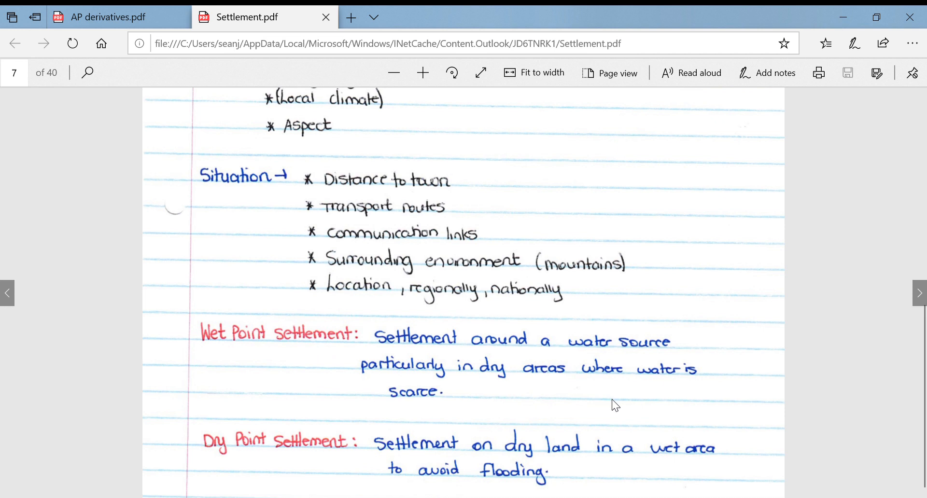
{"action": "mouse_move", "coordinate": [503, 410]}
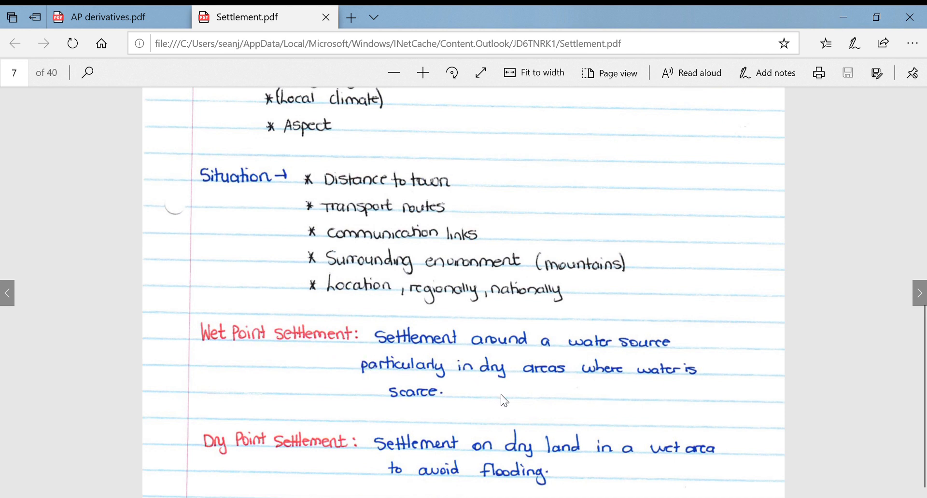
{"action": "mouse_move", "coordinate": [514, 411]}
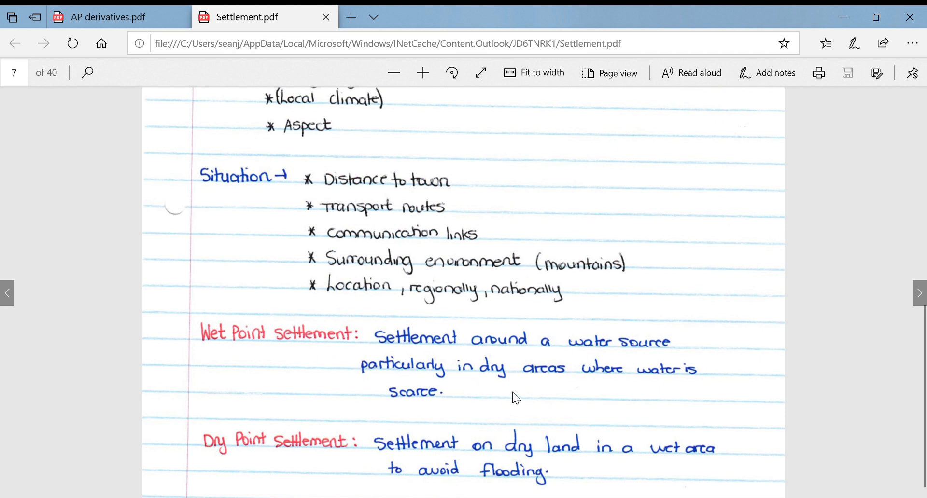
{"action": "mouse_move", "coordinate": [269, 439]}
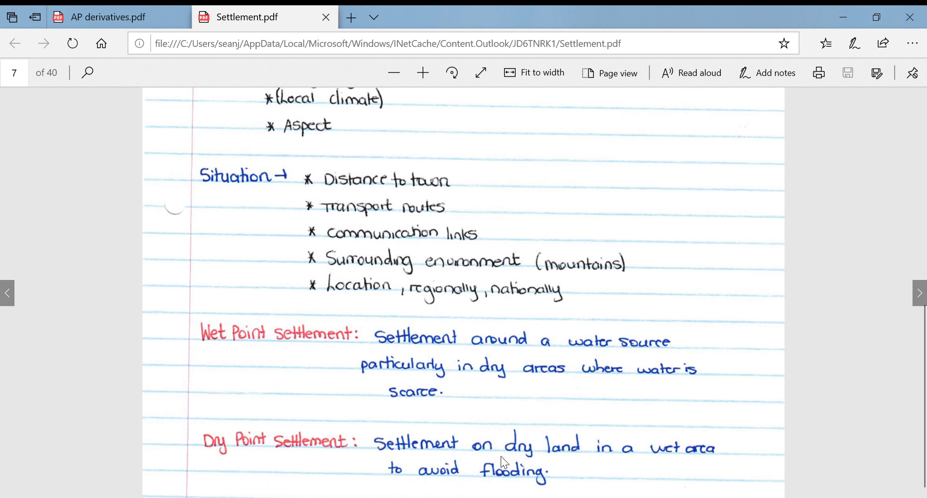
{"action": "mouse_move", "coordinate": [640, 448]}
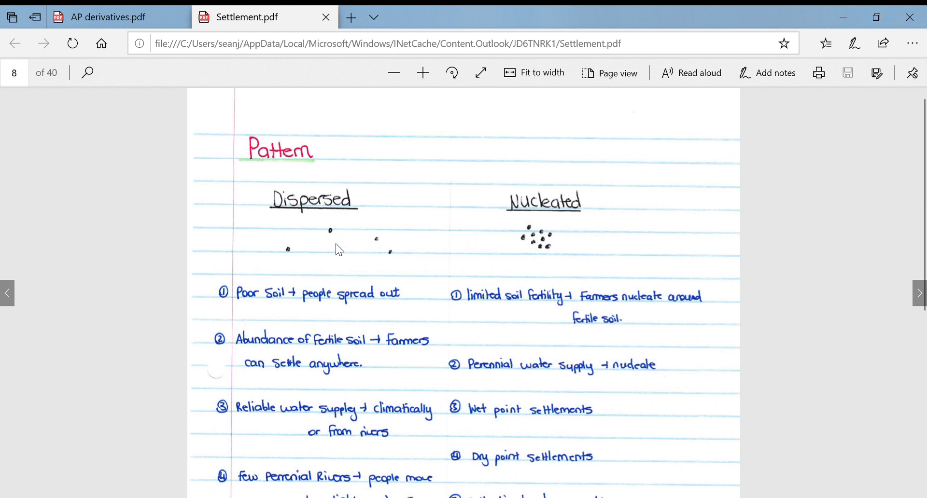
{"action": "mouse_move", "coordinate": [247, 191]}
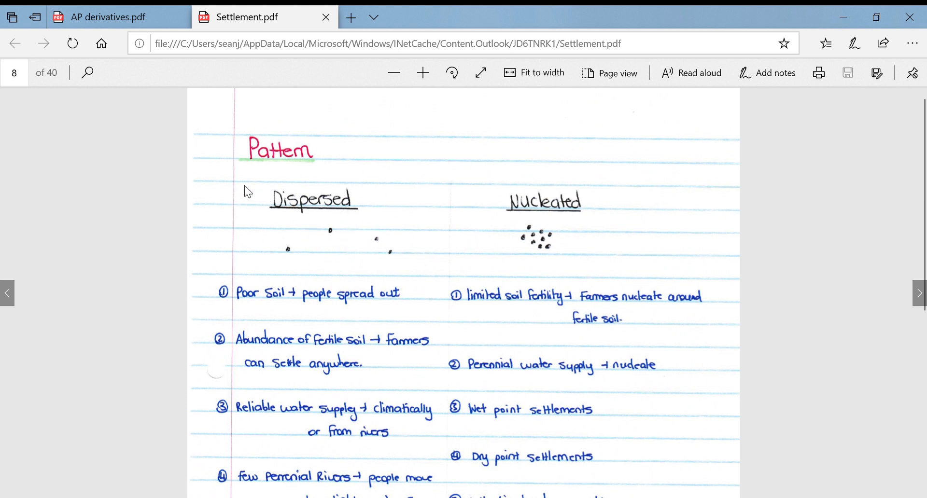
{"action": "mouse_move", "coordinate": [334, 269]}
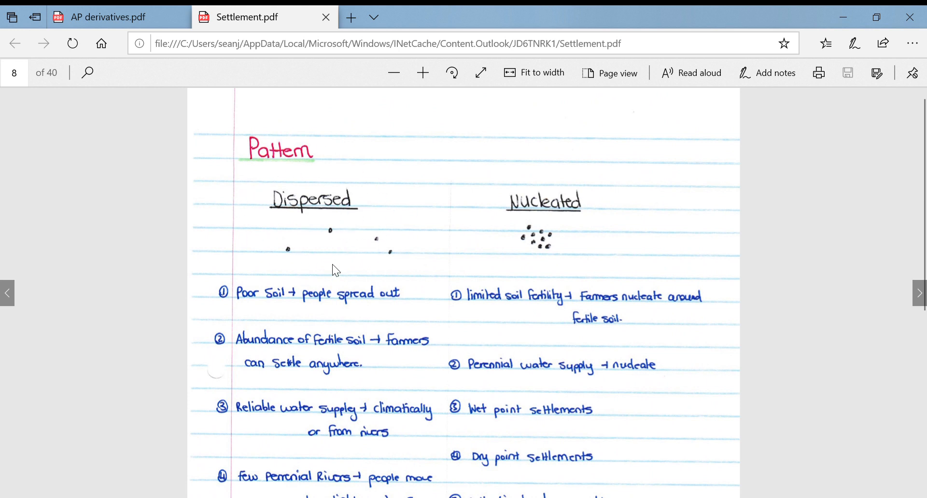
{"action": "mouse_move", "coordinate": [503, 225]}
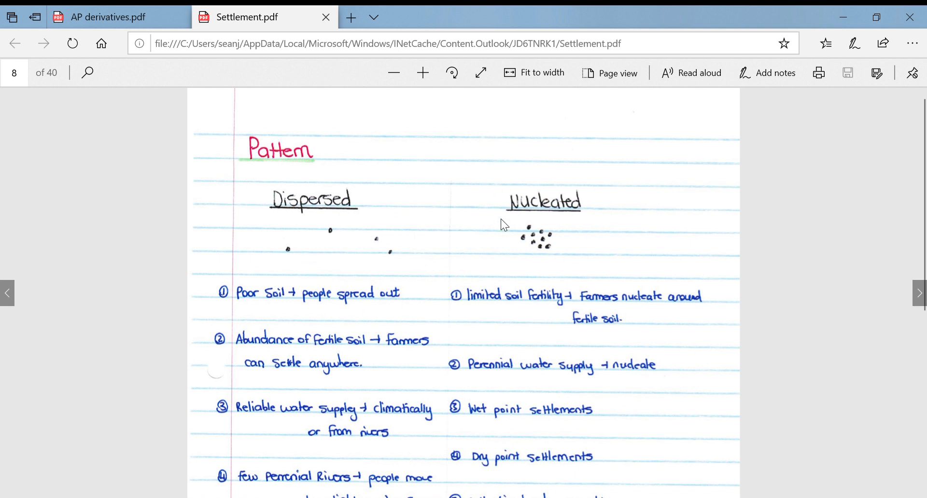
{"action": "mouse_move", "coordinate": [552, 239]}
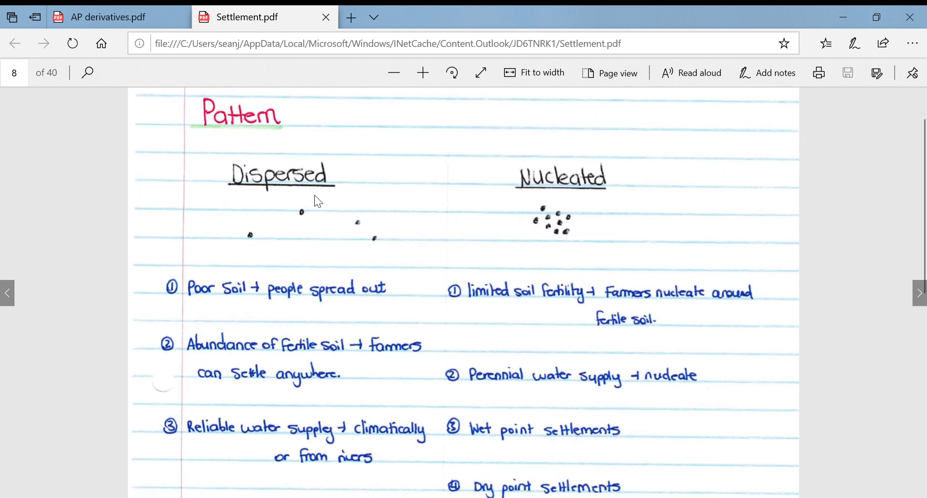
{"action": "mouse_move", "coordinate": [334, 172]}
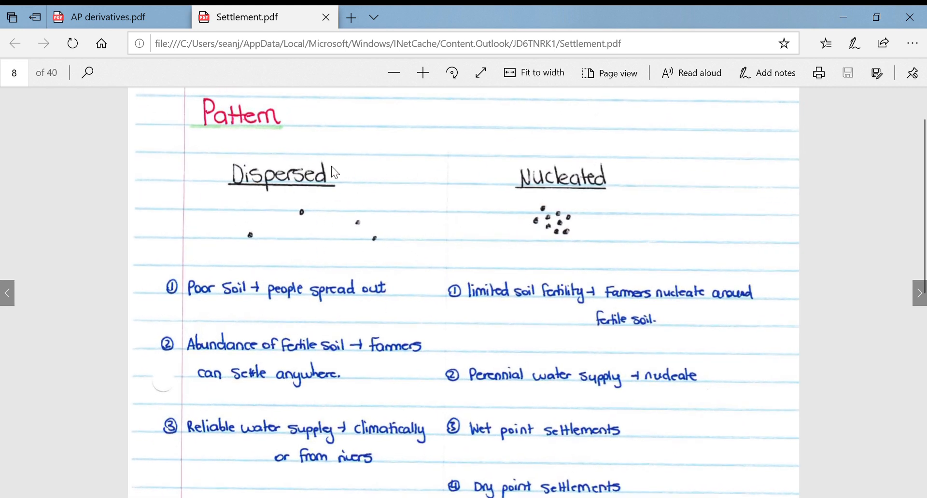
{"action": "mouse_move", "coordinate": [260, 208]}
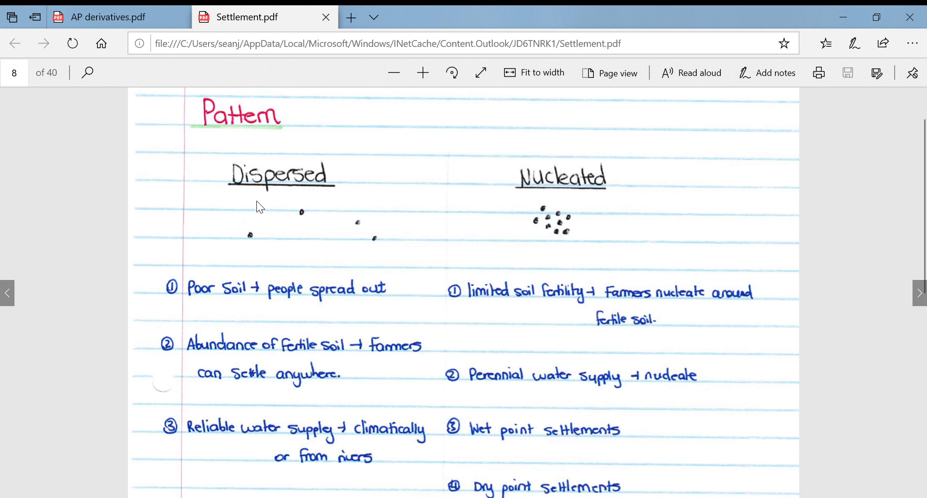
{"action": "mouse_move", "coordinate": [279, 263]}
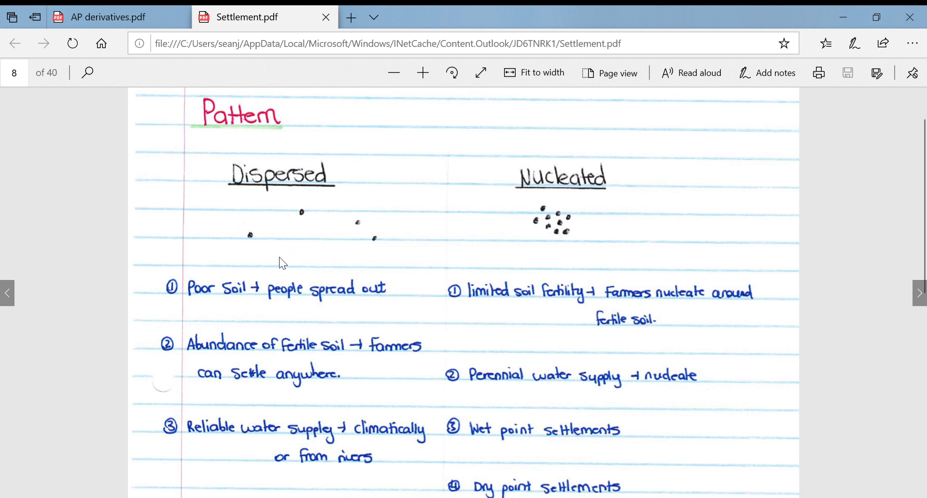
{"action": "mouse_move", "coordinate": [316, 319]}
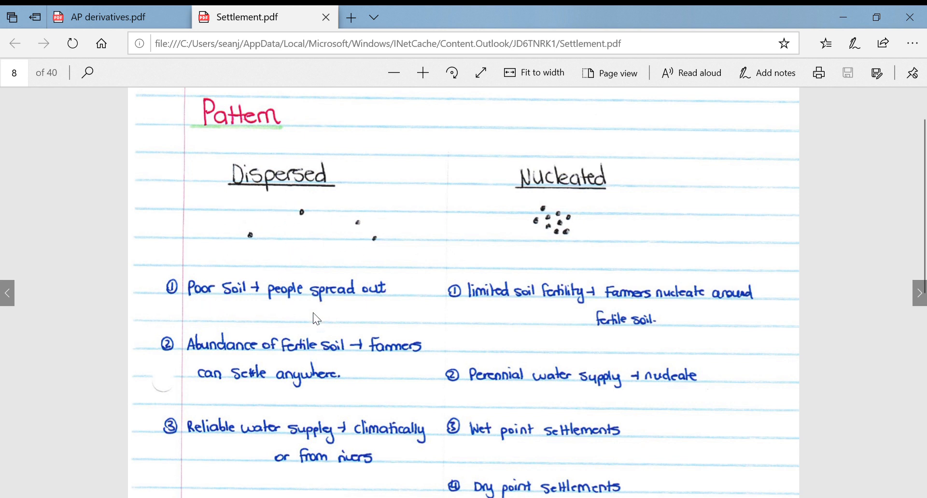
Step: Scroll page 8's two-column reasons list down to Capitalism, Times of war and no shared equipment
{"action": "scroll", "scroll_direction": "down", "scroll_amount": 3}
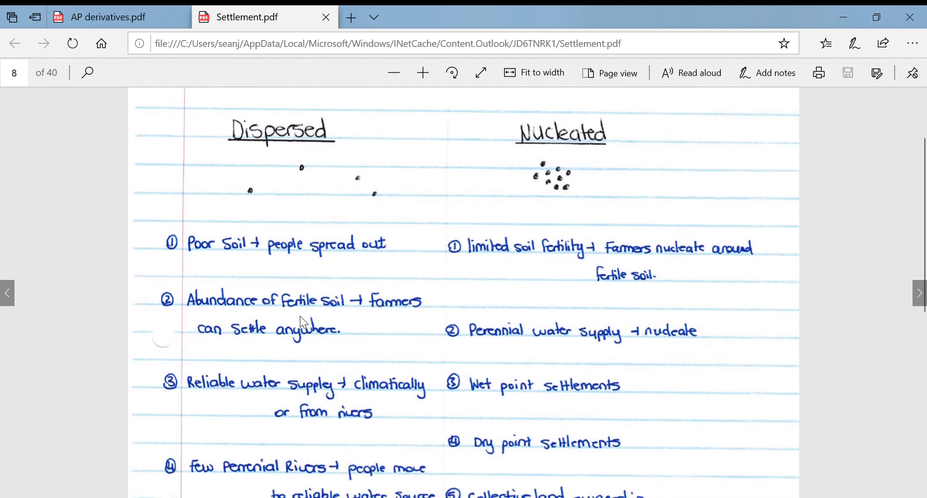
{"action": "mouse_move", "coordinate": [247, 284]}
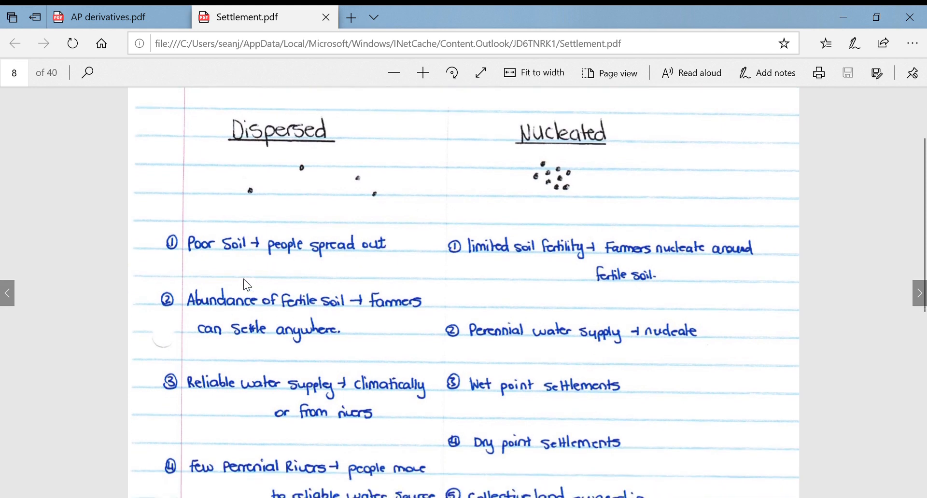
{"action": "mouse_move", "coordinate": [183, 305]}
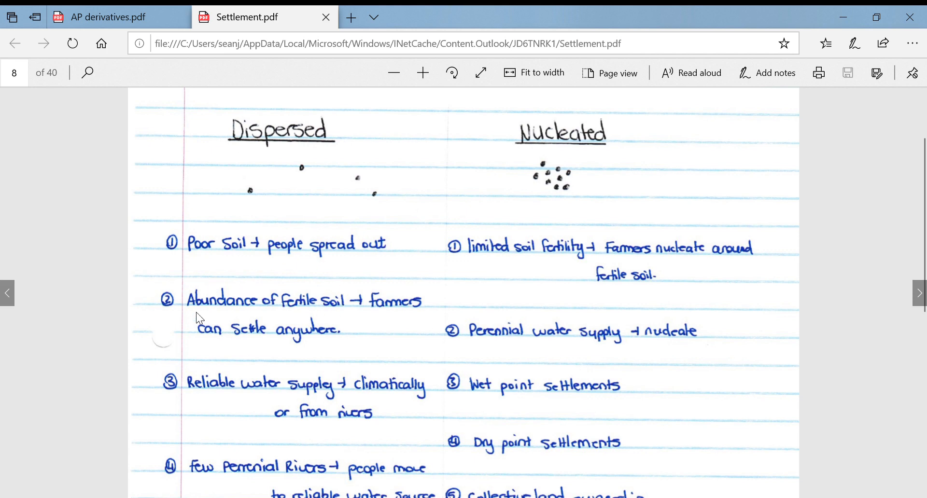
{"action": "mouse_move", "coordinate": [296, 350]}
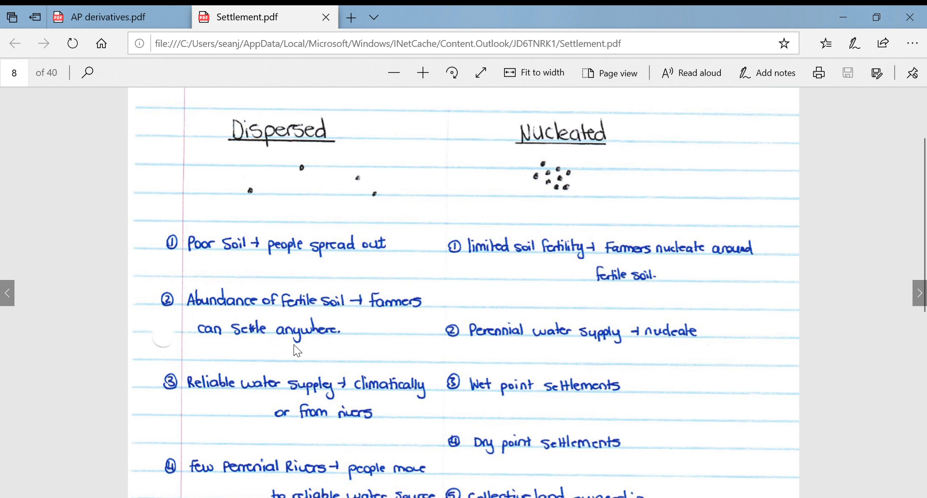
{"action": "mouse_move", "coordinate": [341, 334]}
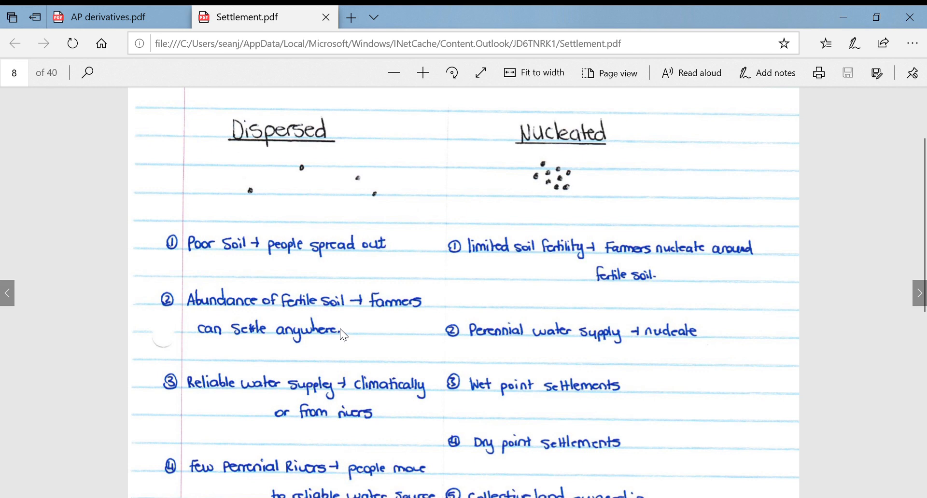
{"action": "scroll", "scroll_direction": "down", "scroll_amount": 3}
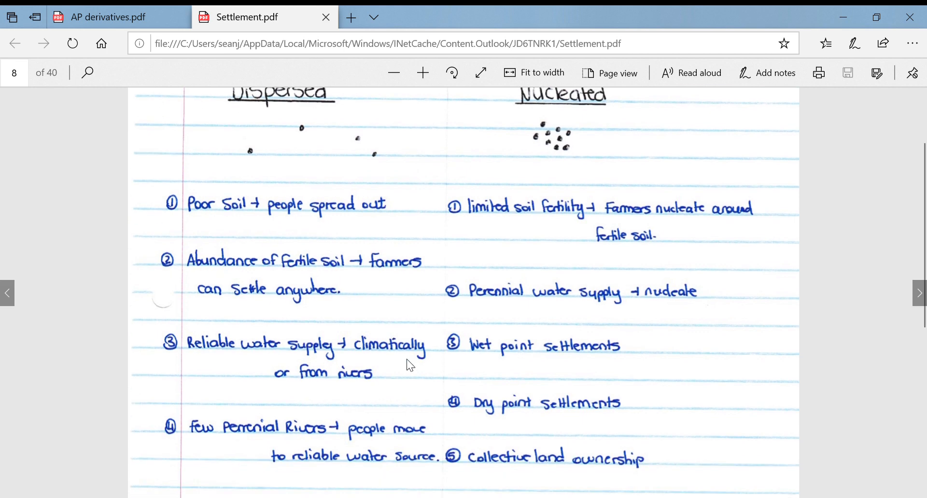
{"action": "scroll", "scroll_direction": "down", "scroll_amount": 3}
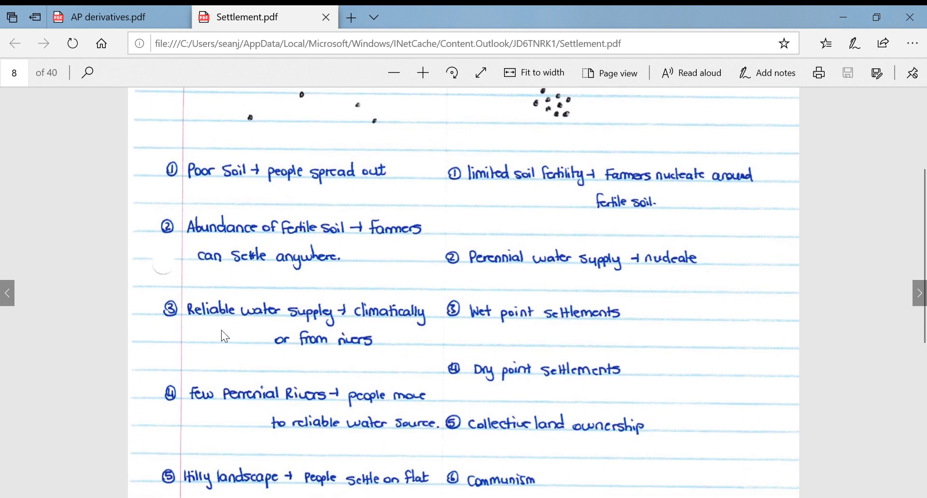
{"action": "mouse_move", "coordinate": [278, 358]}
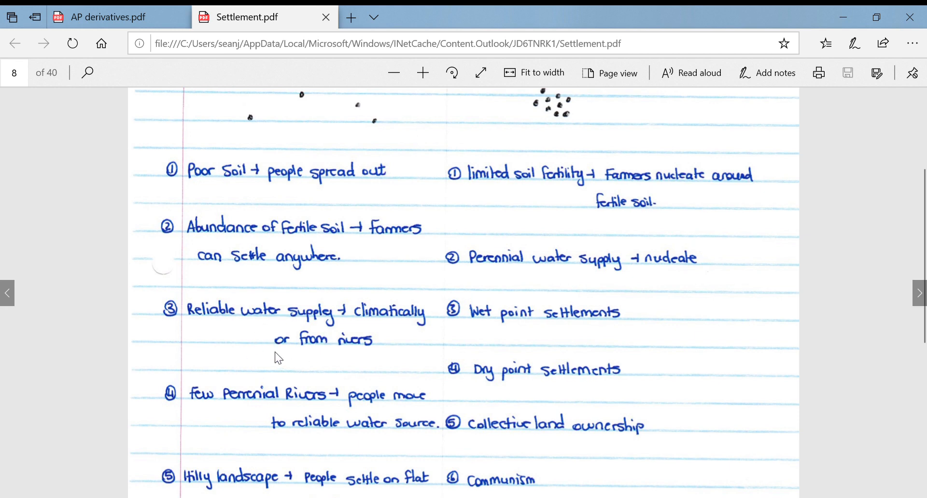
{"action": "mouse_move", "coordinate": [369, 291]}
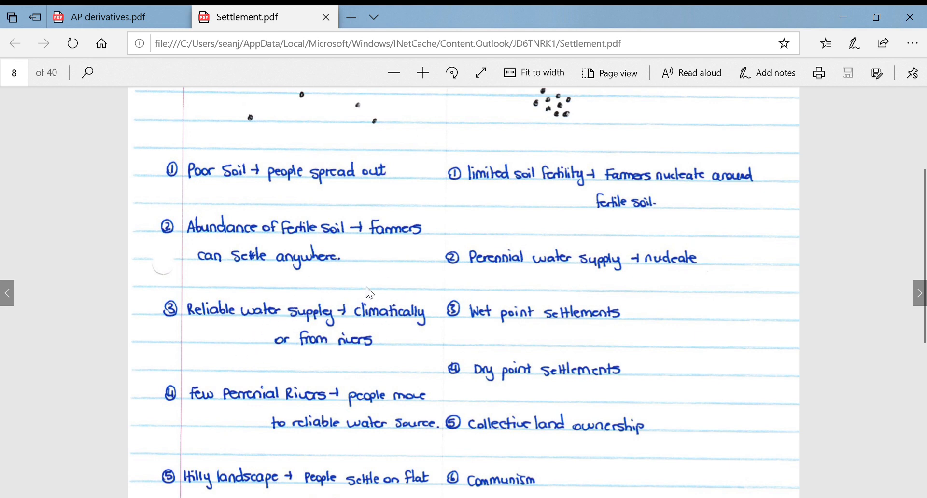
{"action": "mouse_move", "coordinate": [439, 328]}
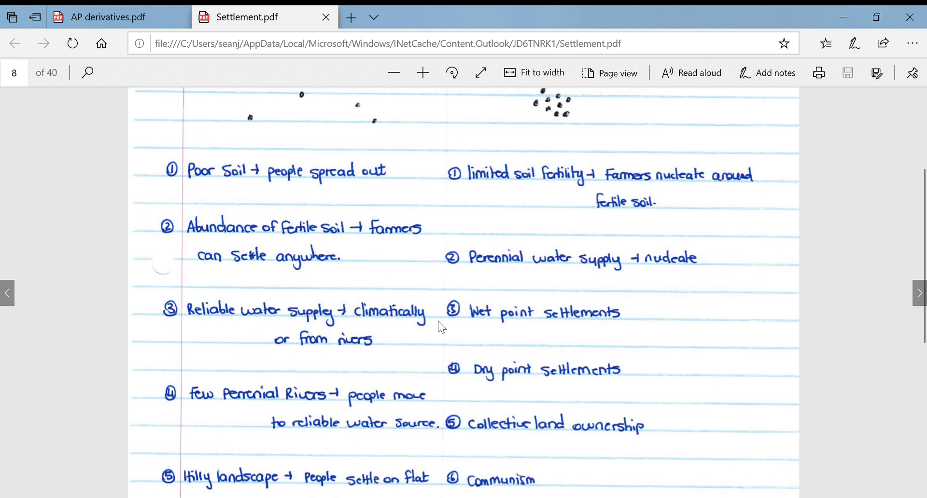
{"action": "mouse_move", "coordinate": [245, 333]}
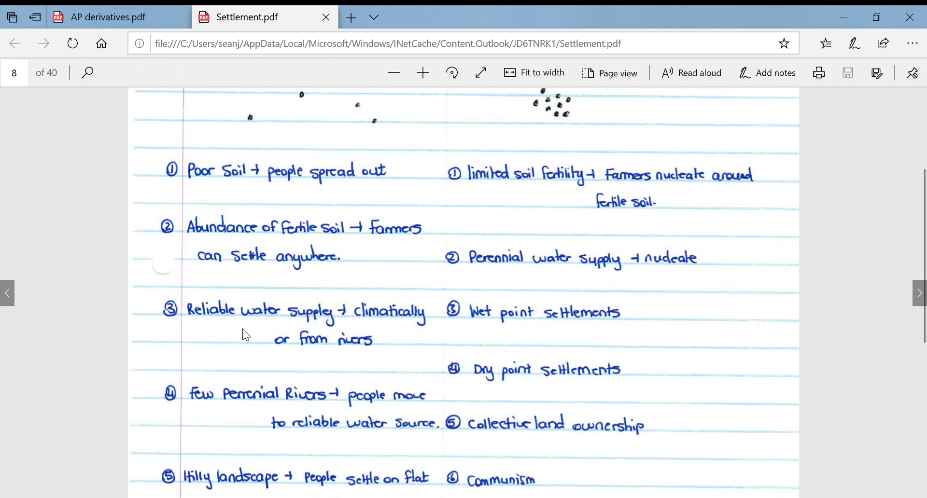
{"action": "scroll", "scroll_direction": "down", "scroll_amount": 3}
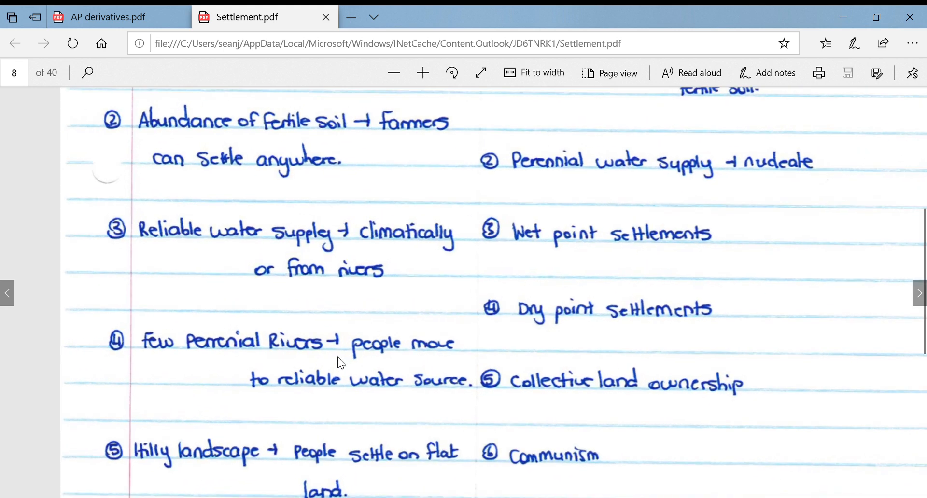
{"action": "scroll", "scroll_direction": "down", "scroll_amount": 3}
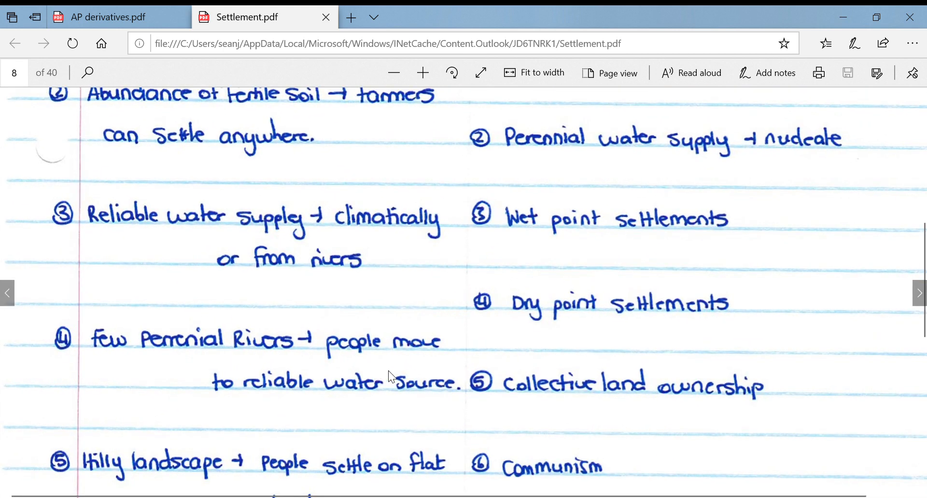
{"action": "scroll", "scroll_direction": "down", "scroll_amount": 3}
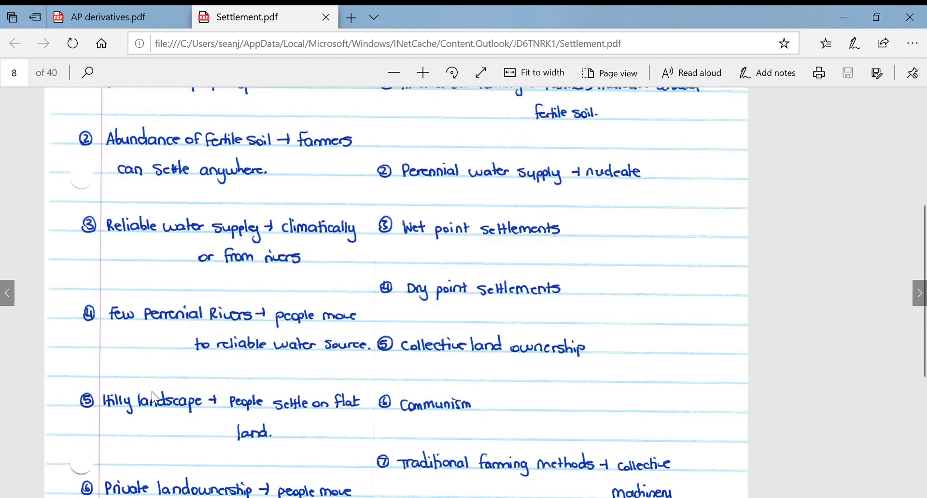
{"action": "scroll", "scroll_direction": "down", "scroll_amount": 3}
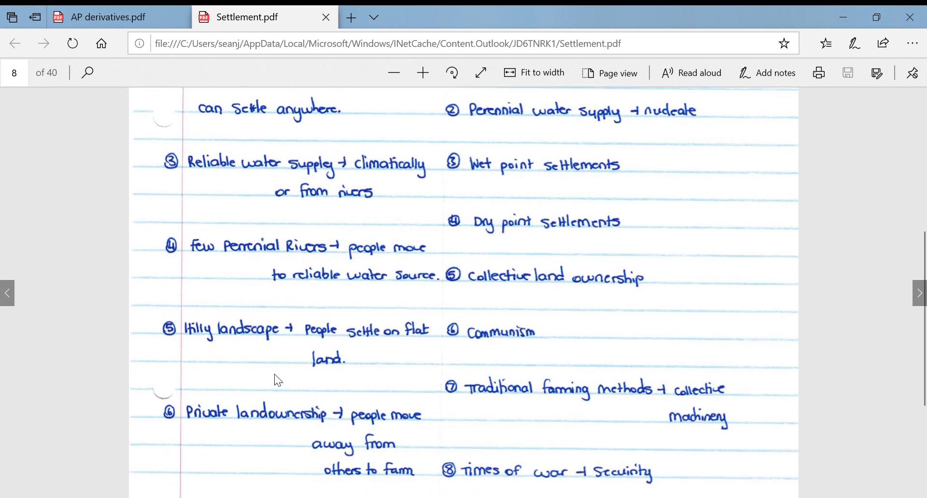
{"action": "mouse_move", "coordinate": [324, 354]}
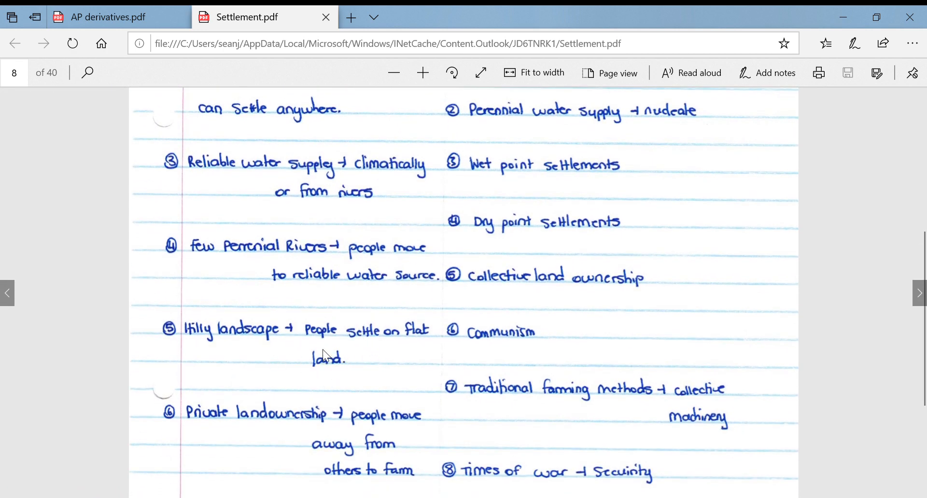
{"action": "mouse_move", "coordinate": [356, 346]}
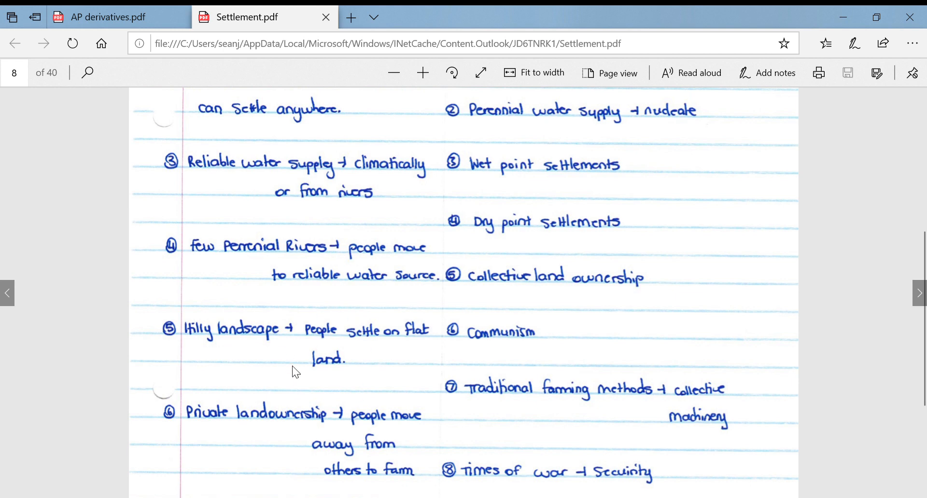
{"action": "mouse_move", "coordinate": [284, 430]}
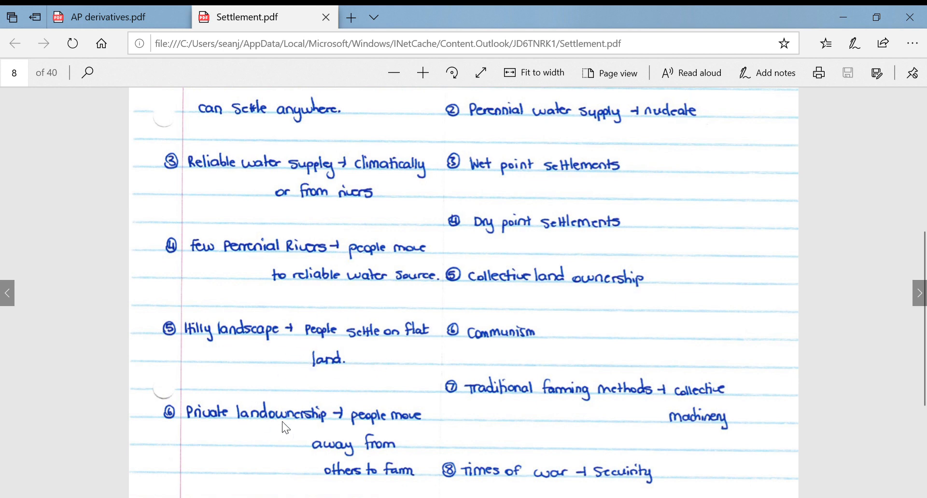
{"action": "scroll", "scroll_direction": "down", "scroll_amount": 3}
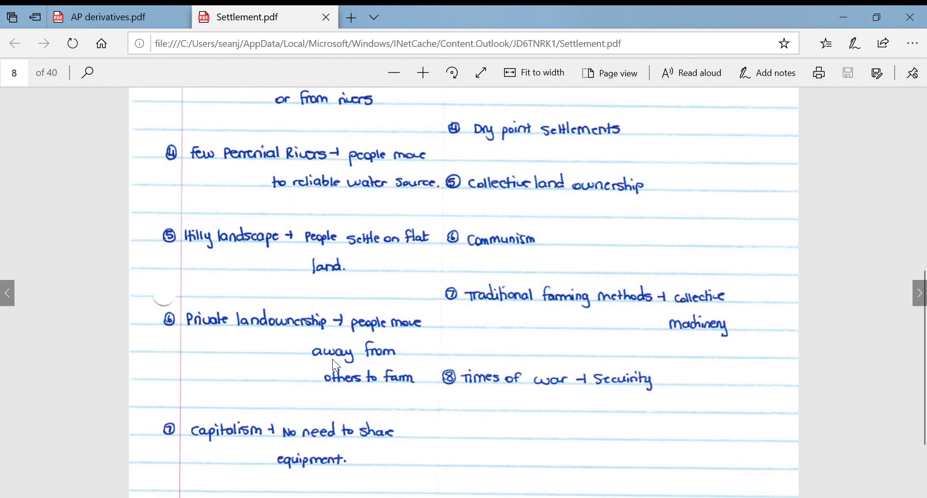
{"action": "mouse_move", "coordinate": [289, 391]}
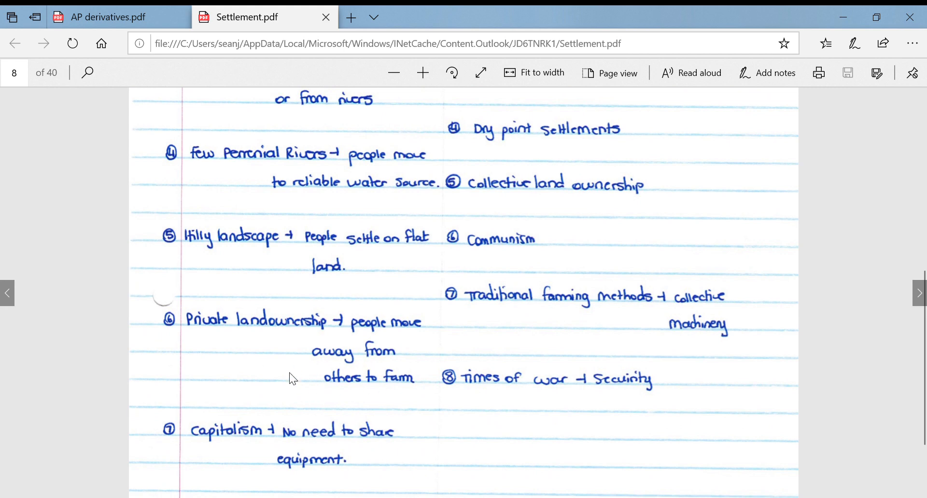
{"action": "mouse_move", "coordinate": [351, 324]}
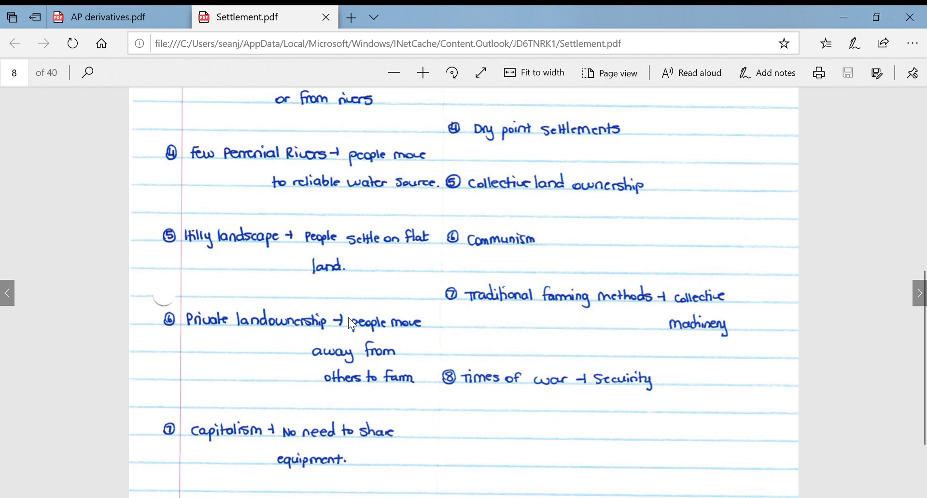
{"action": "mouse_move", "coordinate": [303, 367]}
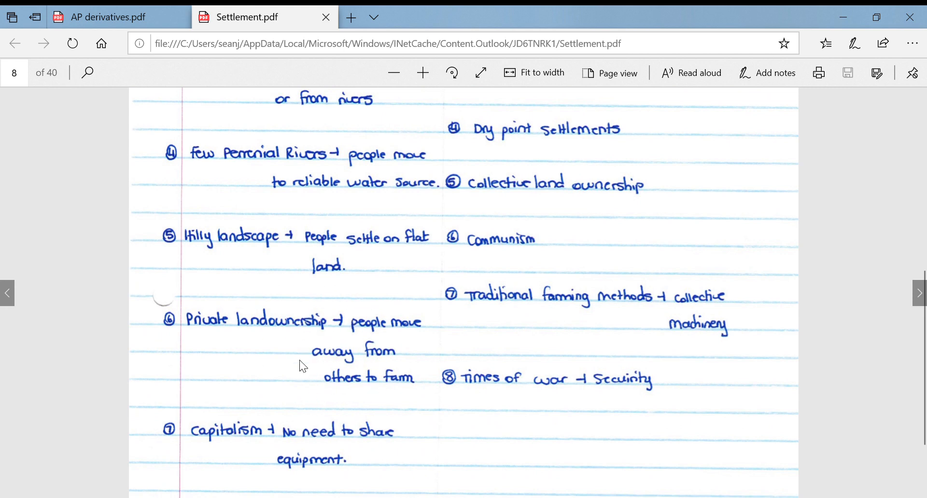
{"action": "mouse_move", "coordinate": [232, 455]}
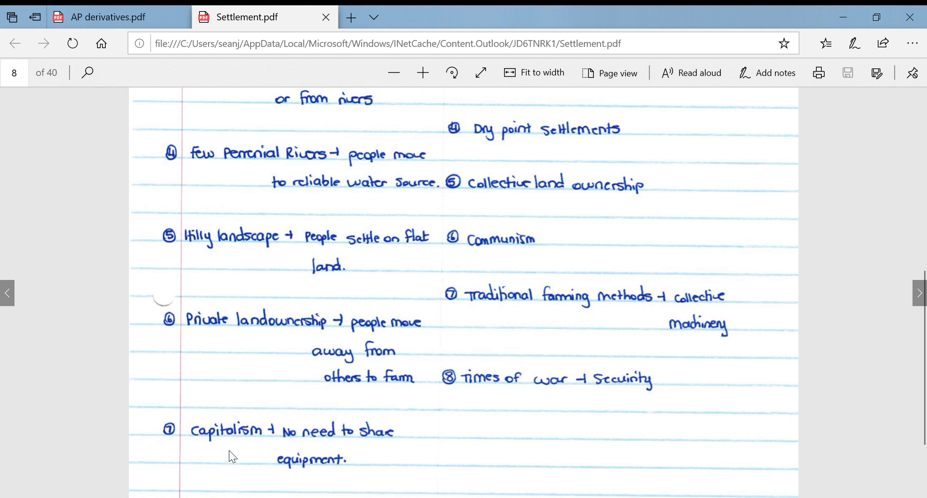
{"action": "mouse_move", "coordinate": [264, 456]}
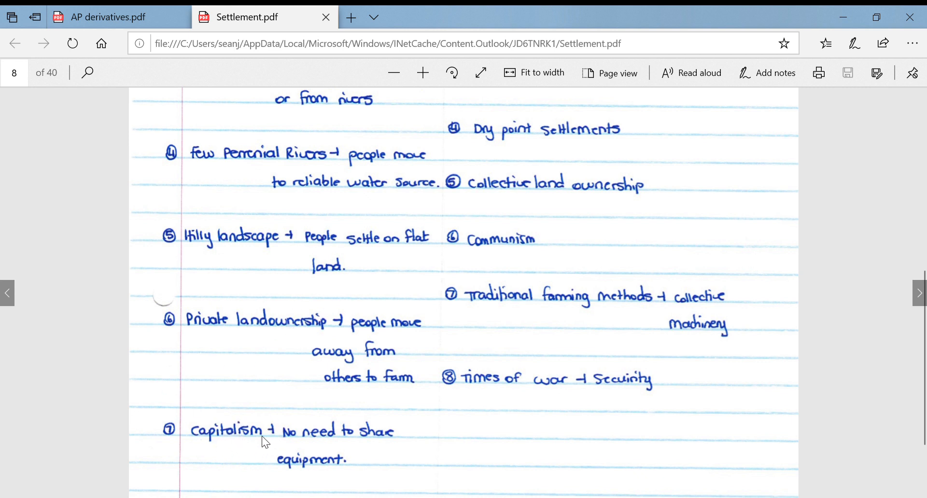
{"action": "mouse_move", "coordinate": [242, 414]}
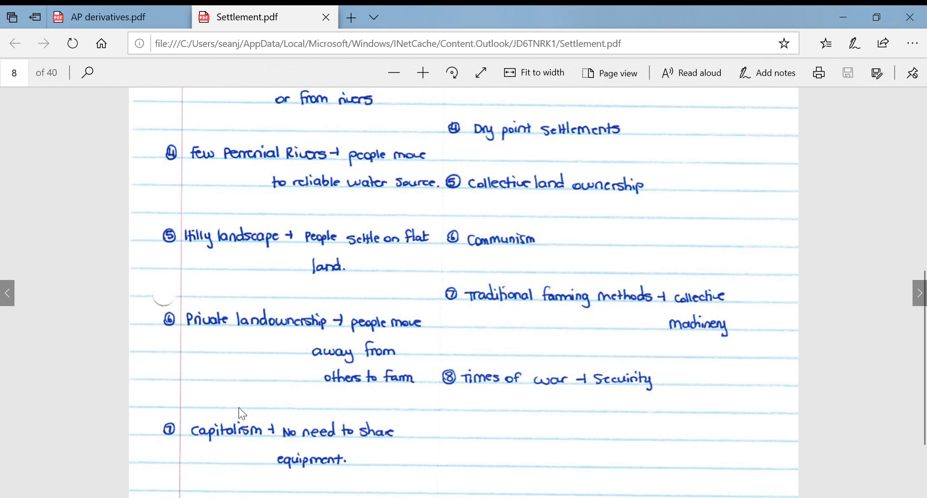
{"action": "mouse_move", "coordinate": [364, 413]}
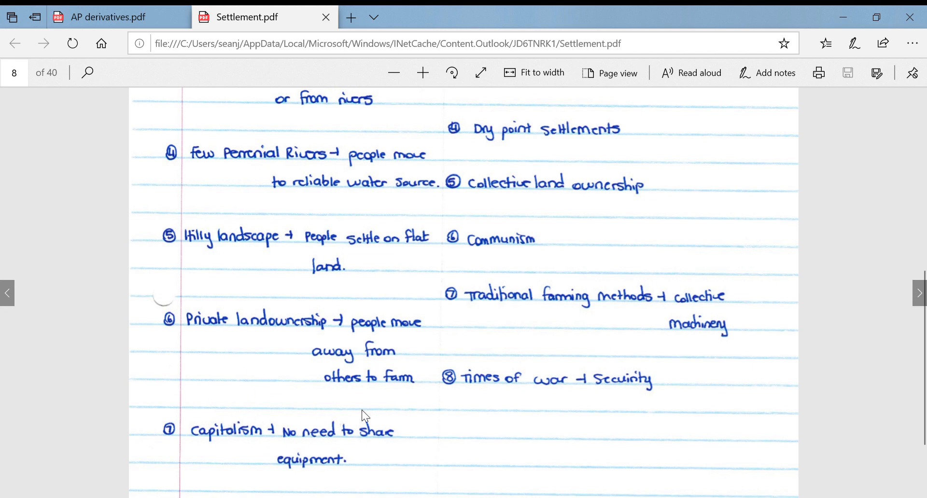
{"action": "mouse_move", "coordinate": [418, 399]}
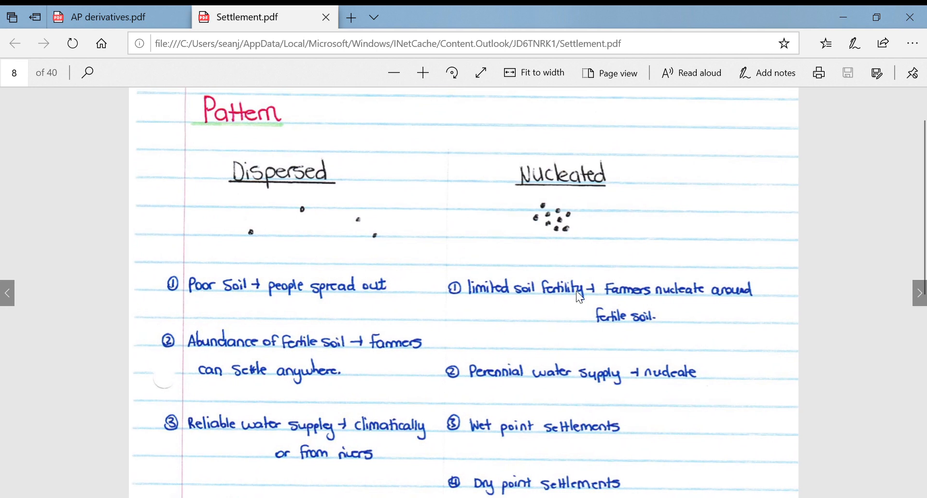
{"action": "mouse_move", "coordinate": [507, 324]}
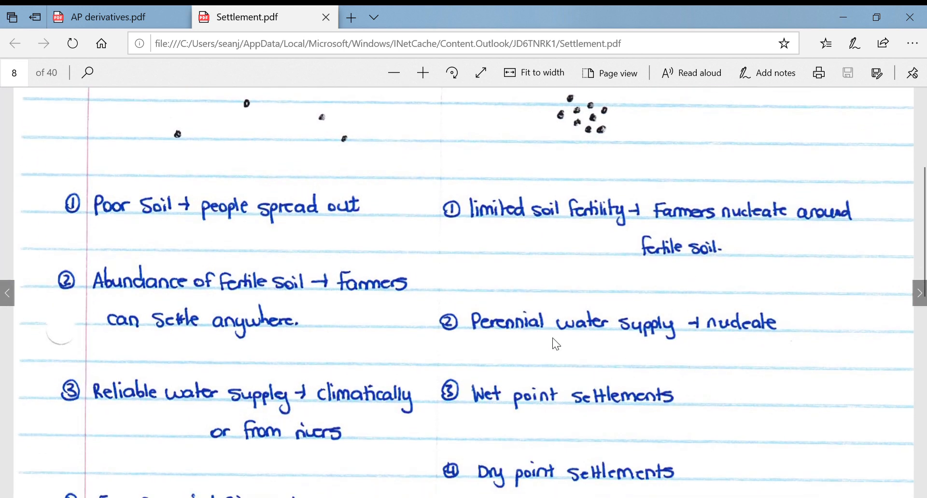
{"action": "mouse_move", "coordinate": [577, 381]}
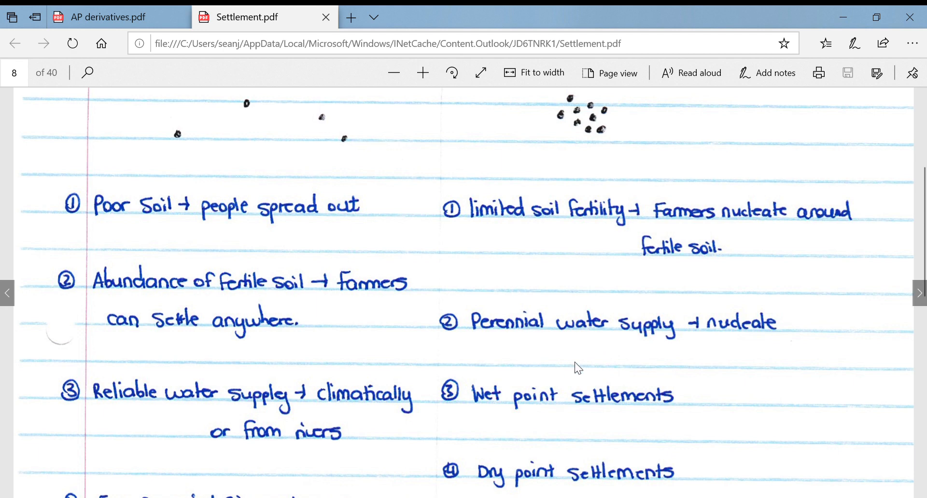
{"action": "mouse_move", "coordinate": [699, 316]}
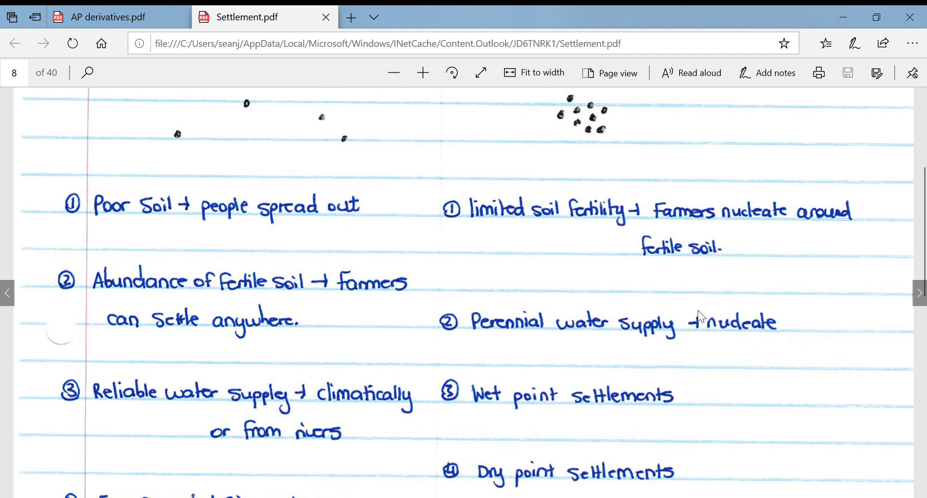
Step: Scroll through the dispersed versus nucleated reasons onto page 9's dispersed advantages and disadvantages
{"action": "scroll", "scroll_direction": "down", "scroll_amount": 3}
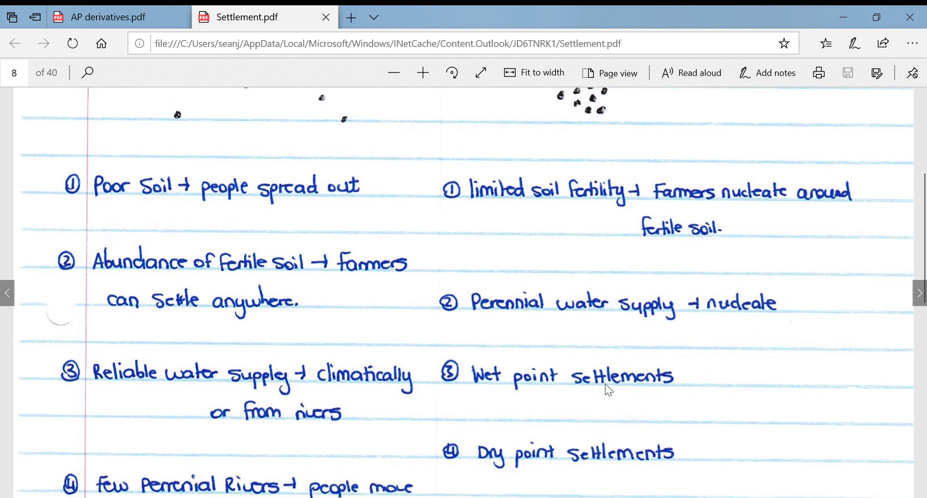
{"action": "mouse_move", "coordinate": [590, 345]}
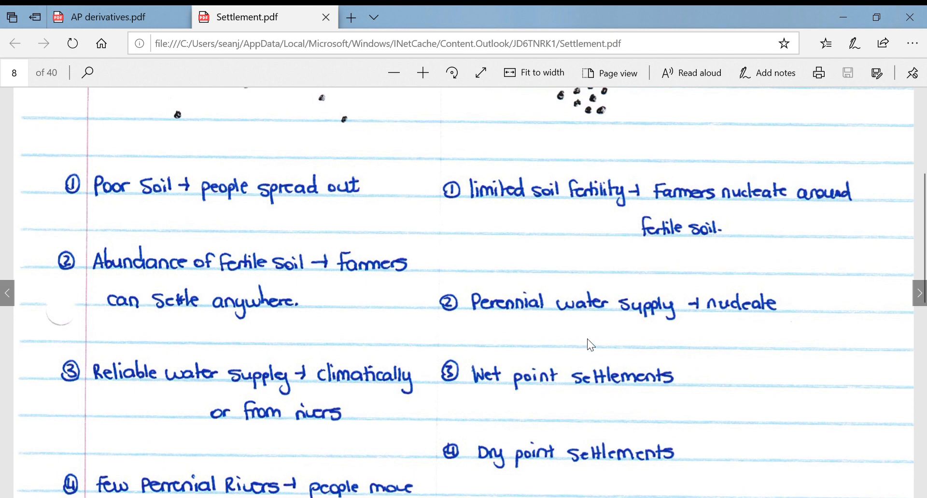
{"action": "mouse_move", "coordinate": [713, 328]}
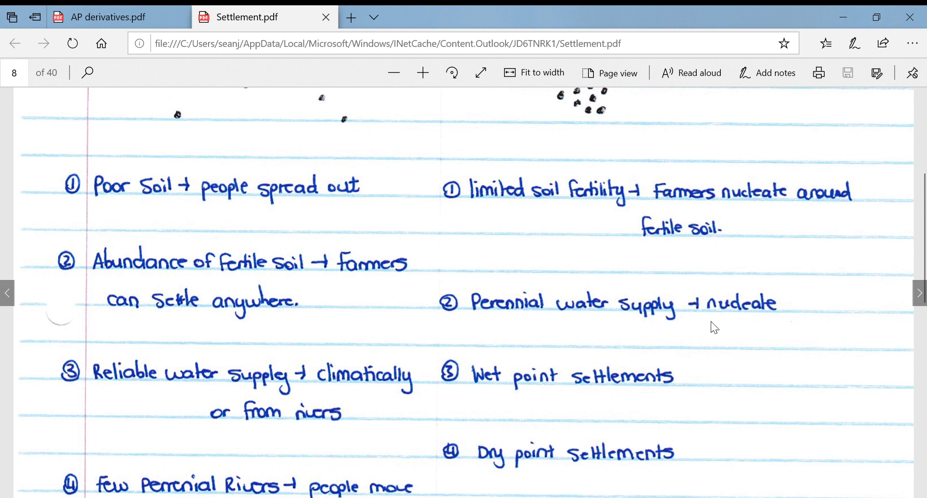
{"action": "mouse_move", "coordinate": [632, 329]}
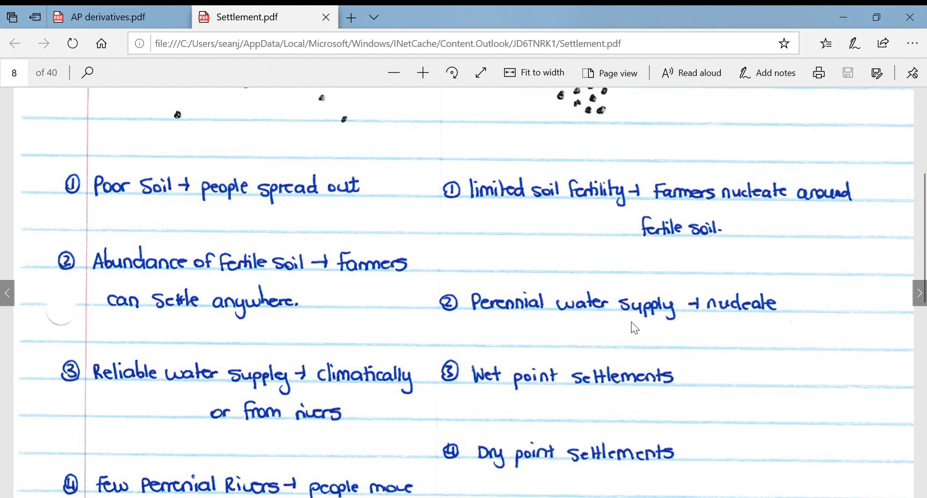
{"action": "scroll", "scroll_direction": "down", "scroll_amount": 3}
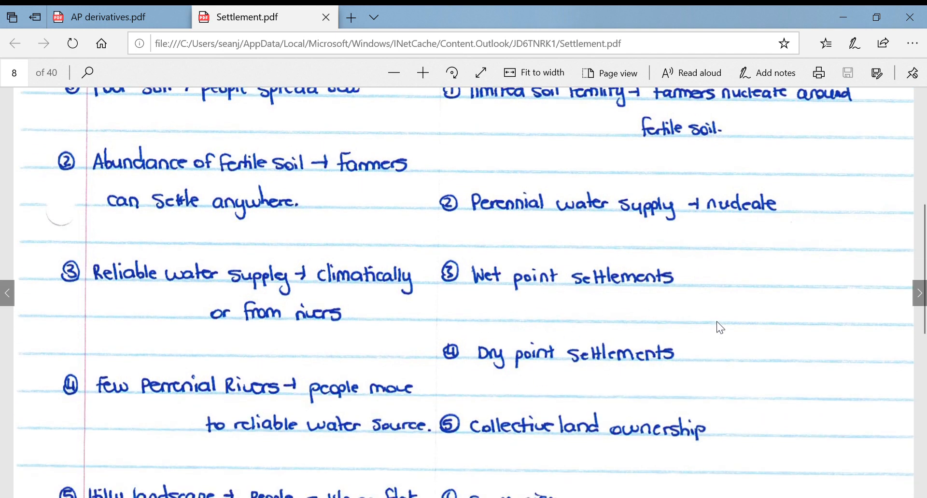
{"action": "mouse_move", "coordinate": [553, 330]}
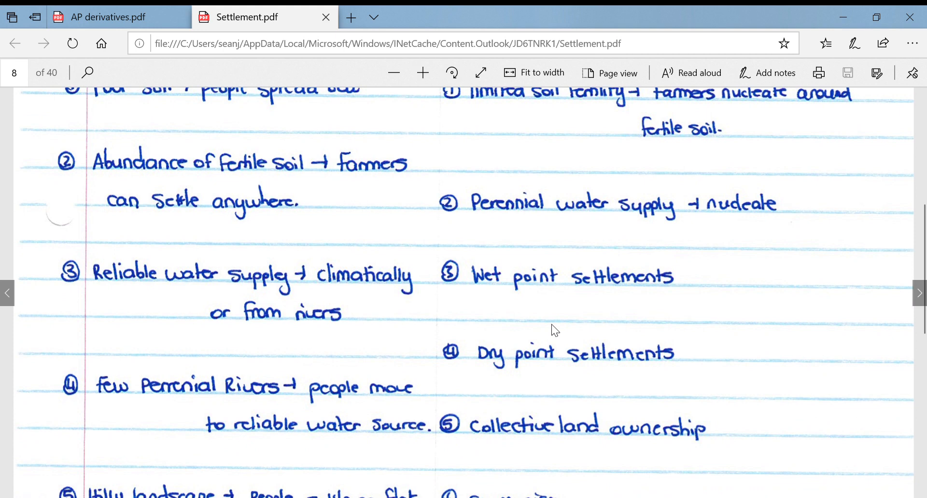
{"action": "scroll", "scroll_direction": "down", "scroll_amount": 3}
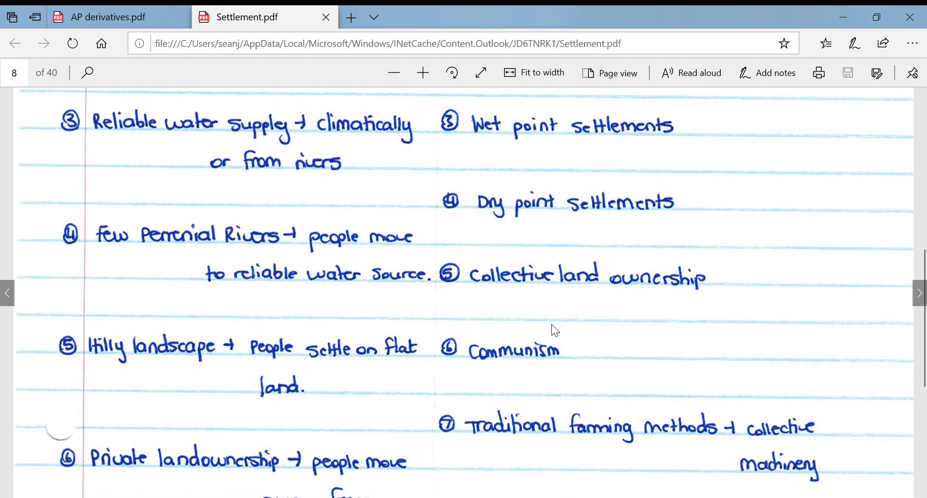
{"action": "mouse_move", "coordinate": [517, 378]}
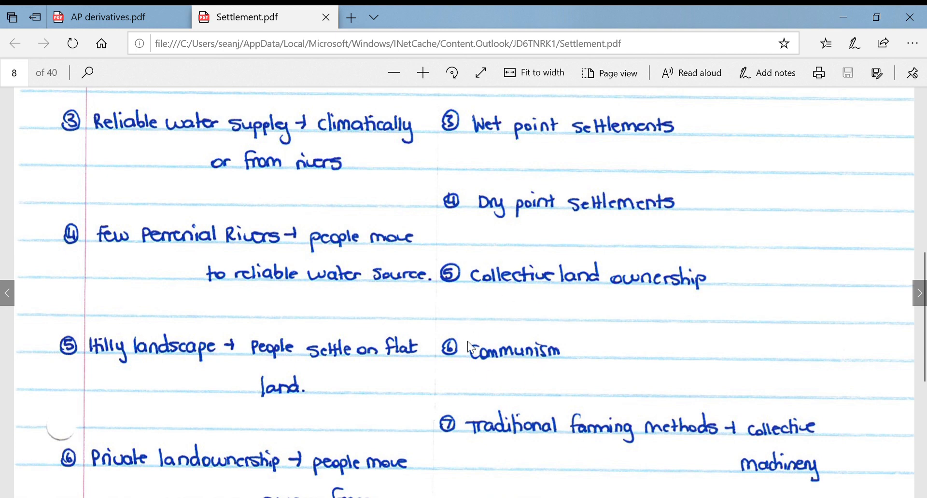
{"action": "mouse_move", "coordinate": [552, 371]}
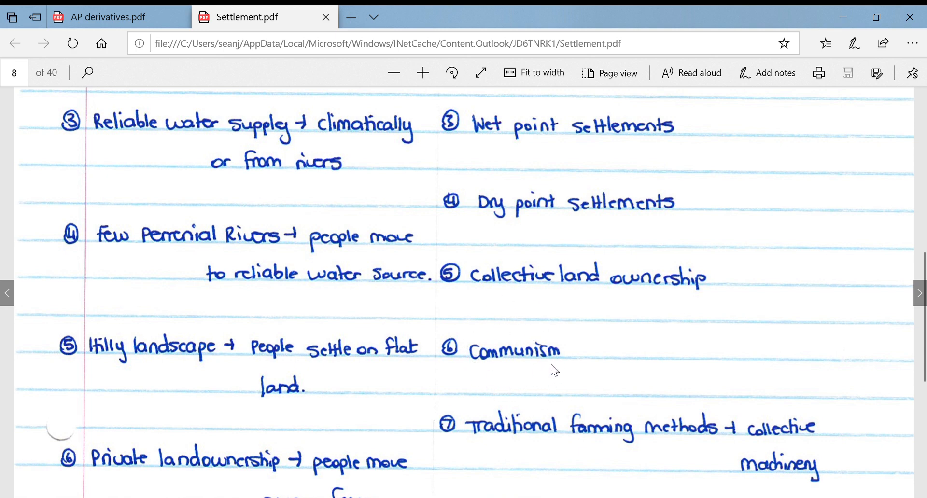
{"action": "mouse_move", "coordinate": [551, 364]}
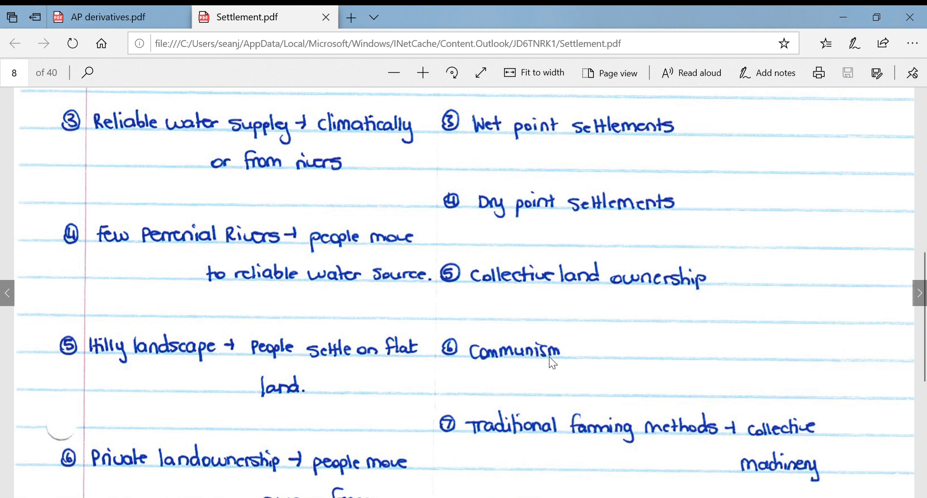
{"action": "mouse_move", "coordinate": [522, 328]}
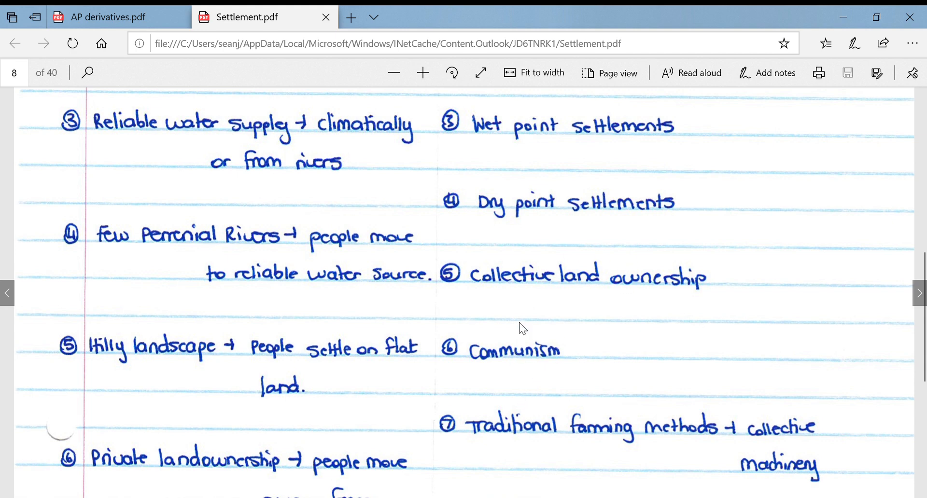
{"action": "scroll", "scroll_direction": "down", "scroll_amount": 3}
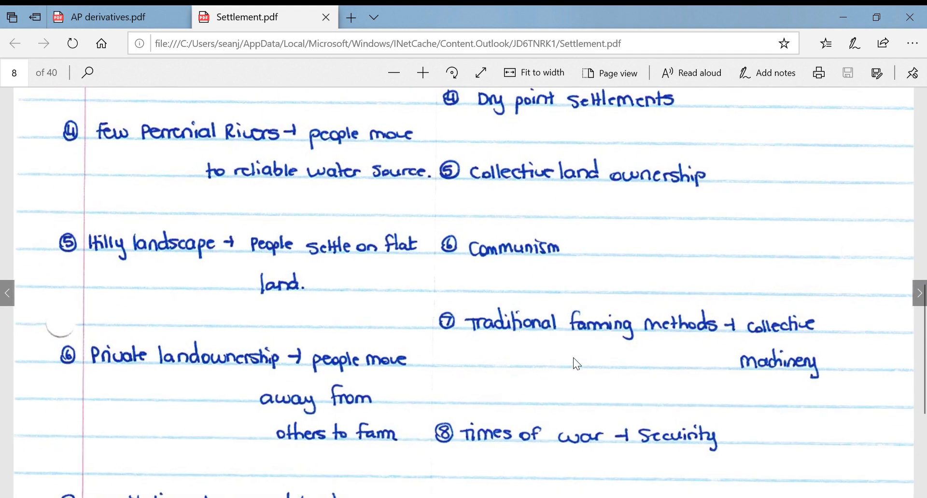
{"action": "mouse_move", "coordinate": [746, 312]}
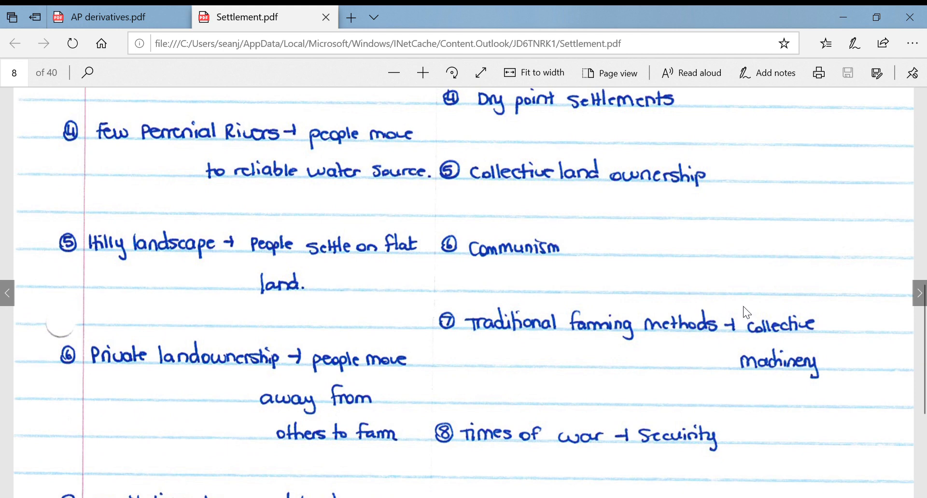
{"action": "mouse_move", "coordinate": [721, 404]}
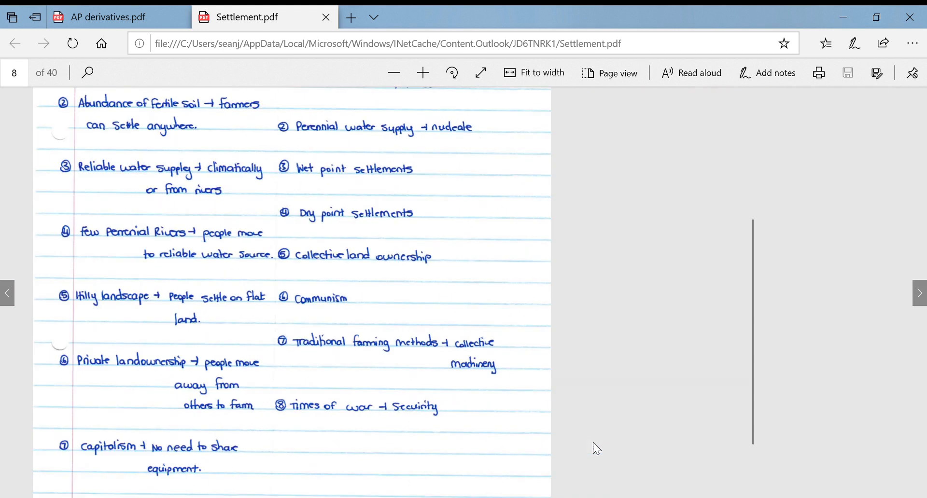
{"action": "scroll", "scroll_direction": "down", "scroll_amount": 3}
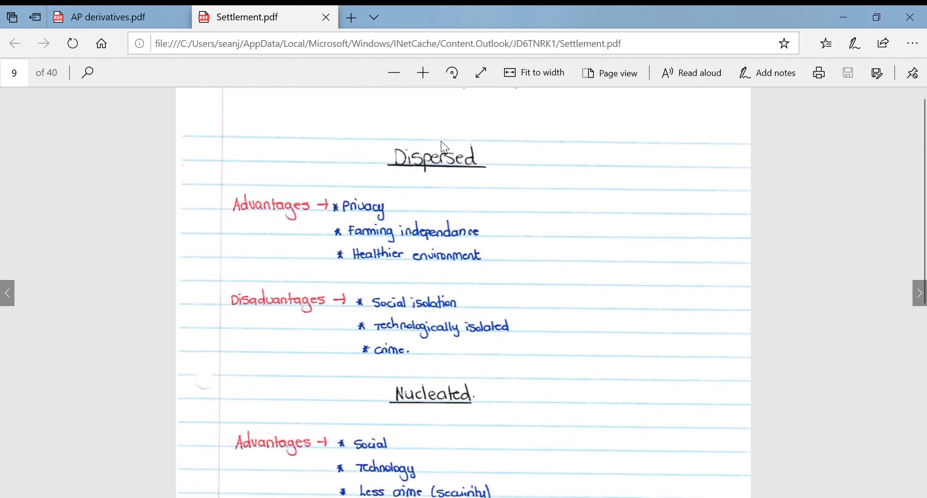
{"action": "mouse_move", "coordinate": [419, 465]}
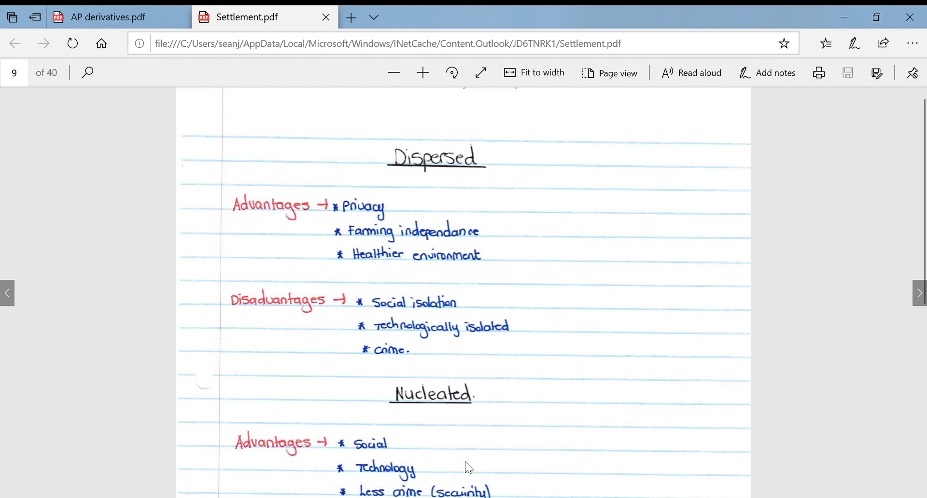
{"action": "mouse_move", "coordinate": [424, 173]}
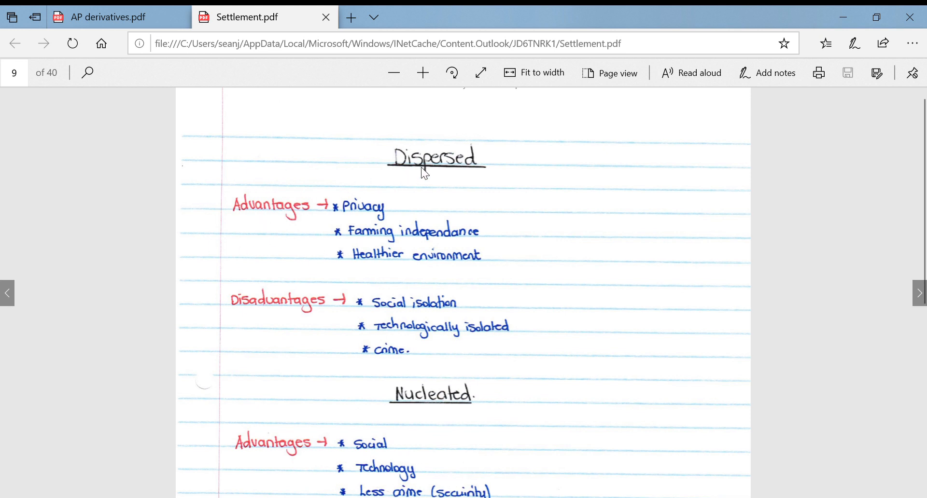
{"action": "mouse_move", "coordinate": [413, 250]}
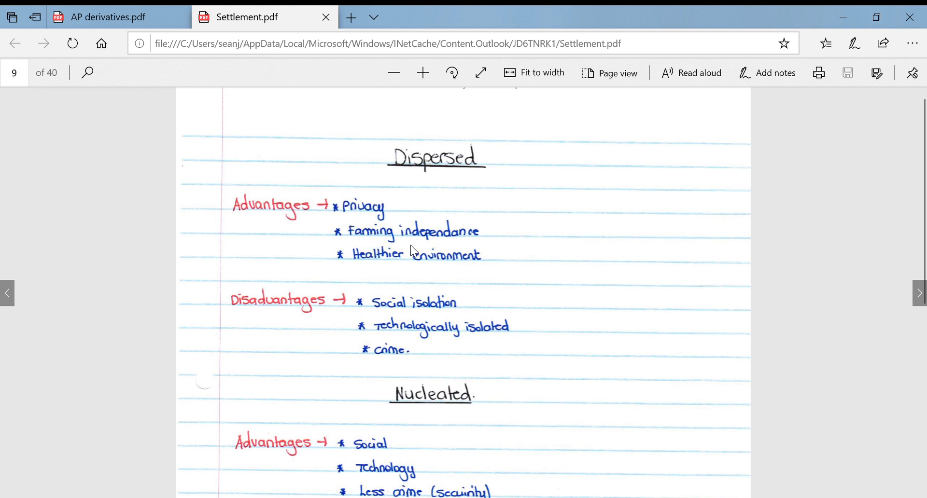
{"action": "mouse_move", "coordinate": [315, 276]}
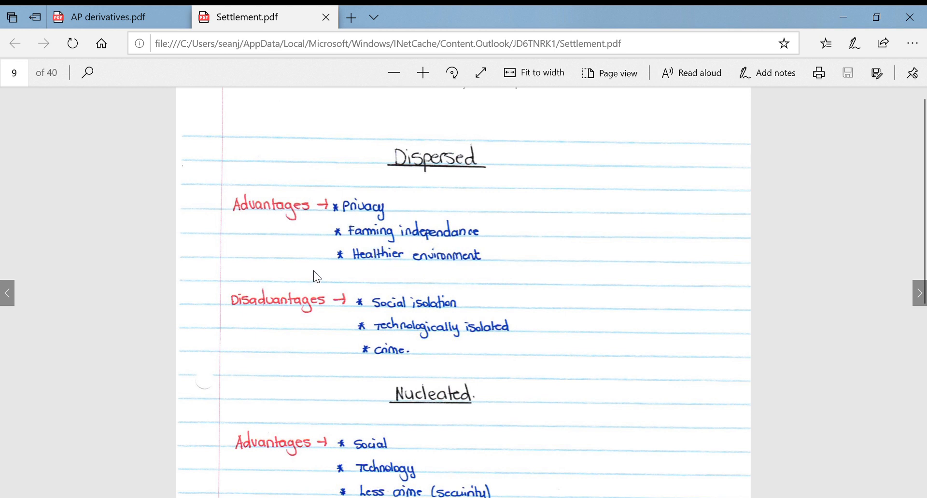
{"action": "mouse_move", "coordinate": [383, 284]}
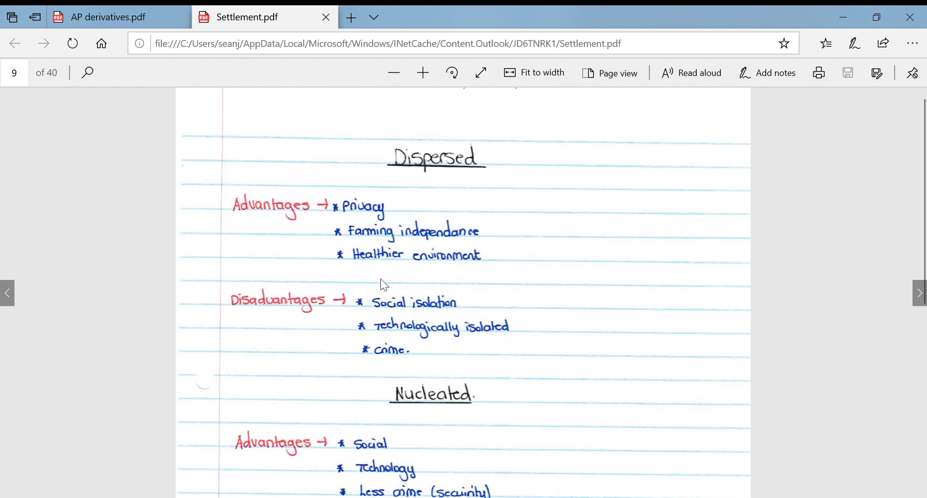
{"action": "mouse_move", "coordinate": [369, 310]}
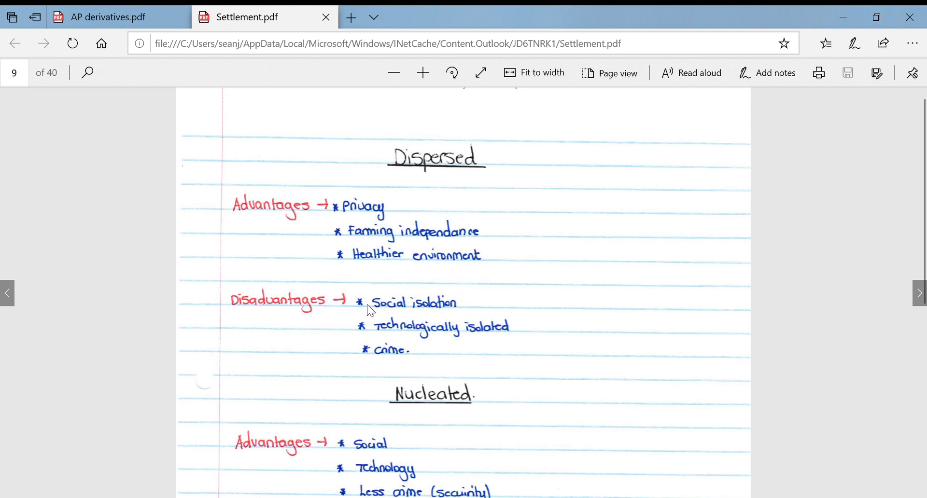
{"action": "mouse_move", "coordinate": [483, 335]}
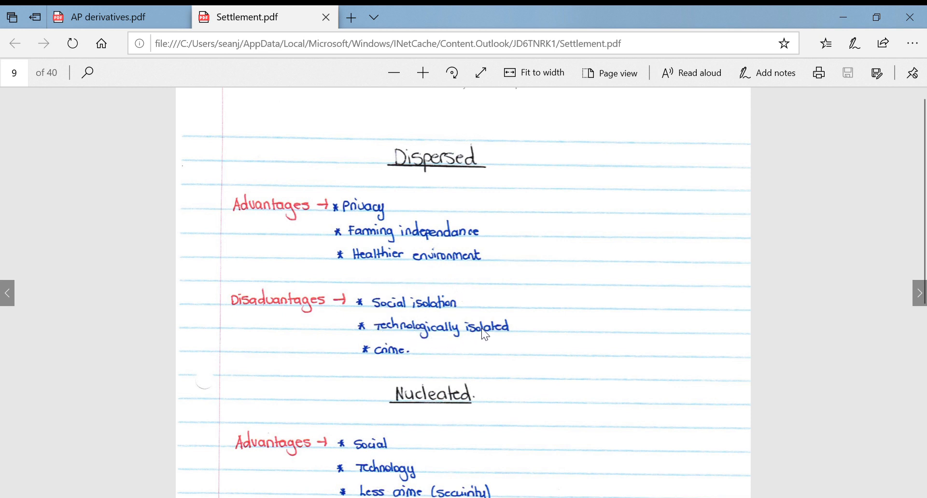
{"action": "mouse_move", "coordinate": [428, 359]}
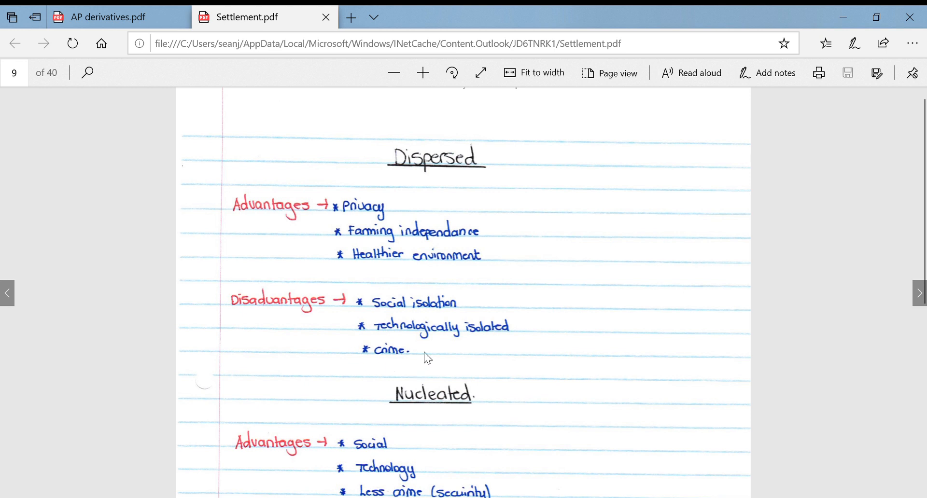
{"action": "mouse_move", "coordinate": [378, 379]}
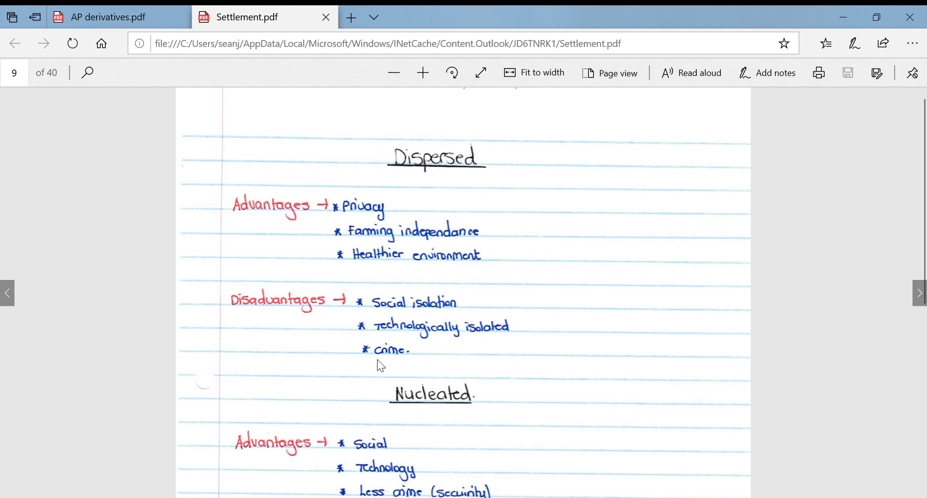
{"action": "mouse_move", "coordinate": [413, 366]}
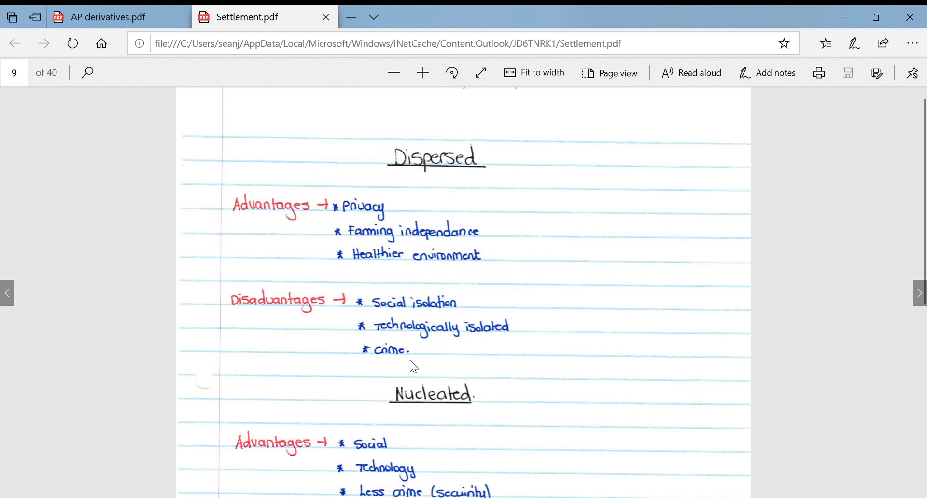
Step: Nudge page 9 down to reveal the Nucleated advantages and start of its disadvantages
{"action": "scroll", "scroll_direction": "down", "scroll_amount": 3}
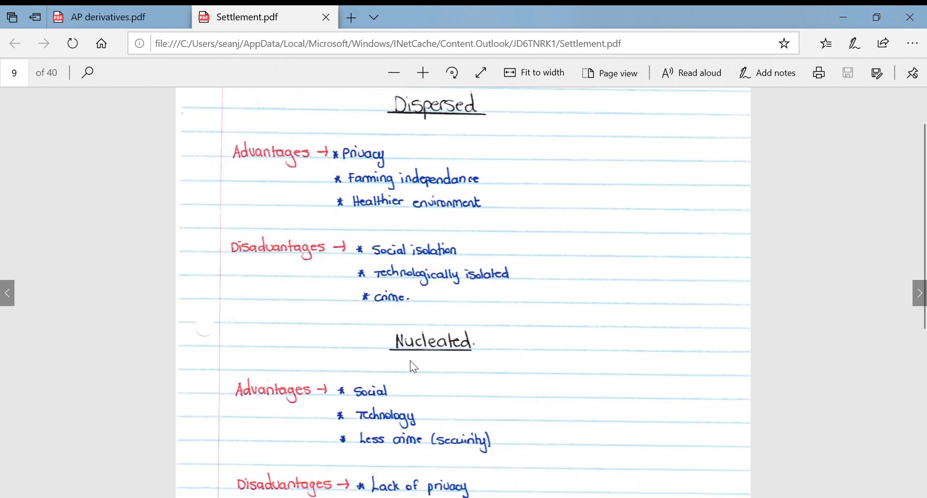
Step: Scroll past the Nucleated disadvantages onto page 10's round and linear village notes
{"action": "scroll", "scroll_direction": "down", "scroll_amount": 3}
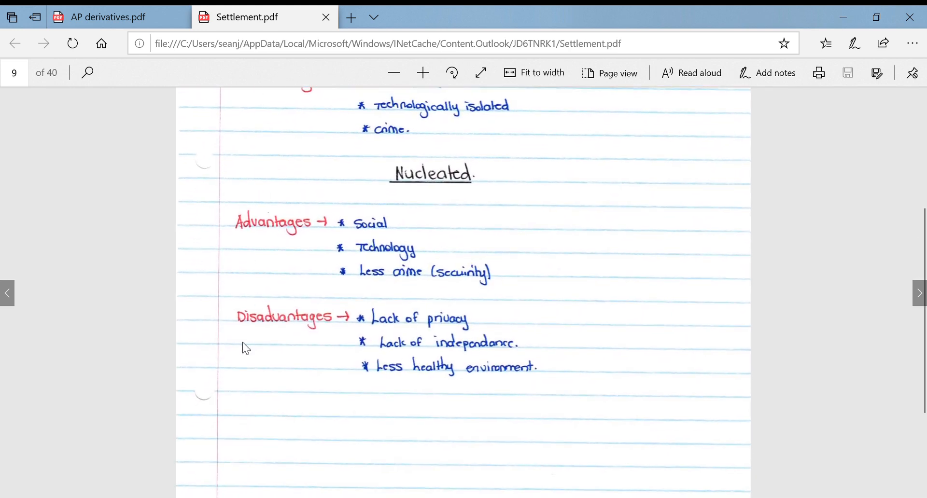
{"action": "mouse_move", "coordinate": [459, 227]}
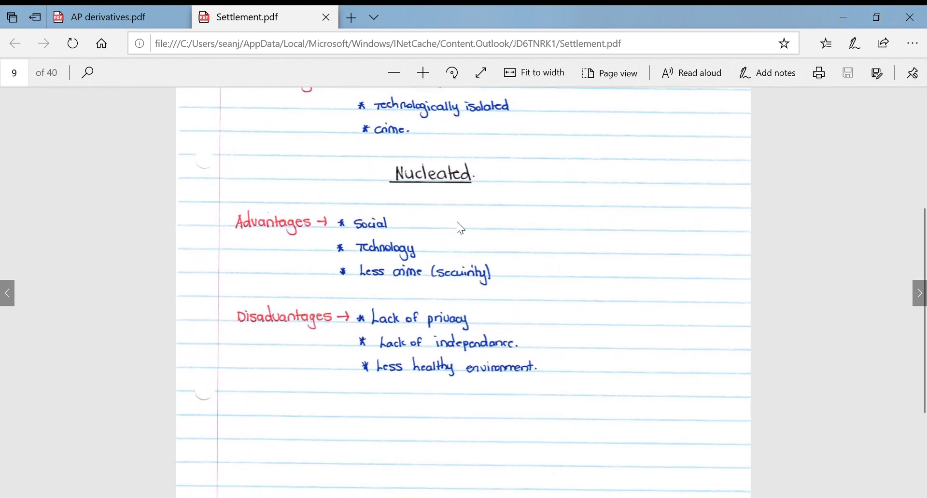
{"action": "mouse_move", "coordinate": [406, 222]}
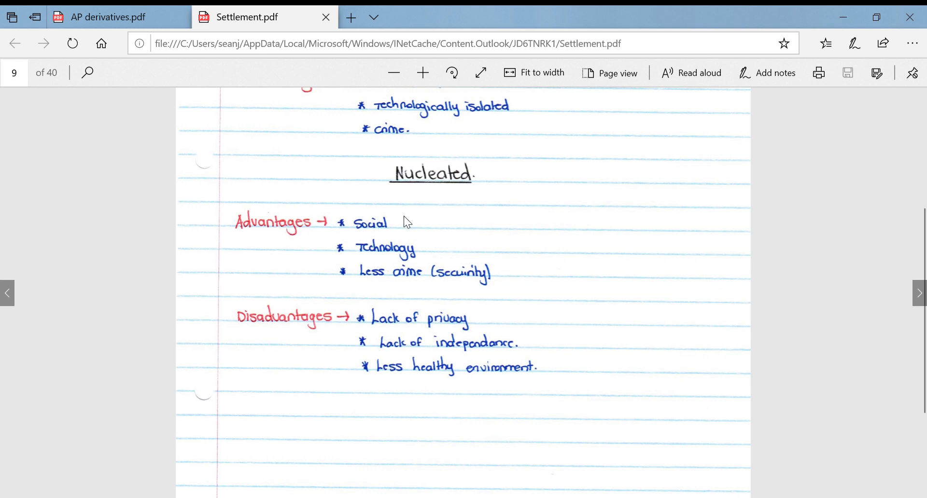
{"action": "mouse_move", "coordinate": [370, 211]}
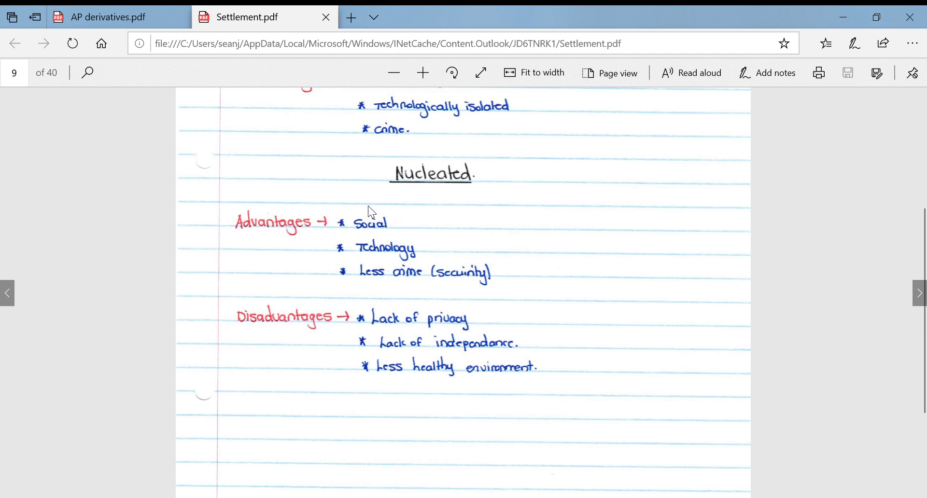
{"action": "mouse_move", "coordinate": [427, 283]}
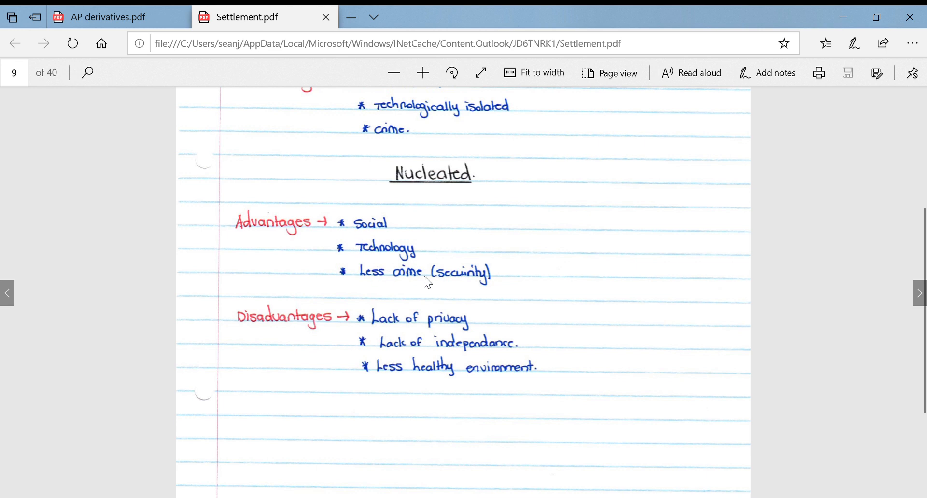
{"action": "mouse_move", "coordinate": [481, 271]}
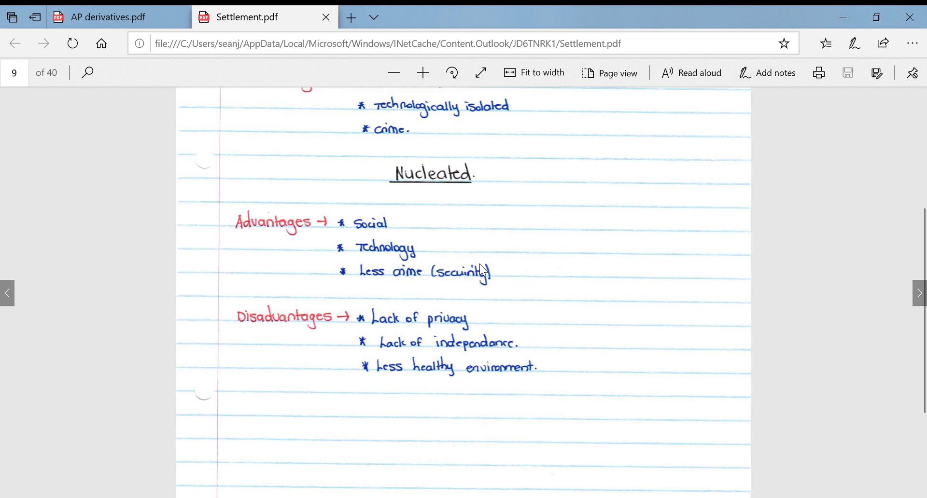
{"action": "mouse_move", "coordinate": [454, 328]}
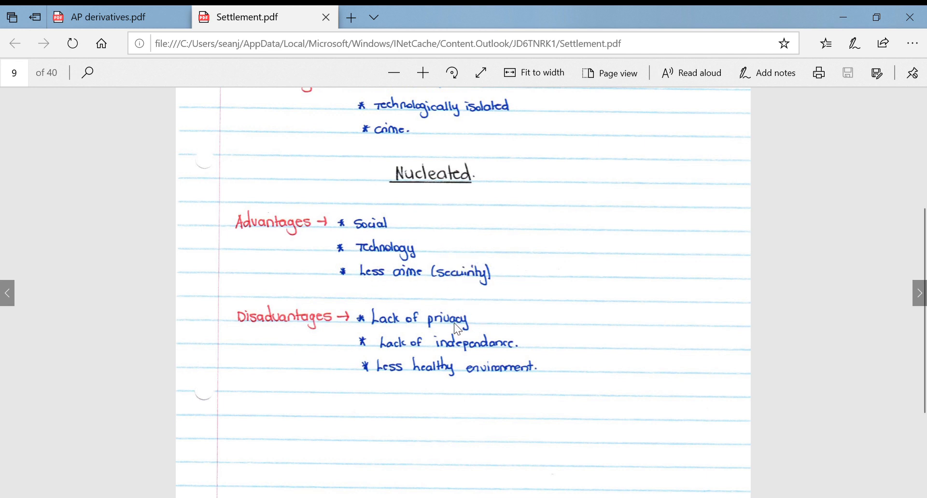
{"action": "mouse_move", "coordinate": [353, 363]}
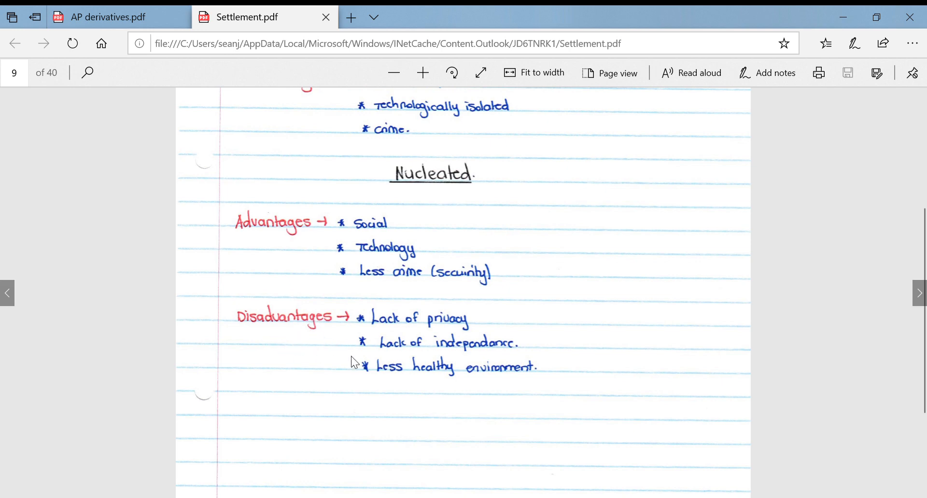
{"action": "mouse_move", "coordinate": [466, 352]}
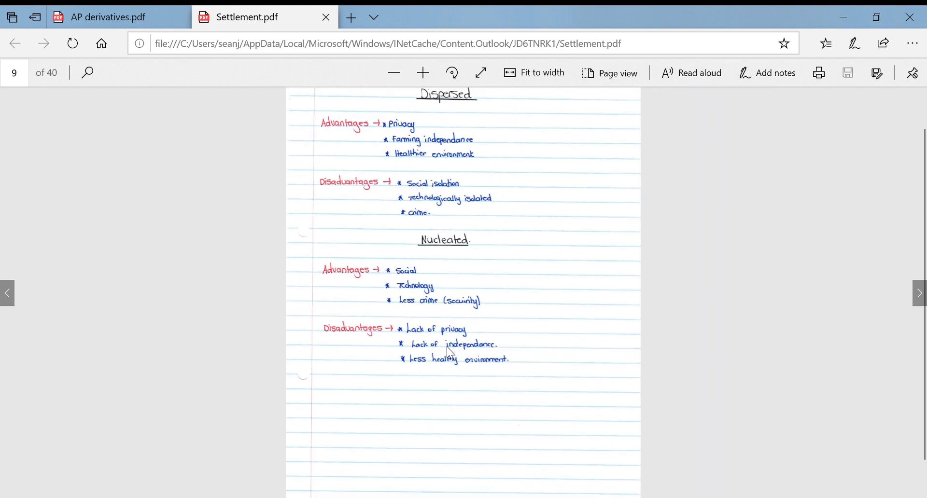
{"action": "mouse_move", "coordinate": [559, 326]}
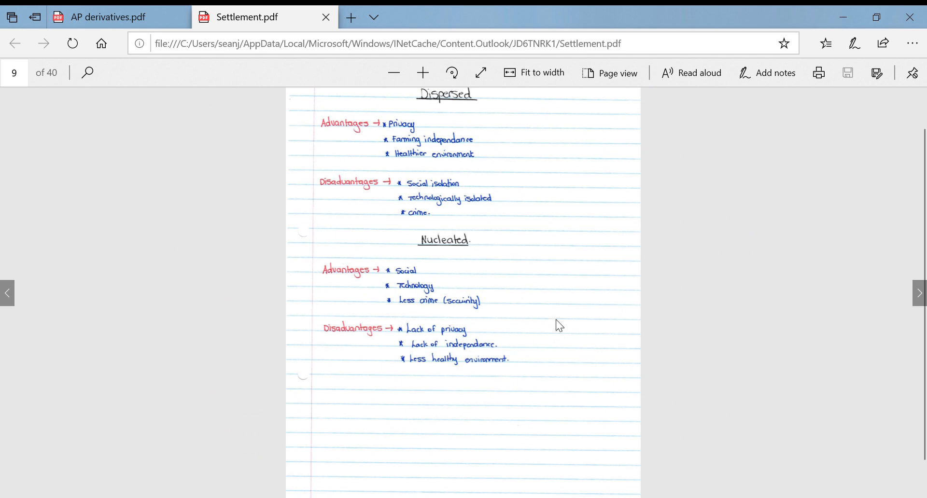
{"action": "scroll", "scroll_direction": "down", "scroll_amount": 3}
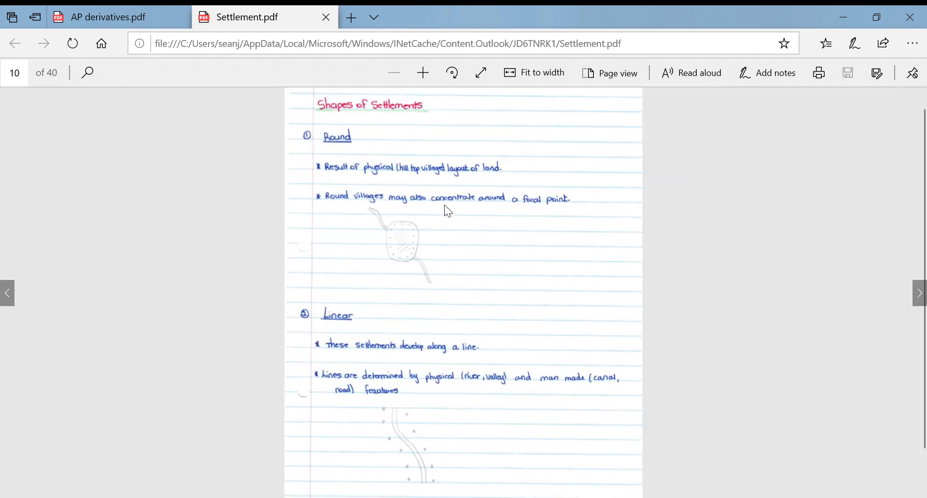
Step: Zoom in on page 10 and scroll to the Linear settlement note on physical and man-made features
{"action": "left_click", "coordinate": [423, 73]}
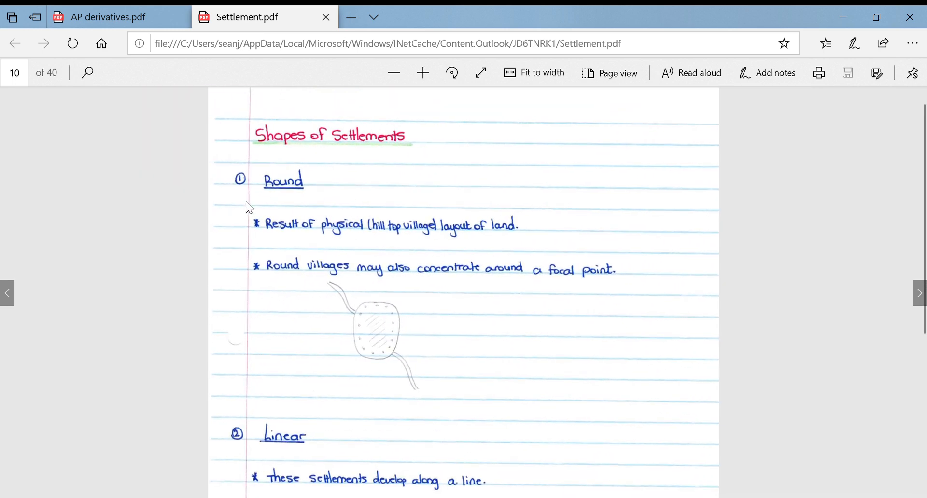
{"action": "mouse_move", "coordinate": [302, 167]}
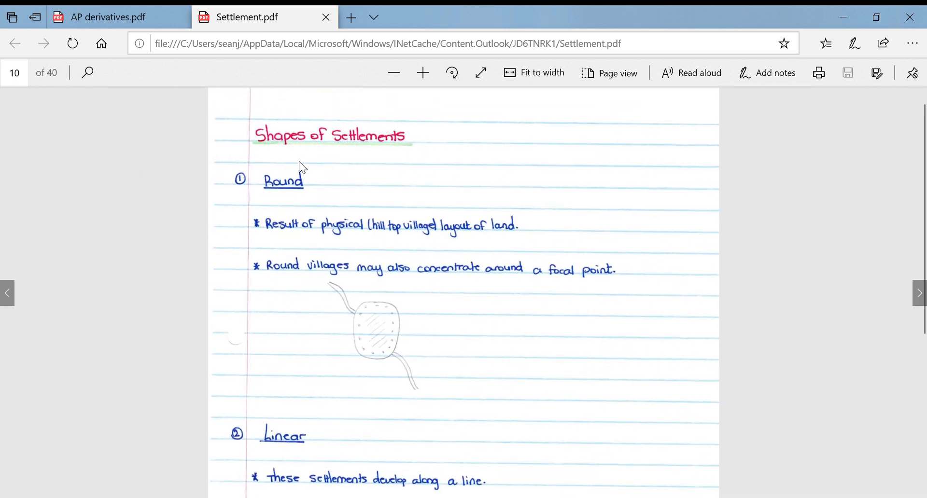
{"action": "mouse_move", "coordinate": [314, 230]}
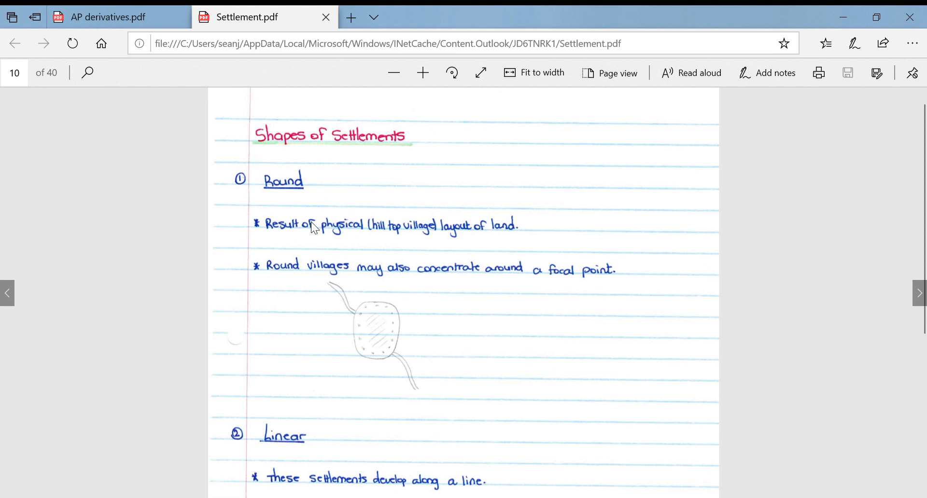
{"action": "mouse_move", "coordinate": [339, 238]}
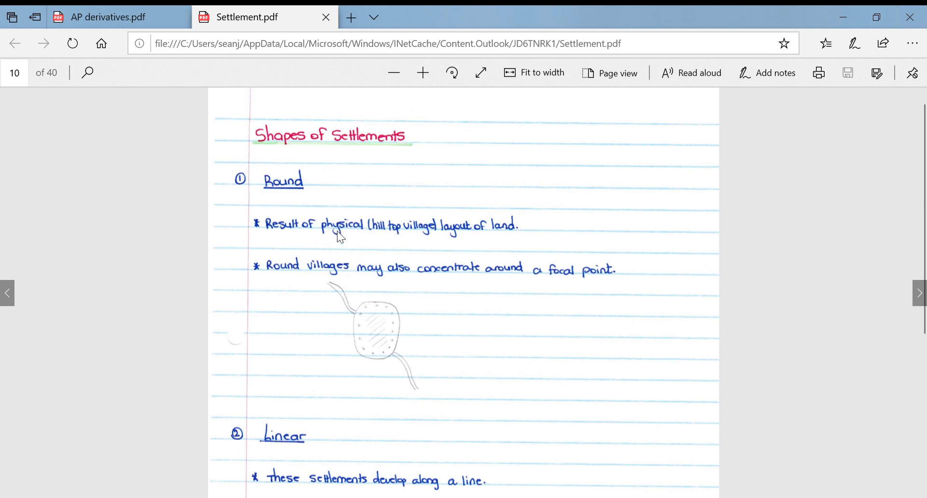
{"action": "mouse_move", "coordinate": [508, 189]}
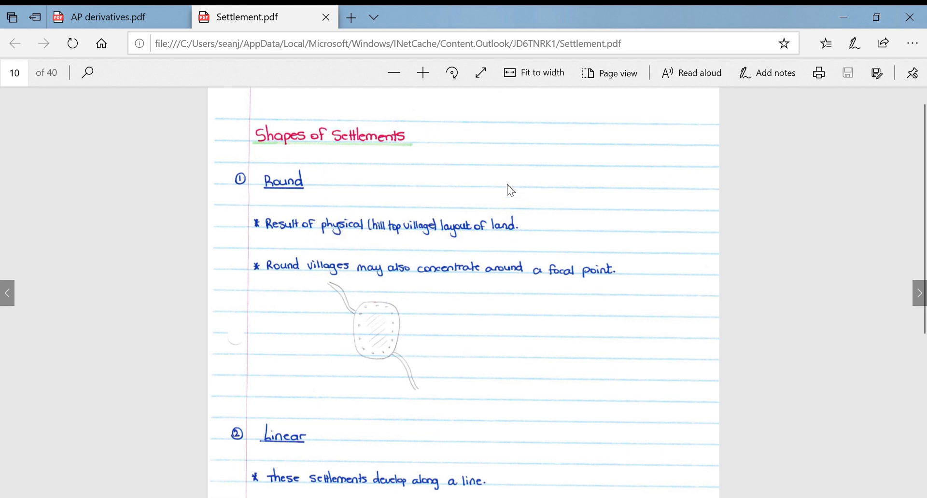
{"action": "mouse_move", "coordinate": [374, 299]}
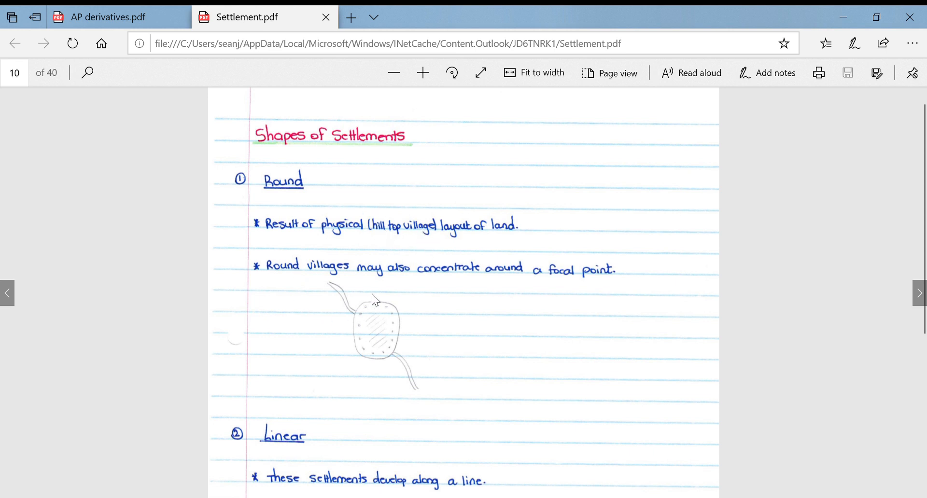
{"action": "mouse_move", "coordinate": [513, 341]}
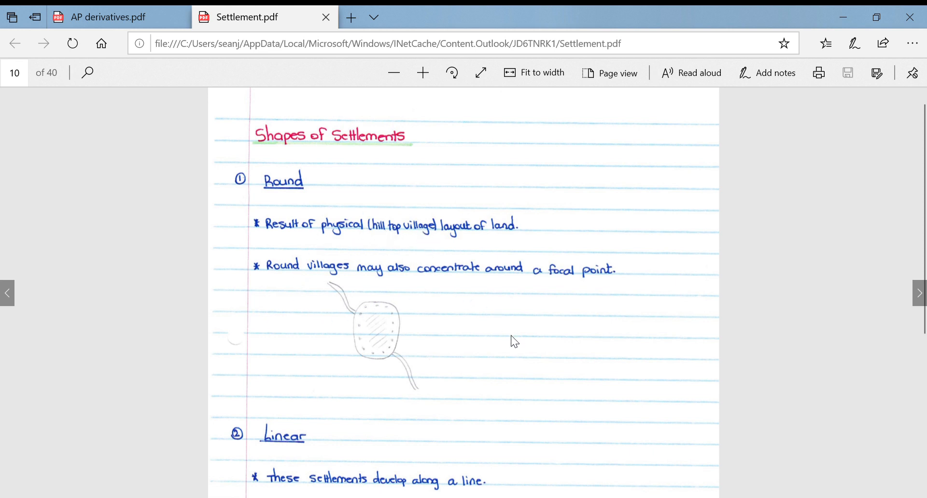
{"action": "scroll", "scroll_direction": "down", "scroll_amount": 3}
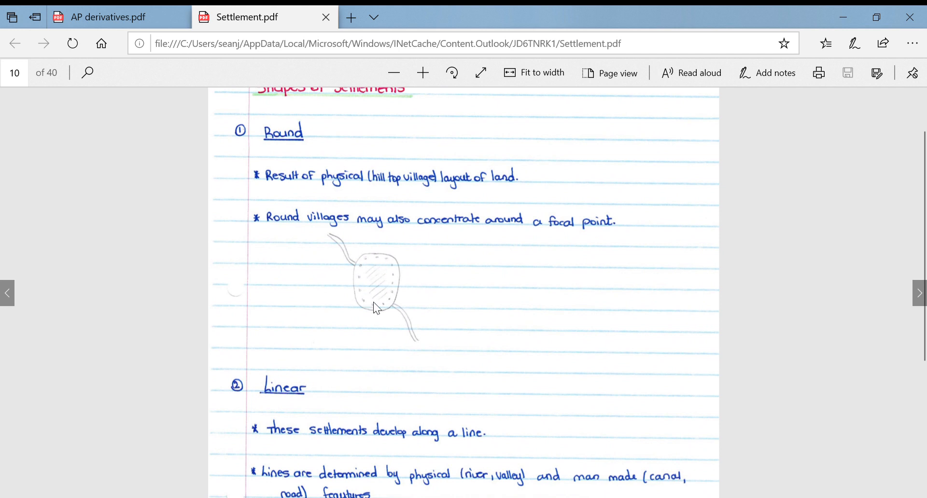
Step: Fit page 11's Cross / T-Junction notes to width, then continue to page 12's Types of farming
{"action": "scroll", "scroll_direction": "down", "scroll_amount": 3}
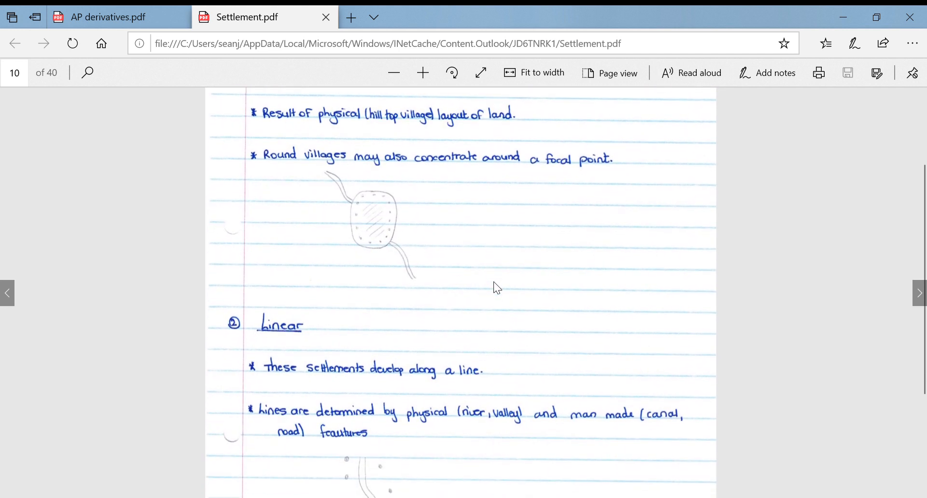
{"action": "scroll", "scroll_direction": "down", "scroll_amount": 3}
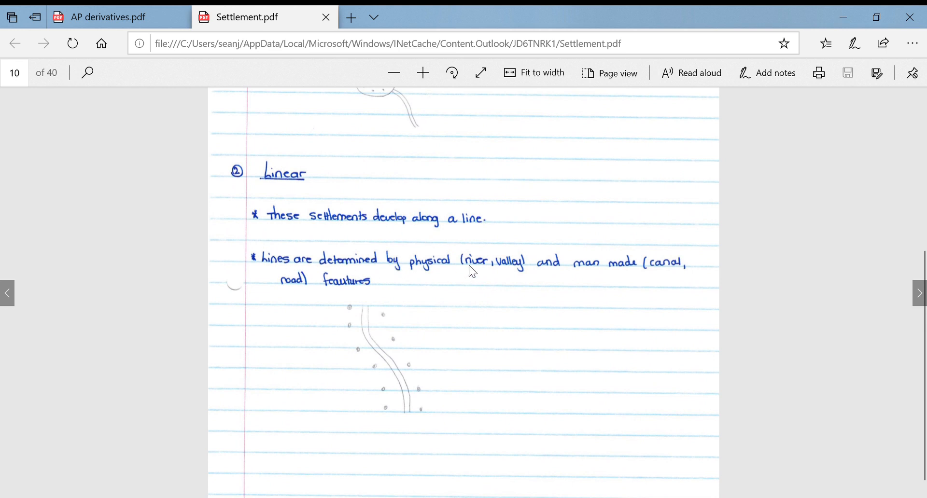
{"action": "mouse_move", "coordinate": [411, 316]}
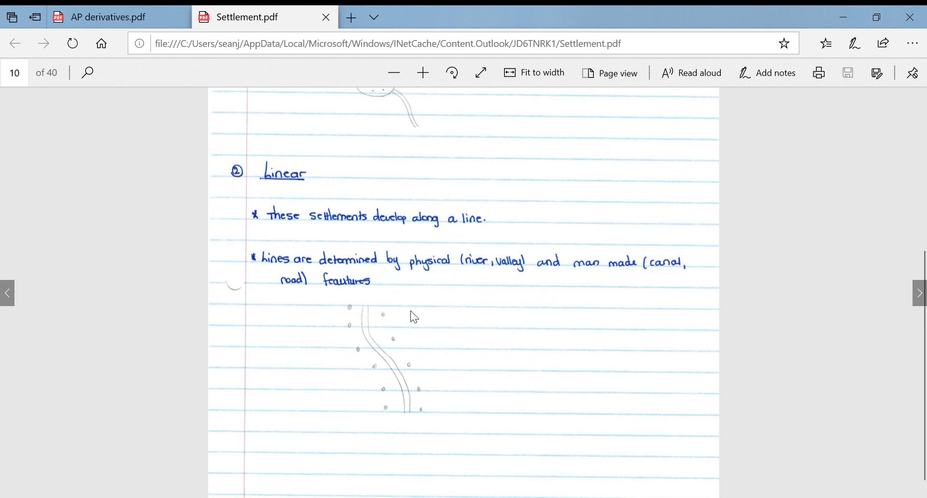
{"action": "mouse_move", "coordinate": [475, 276]}
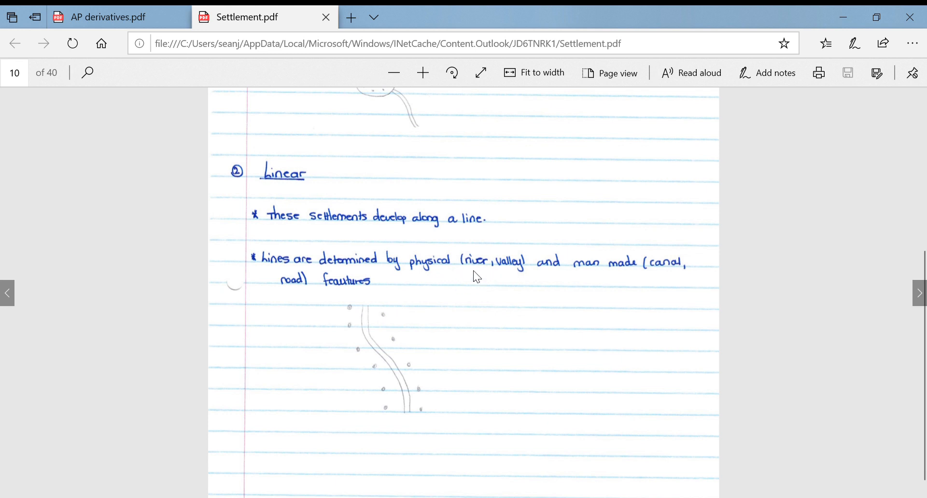
{"action": "mouse_move", "coordinate": [364, 190]}
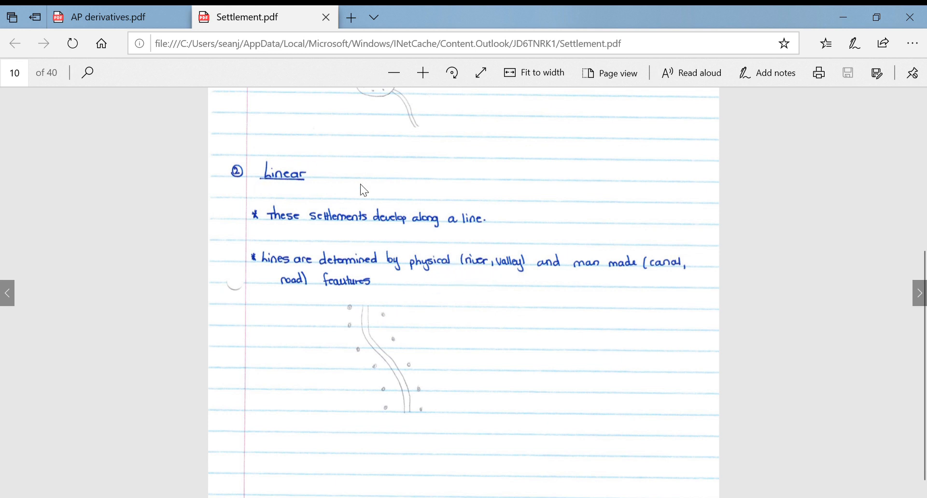
{"action": "mouse_move", "coordinate": [495, 252]}
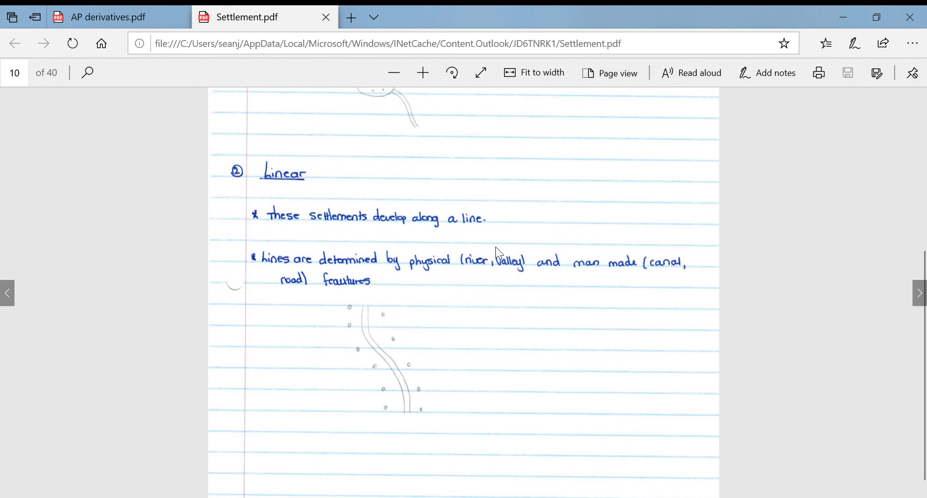
{"action": "mouse_move", "coordinate": [518, 309]}
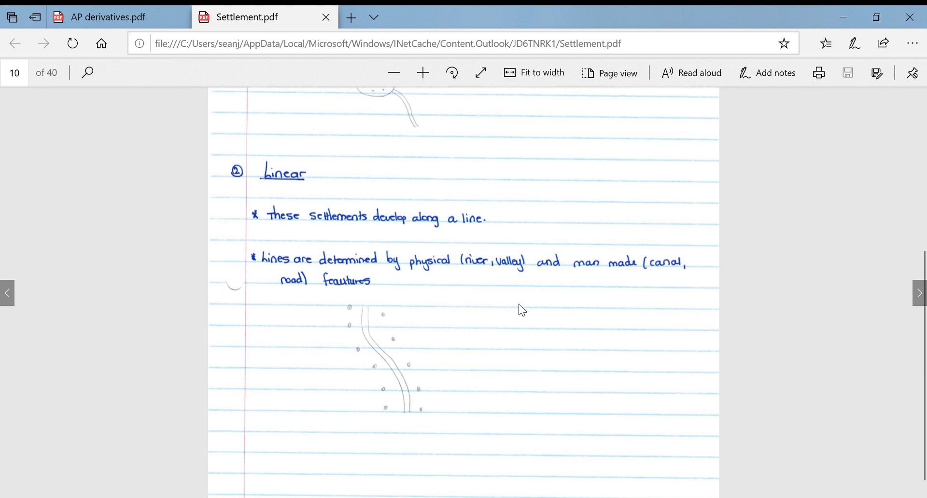
{"action": "mouse_move", "coordinate": [563, 289]}
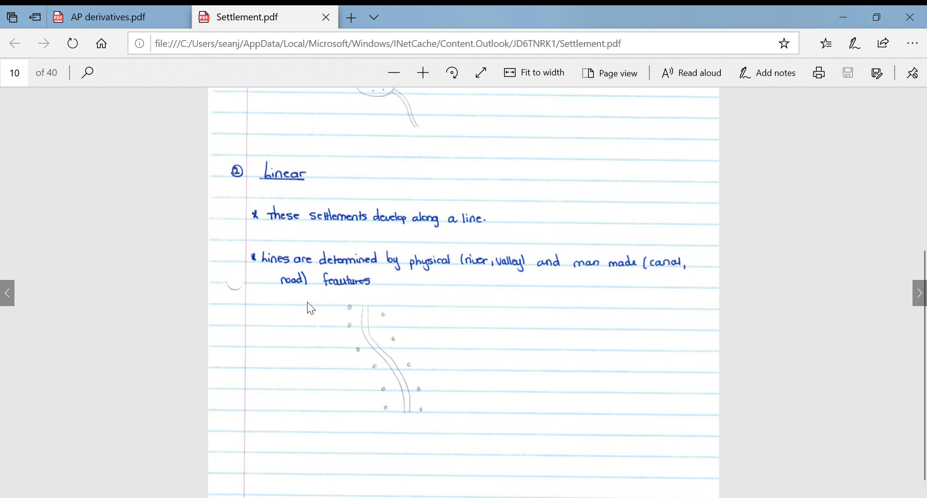
{"action": "mouse_move", "coordinate": [417, 316]}
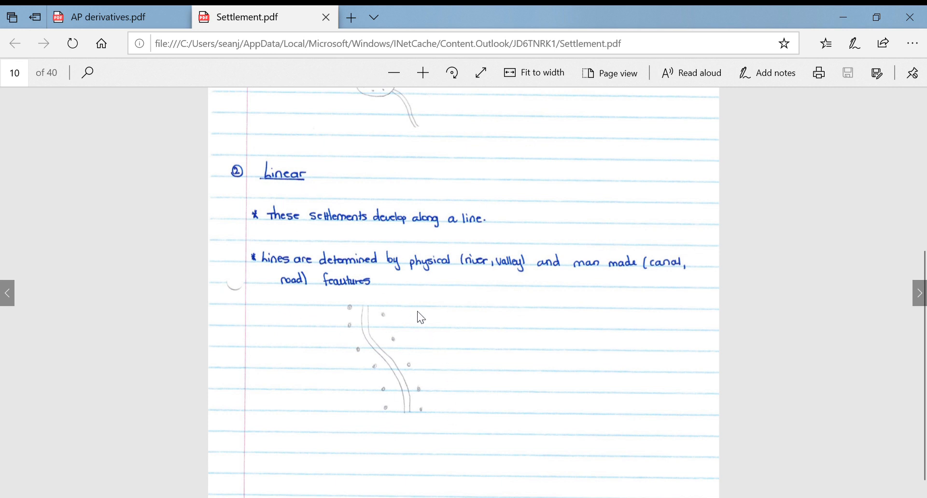
{"action": "mouse_move", "coordinate": [420, 345]}
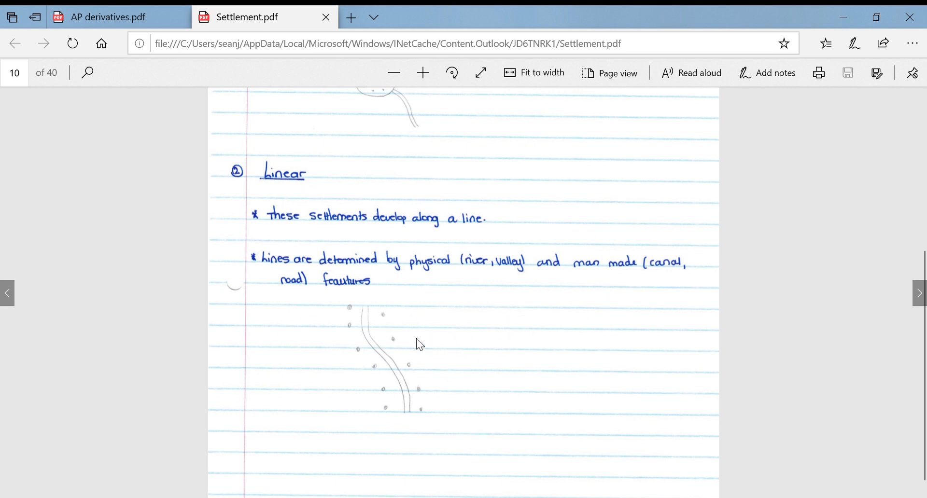
{"action": "mouse_move", "coordinate": [267, 314]}
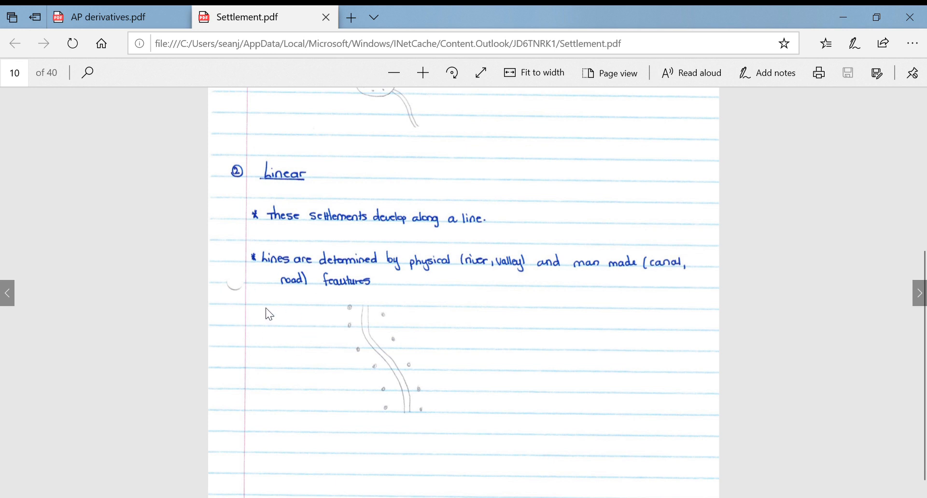
{"action": "scroll", "scroll_direction": "down", "scroll_amount": 3}
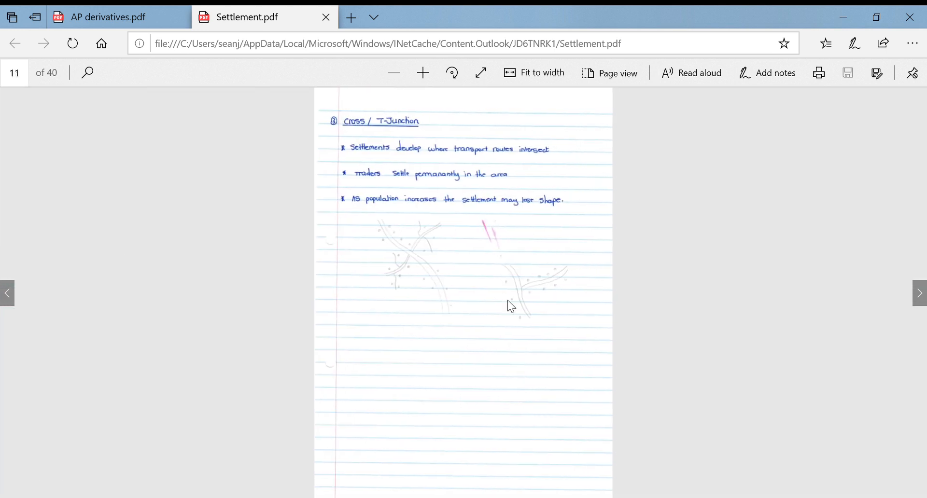
{"action": "left_click", "coordinate": [422, 73]}
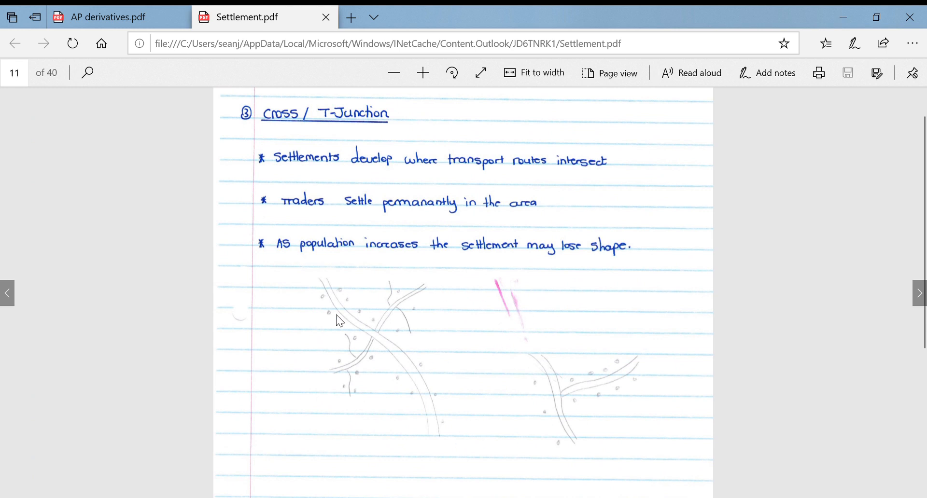
{"action": "mouse_move", "coordinate": [291, 169]}
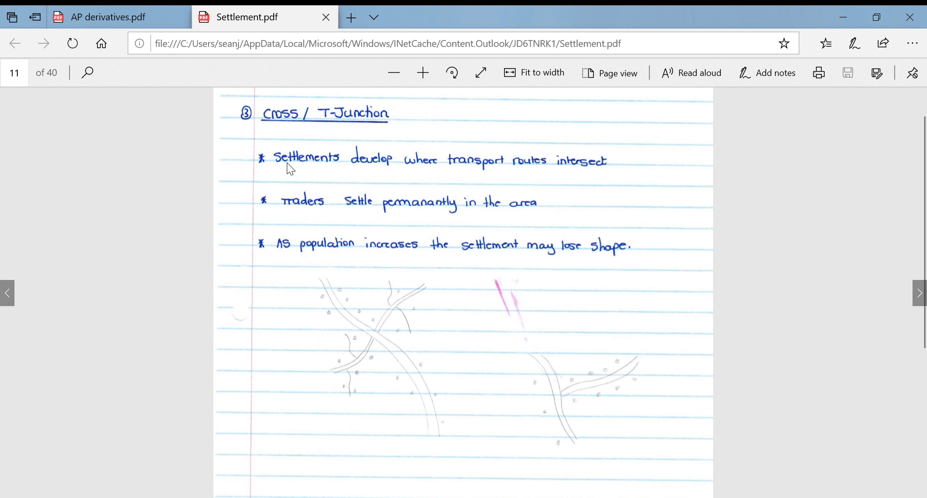
{"action": "mouse_move", "coordinate": [497, 186]}
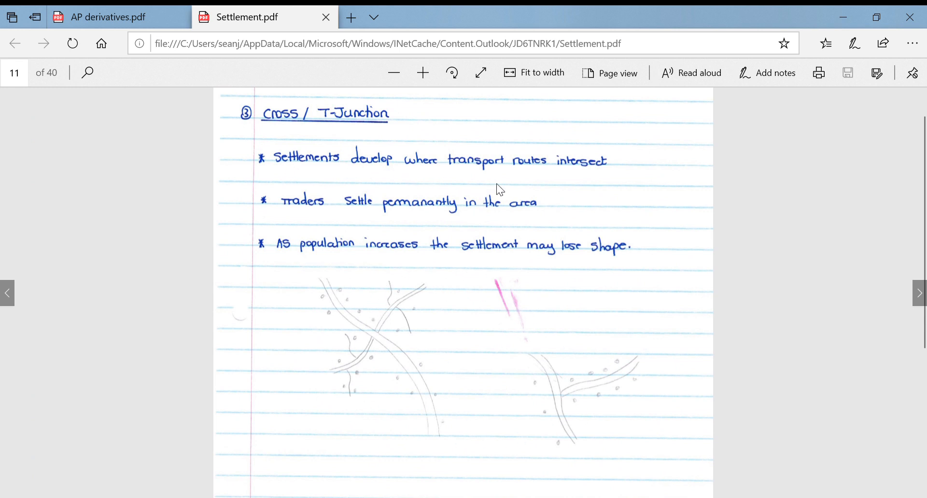
{"action": "mouse_move", "coordinate": [503, 125]}
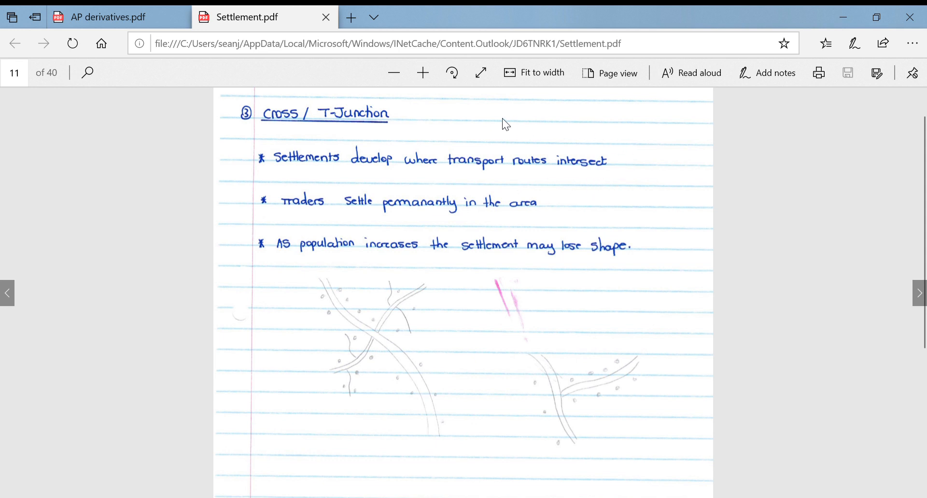
{"action": "mouse_move", "coordinate": [569, 195]}
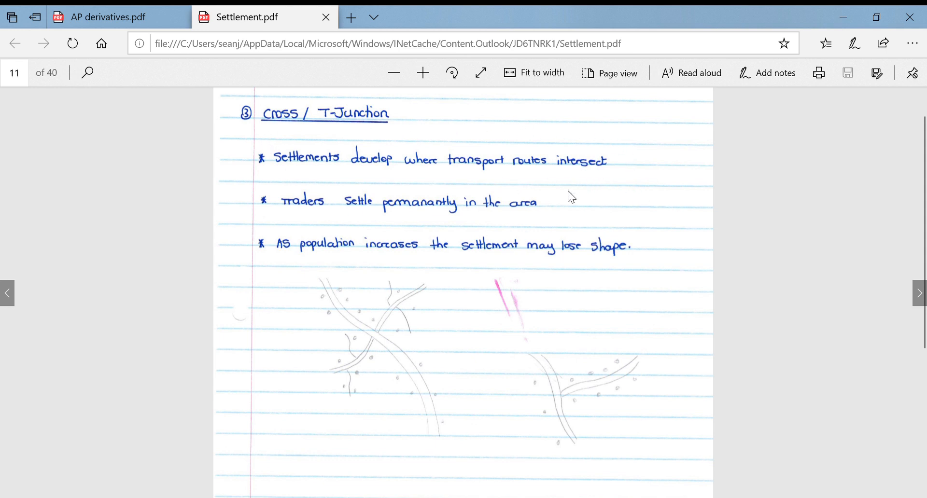
{"action": "mouse_move", "coordinate": [430, 234]}
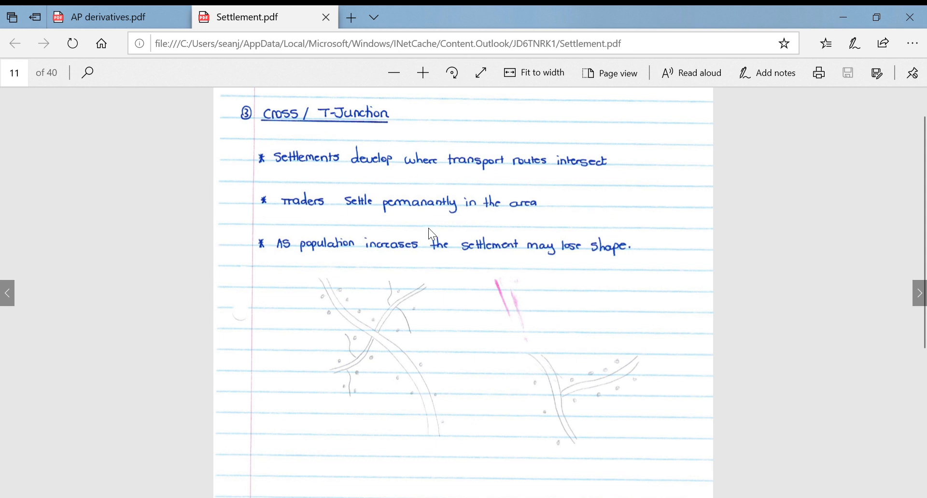
{"action": "mouse_move", "coordinate": [383, 232]}
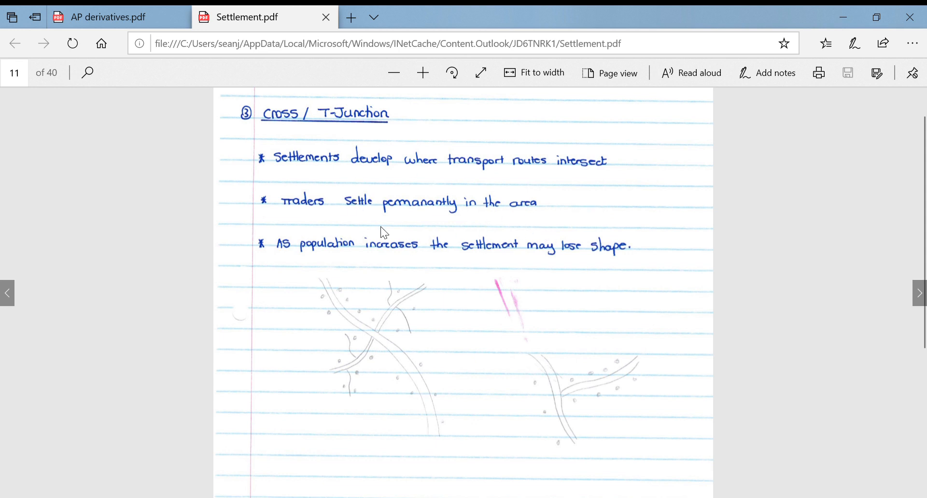
{"action": "mouse_move", "coordinate": [418, 239]}
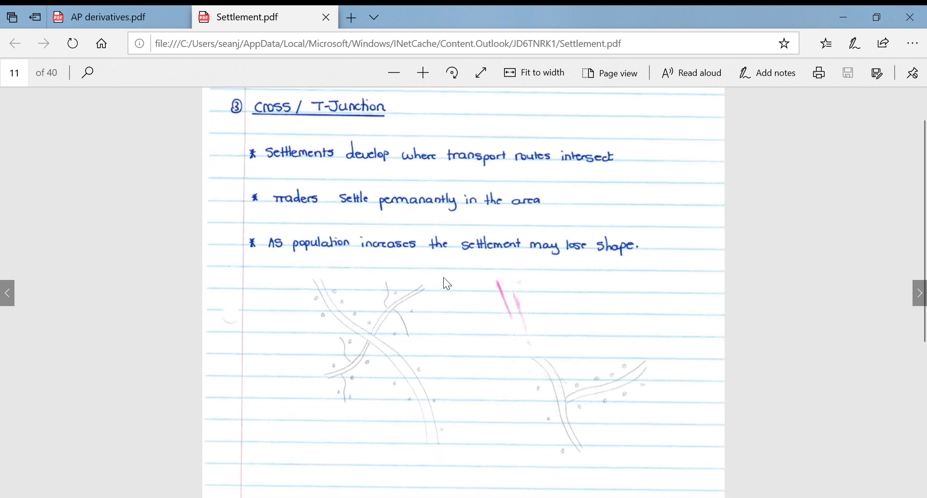
{"action": "mouse_move", "coordinate": [371, 377]}
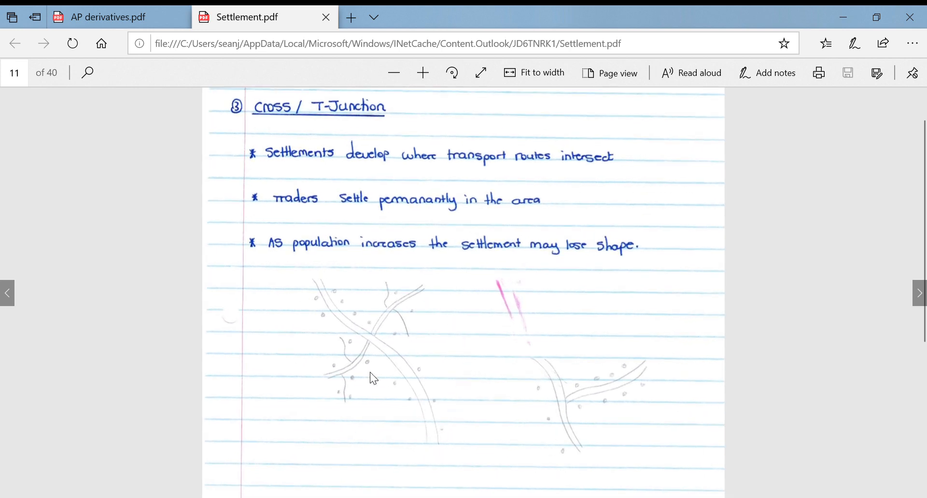
{"action": "scroll", "scroll_direction": "down", "scroll_amount": 3}
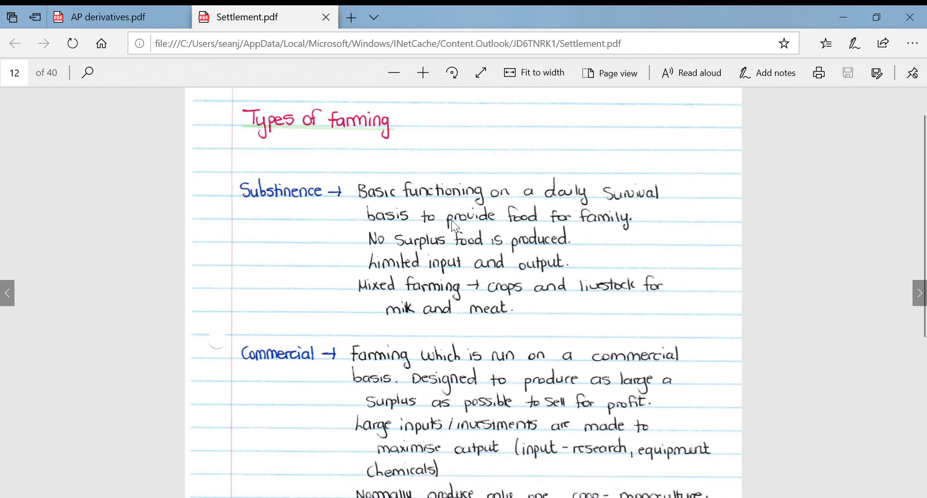
{"action": "mouse_move", "coordinate": [413, 250]}
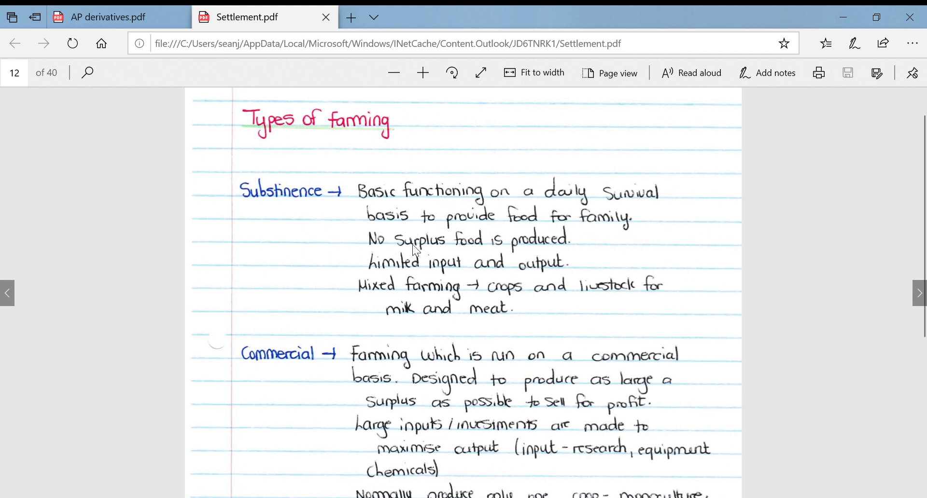
{"action": "mouse_move", "coordinate": [407, 258]}
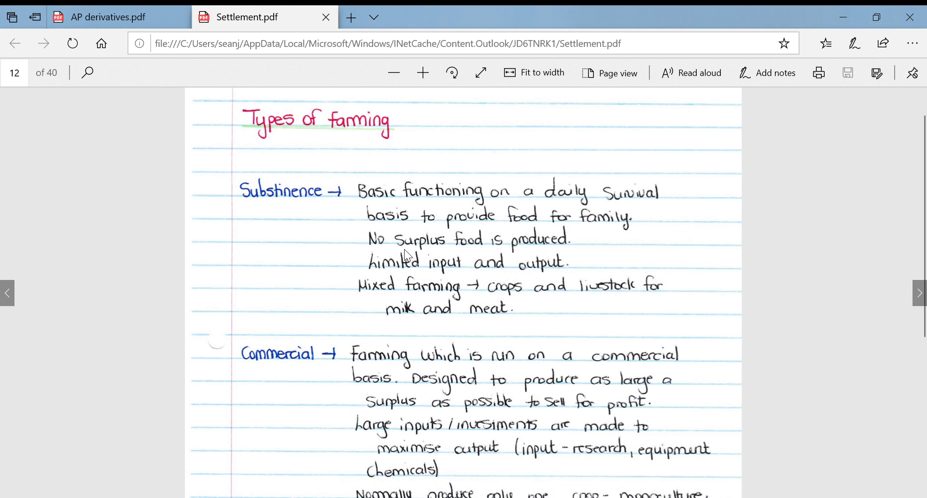
{"action": "mouse_move", "coordinate": [456, 307]}
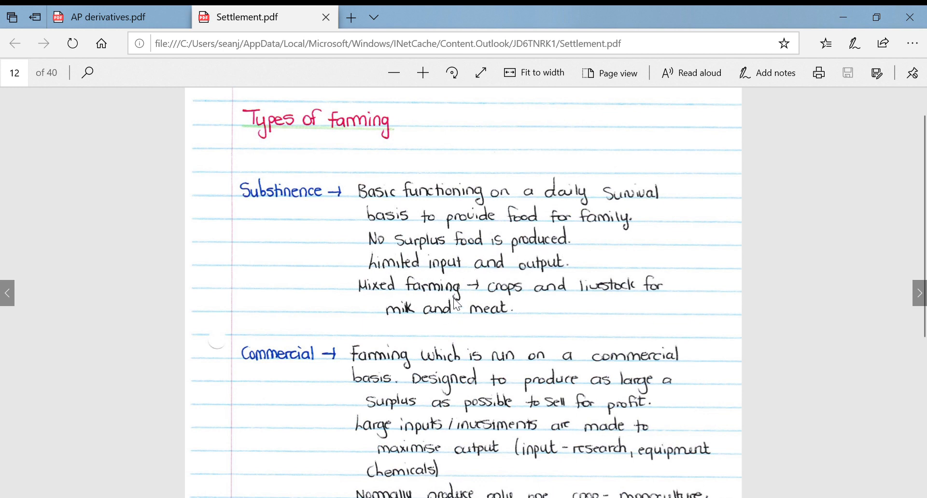
{"action": "mouse_move", "coordinate": [501, 289]}
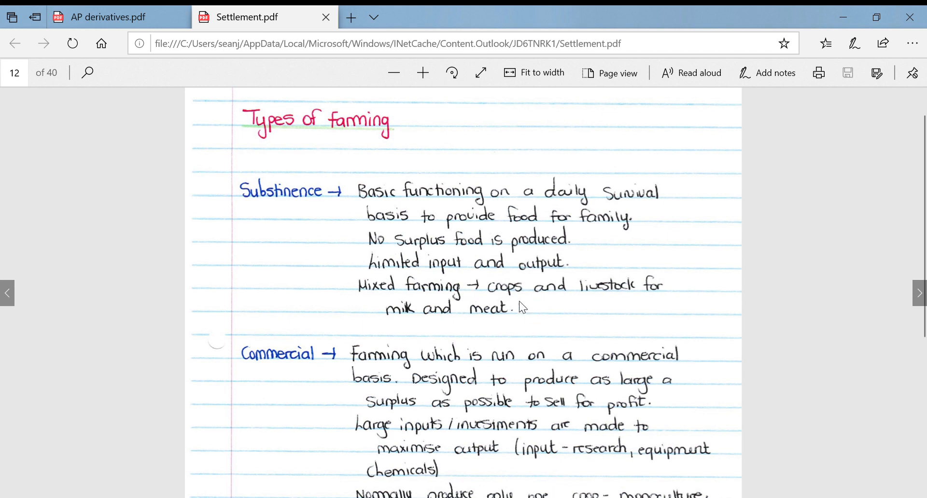
{"action": "mouse_move", "coordinate": [490, 335]}
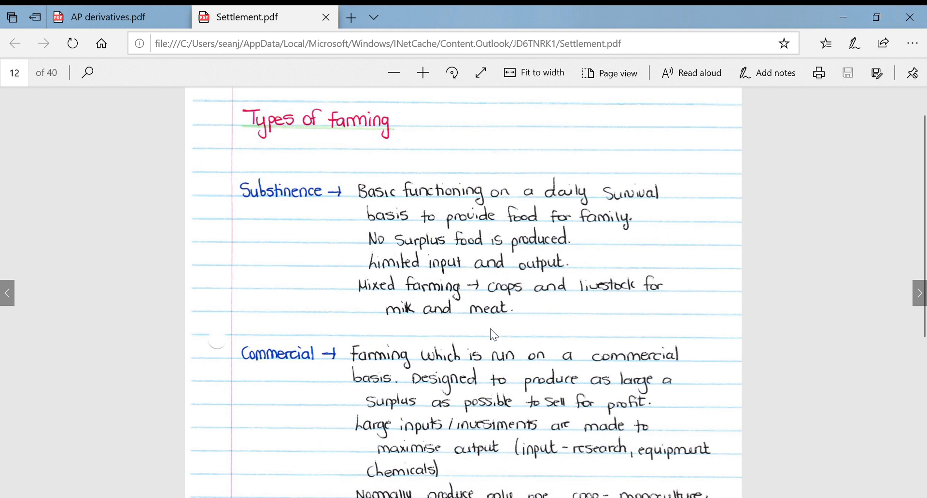
Step: Scroll page 12 to view the subsistence and Commercial farming notes above intensive farming
{"action": "scroll", "scroll_direction": "down", "scroll_amount": 3}
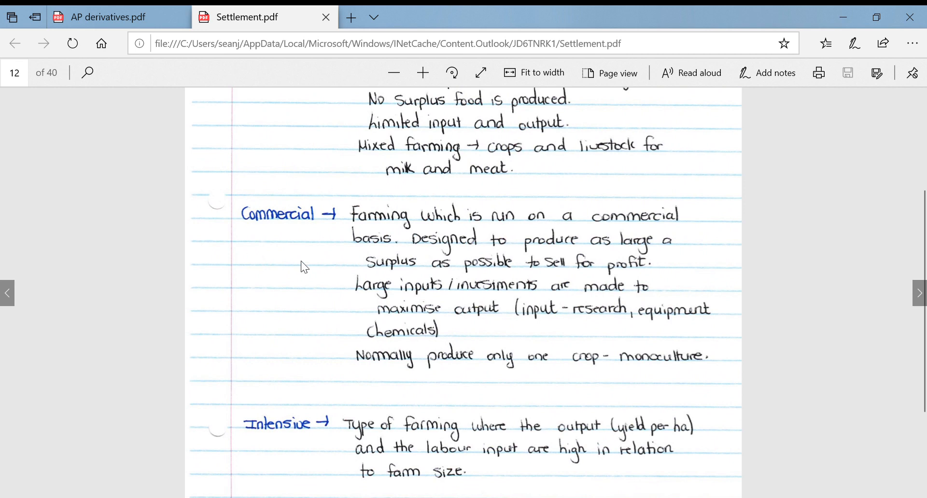
{"action": "mouse_move", "coordinate": [513, 245]}
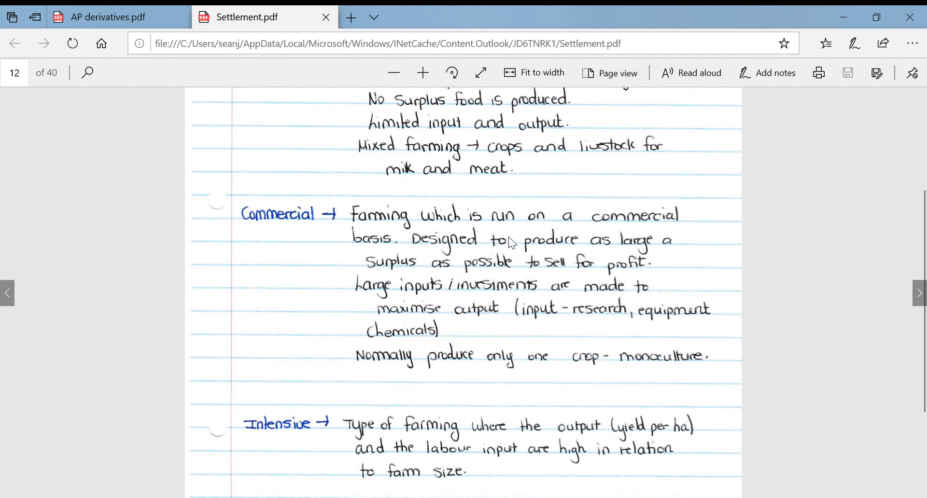
{"action": "mouse_move", "coordinate": [511, 260]}
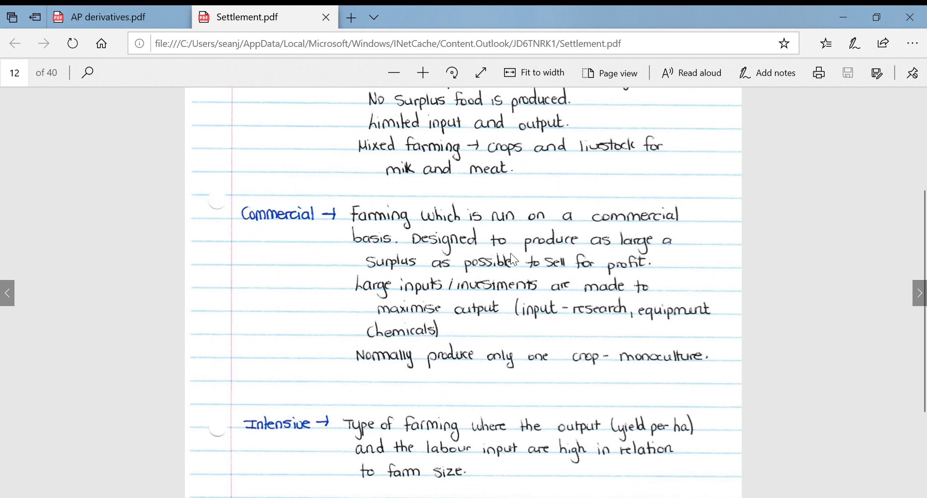
{"action": "mouse_move", "coordinate": [528, 251]}
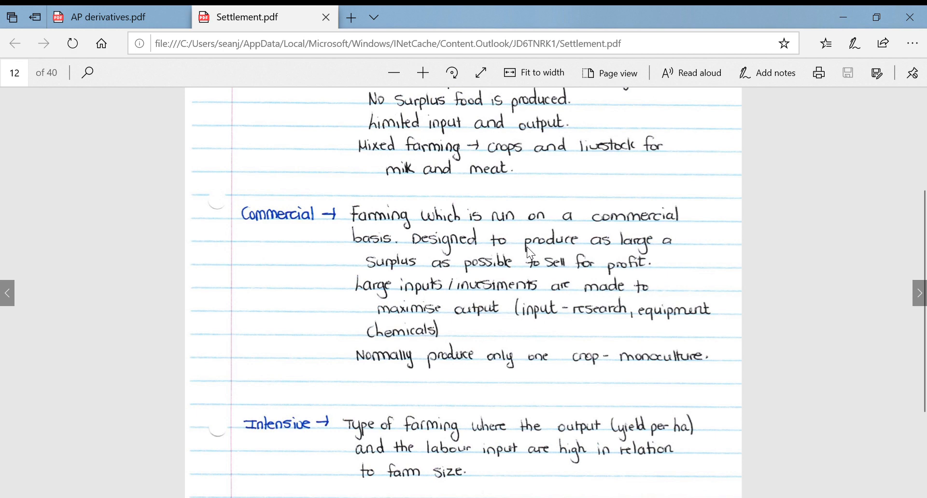
{"action": "mouse_move", "coordinate": [618, 266]}
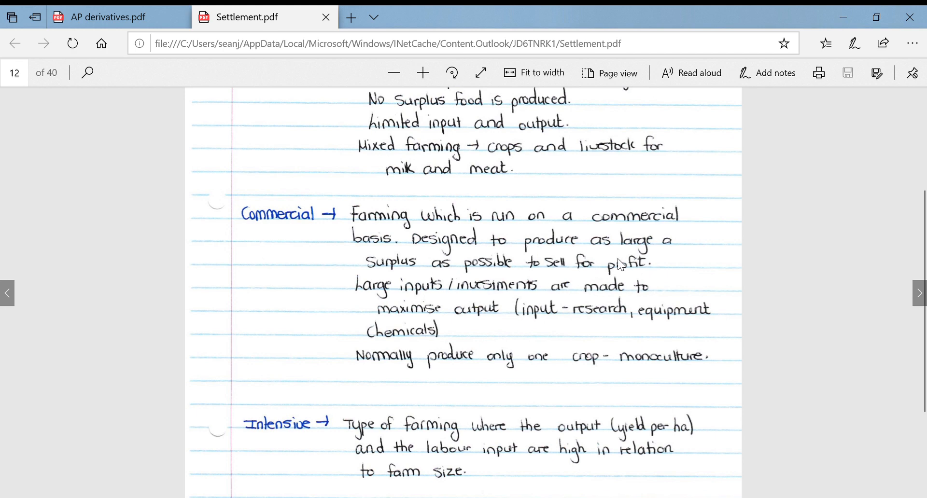
{"action": "mouse_move", "coordinate": [603, 270]}
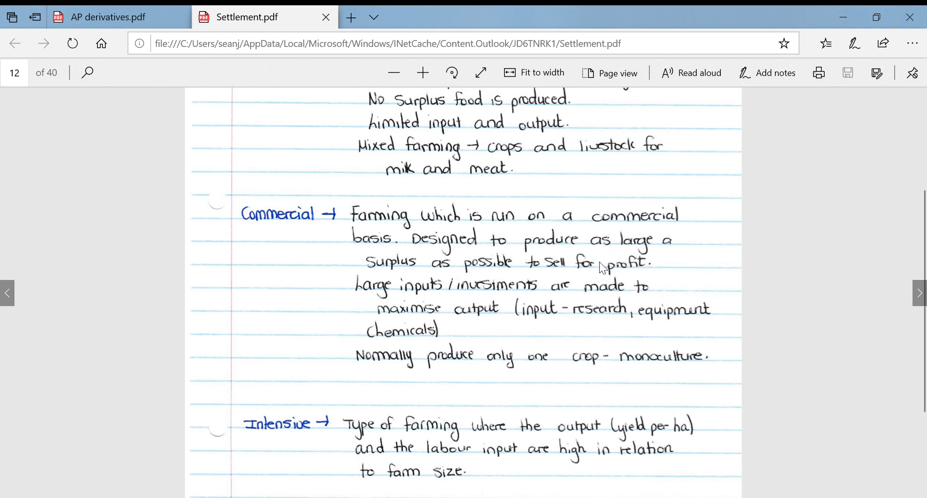
{"action": "mouse_move", "coordinate": [384, 299]}
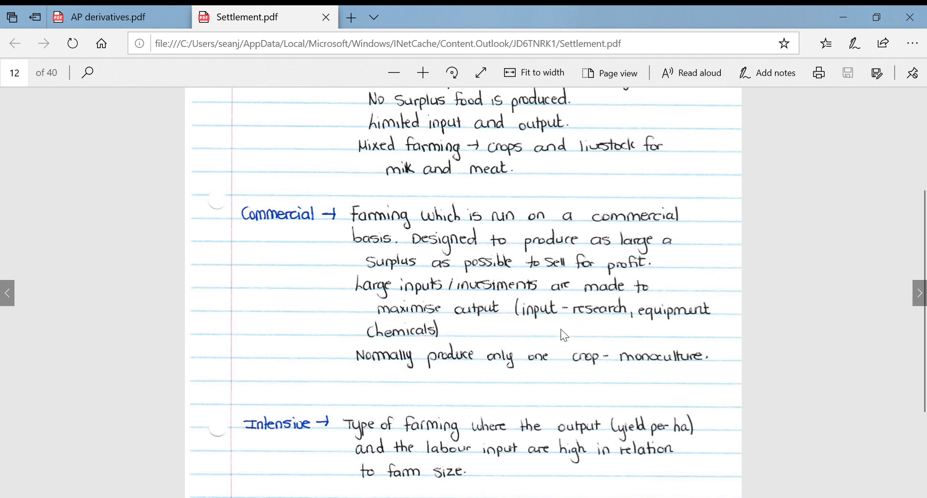
{"action": "mouse_move", "coordinate": [534, 362]}
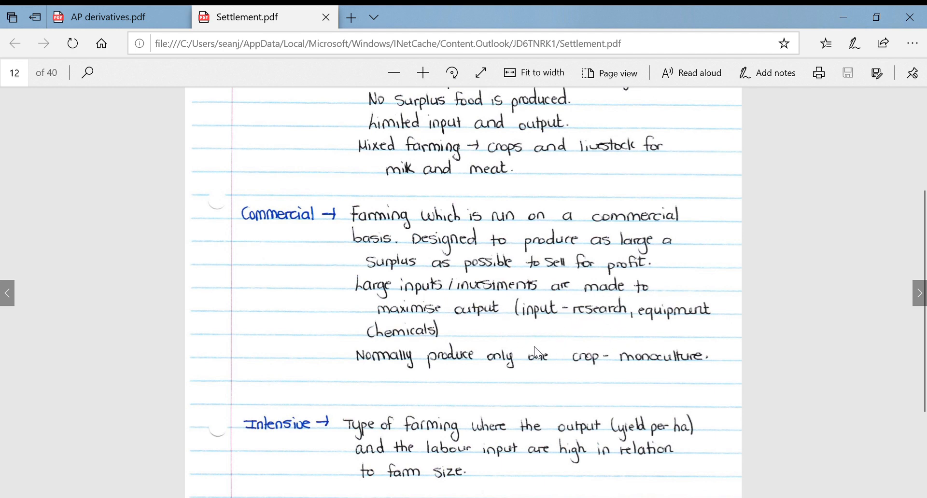
{"action": "mouse_move", "coordinate": [390, 368]}
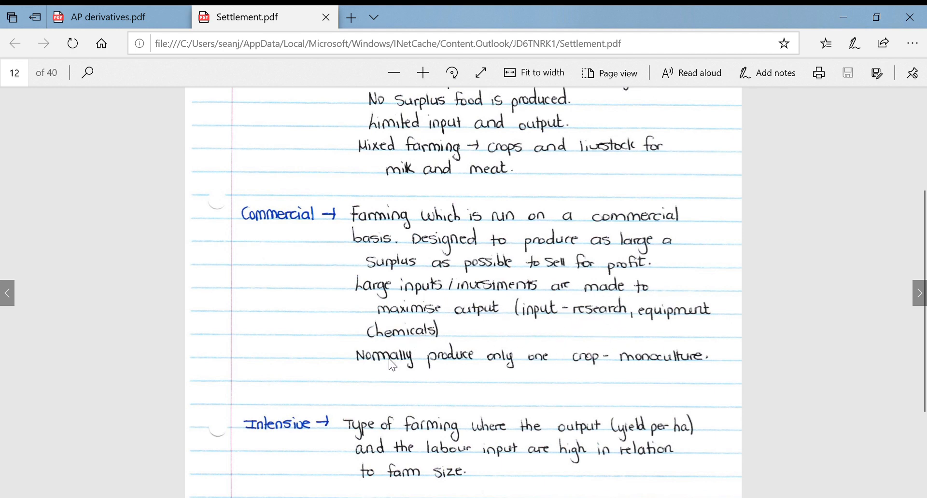
{"action": "scroll", "scroll_direction": "down", "scroll_amount": 3}
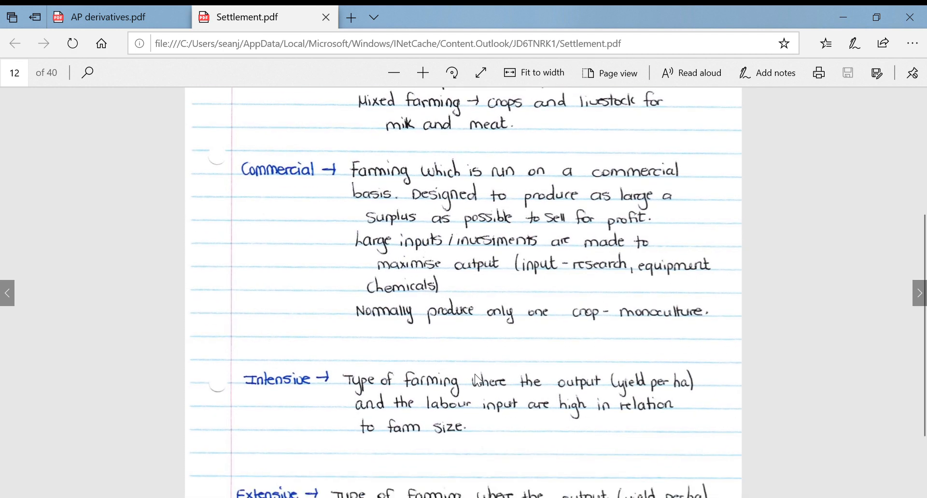
{"action": "mouse_move", "coordinate": [674, 331]}
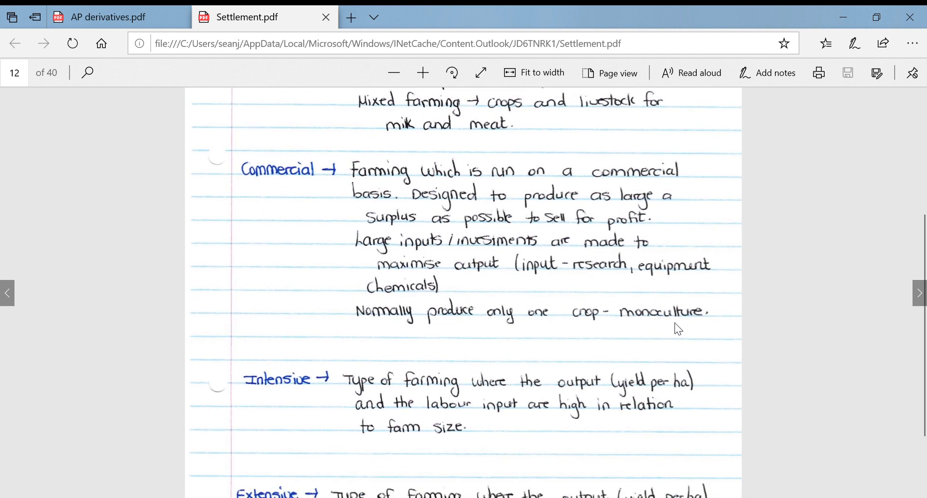
{"action": "mouse_move", "coordinate": [498, 272]}
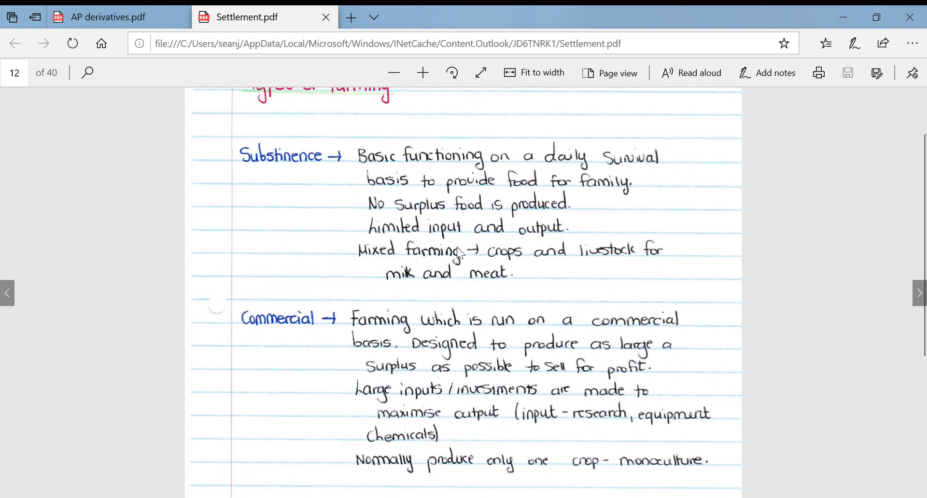
{"action": "scroll", "scroll_direction": "down", "scroll_amount": 3}
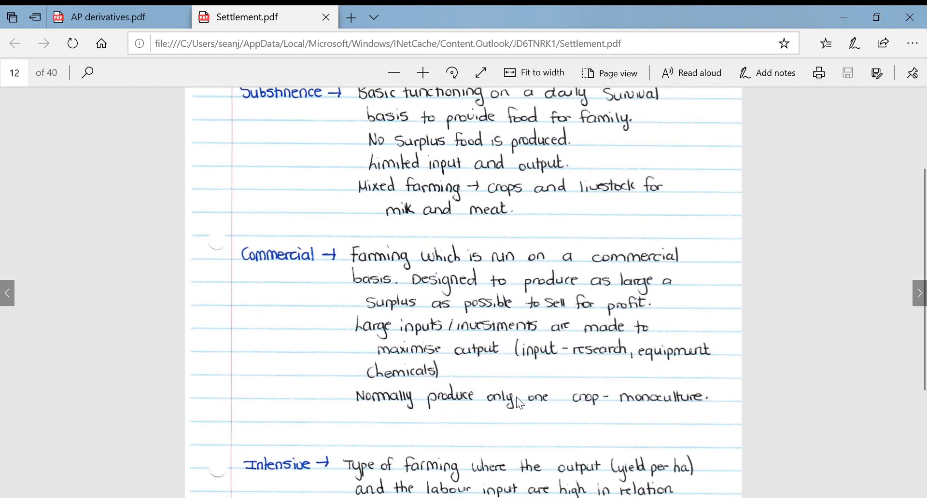
{"action": "mouse_move", "coordinate": [448, 364]}
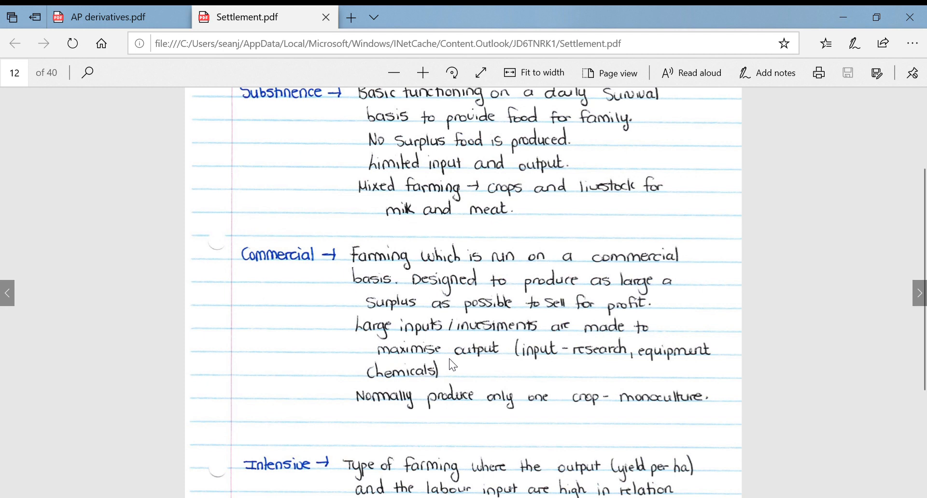
{"action": "scroll", "scroll_direction": "down", "scroll_amount": 3}
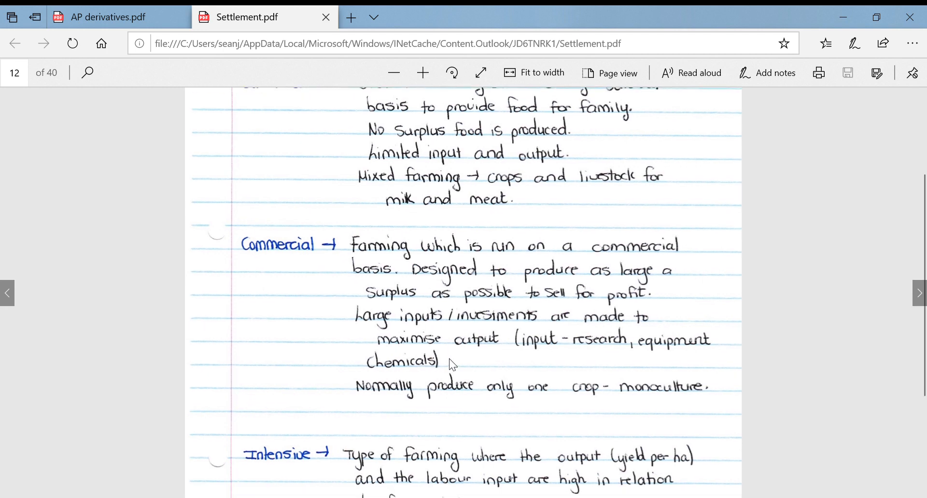
Step: Scroll page 12 down to the Intensive definition and the full Extensive farming note
{"action": "scroll", "scroll_direction": "down", "scroll_amount": 3}
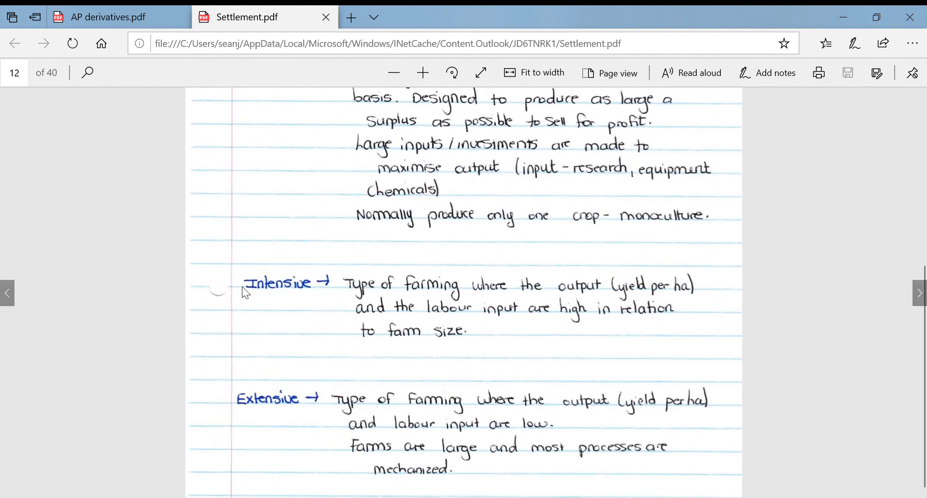
{"action": "mouse_move", "coordinate": [211, 392]}
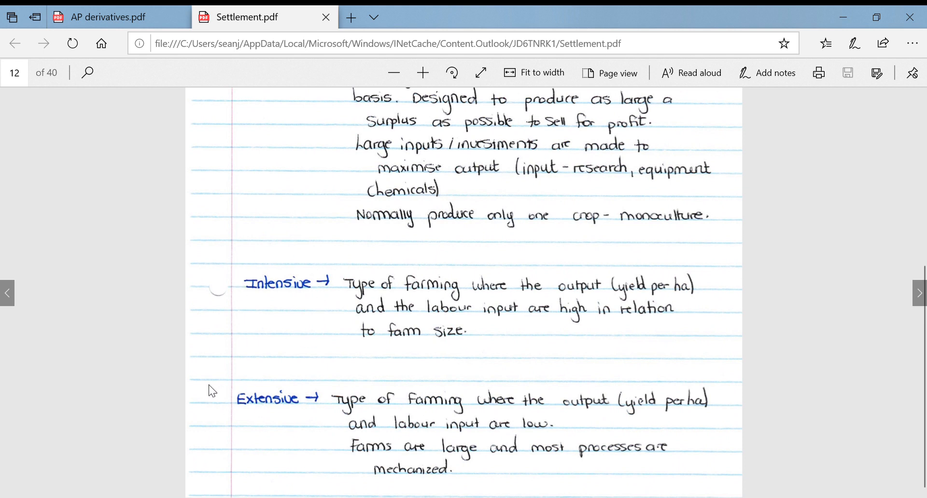
{"action": "mouse_move", "coordinate": [246, 414]}
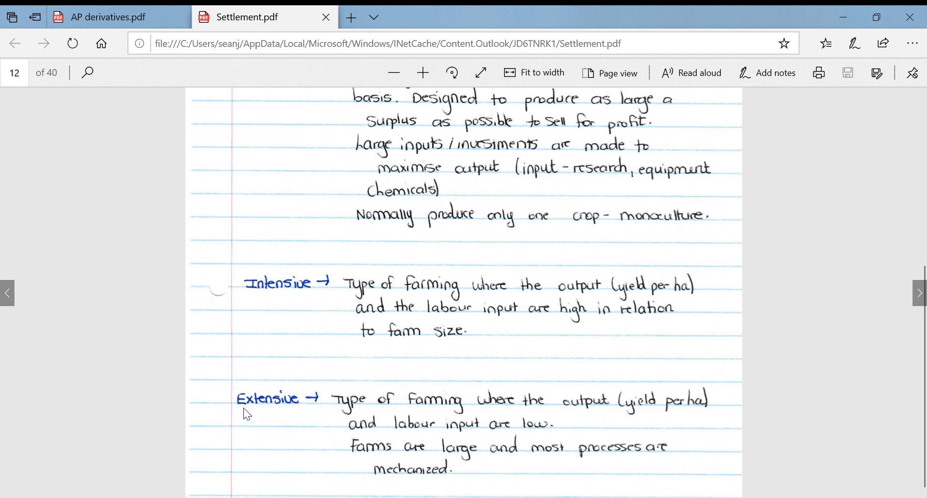
{"action": "mouse_move", "coordinate": [286, 282]}
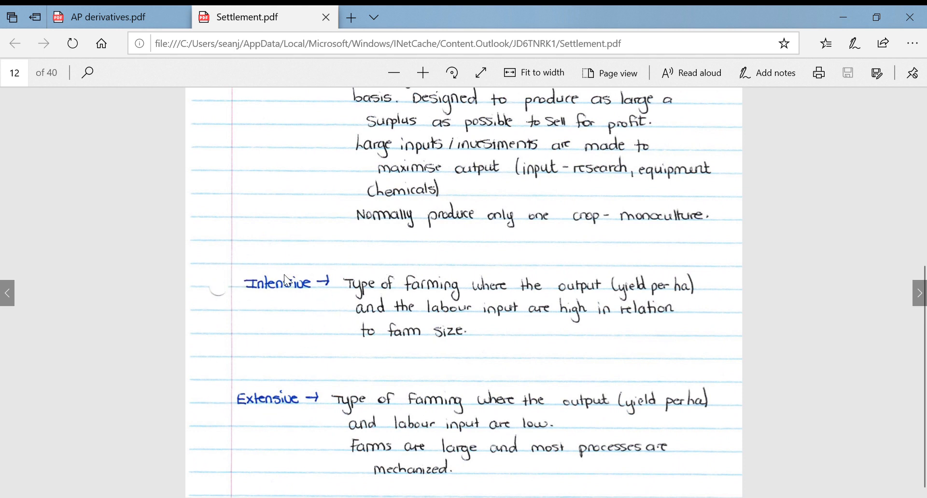
{"action": "mouse_move", "coordinate": [458, 304]}
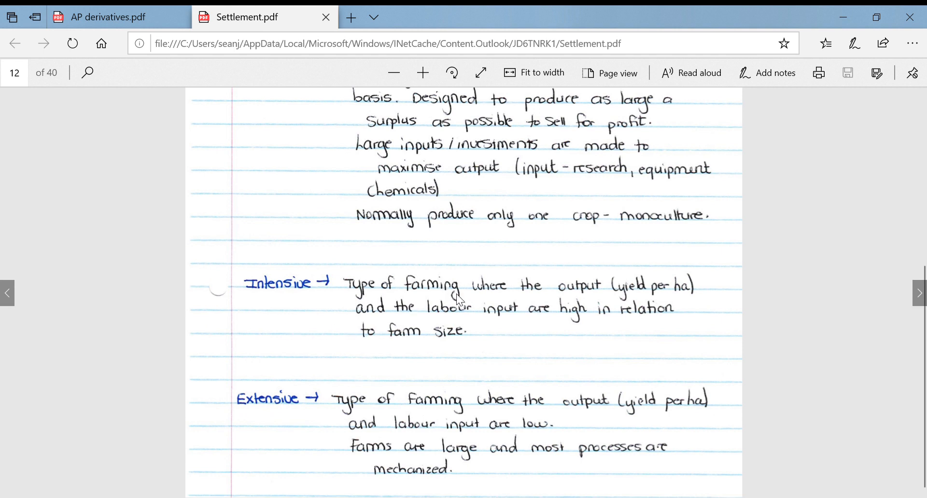
{"action": "mouse_move", "coordinate": [564, 299]}
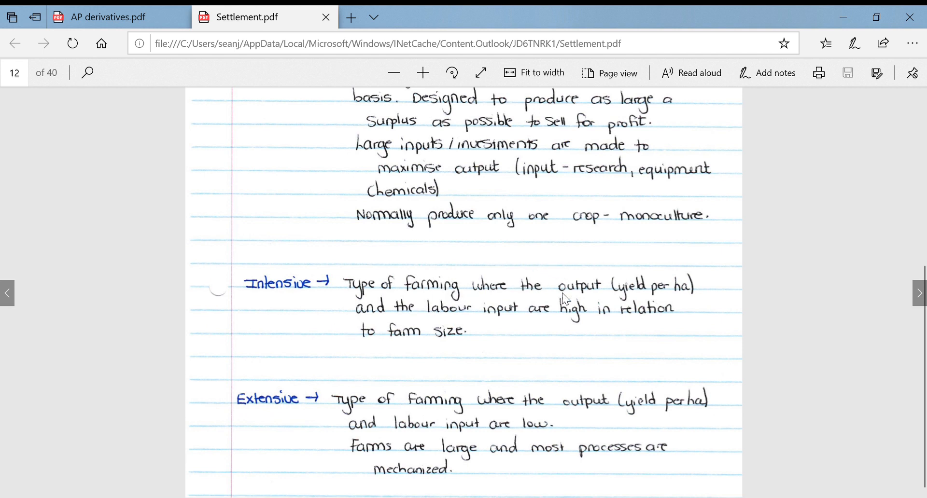
{"action": "mouse_move", "coordinate": [510, 315]}
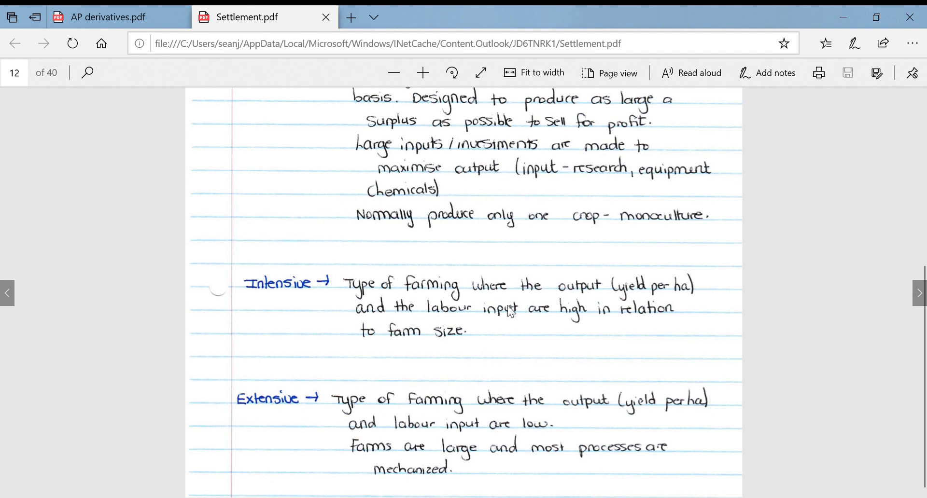
{"action": "mouse_move", "coordinate": [478, 338]}
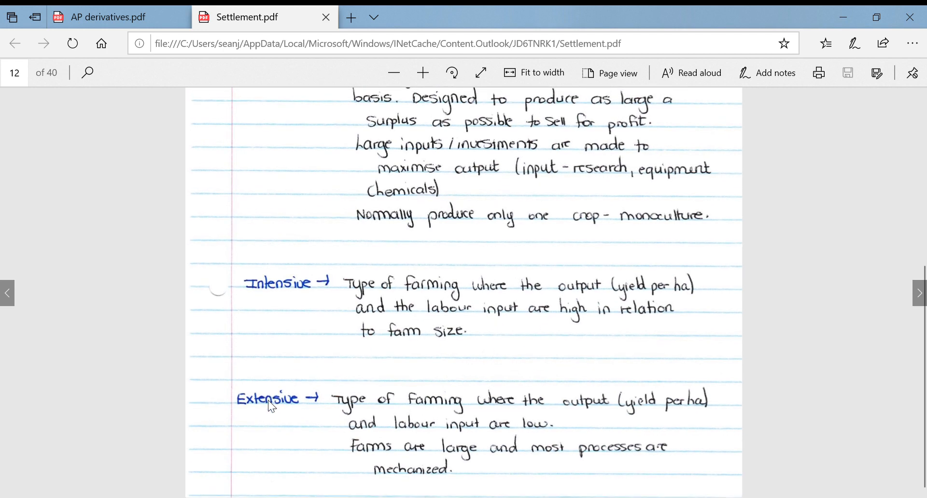
{"action": "mouse_move", "coordinate": [401, 406]}
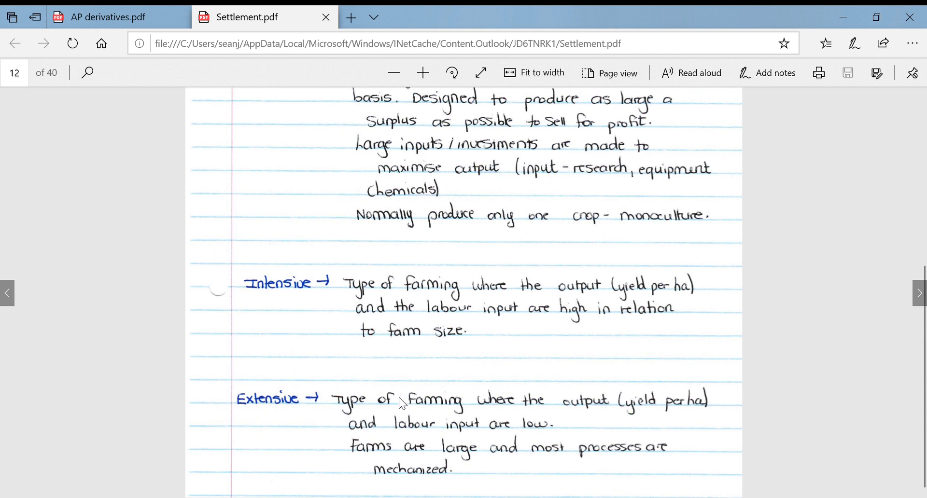
{"action": "mouse_move", "coordinate": [556, 383]}
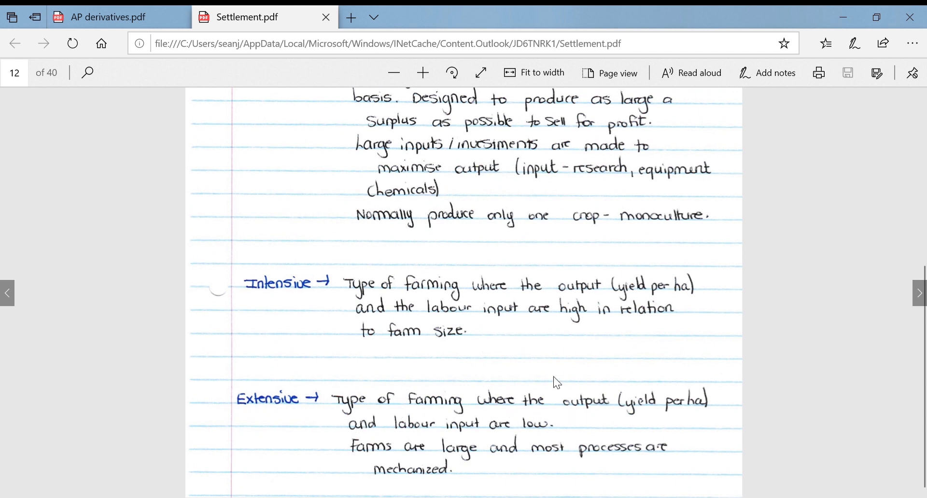
{"action": "mouse_move", "coordinate": [629, 418]}
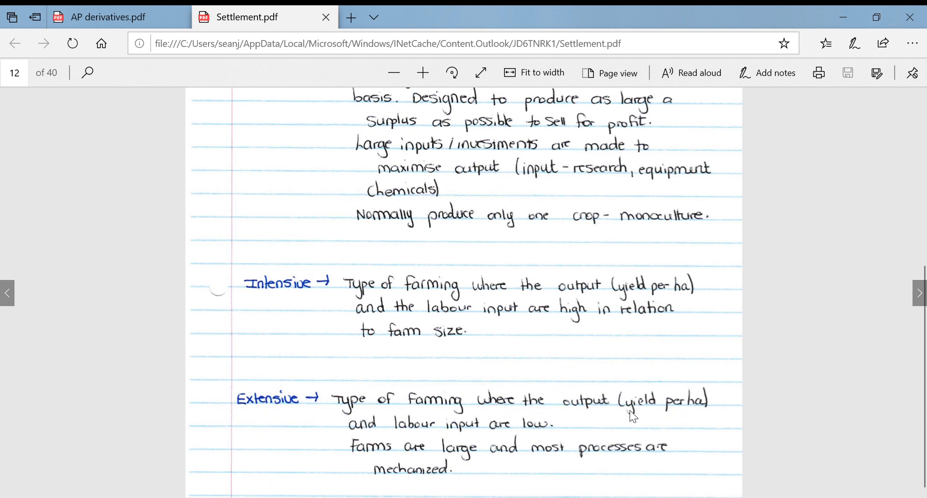
{"action": "mouse_move", "coordinate": [484, 450]}
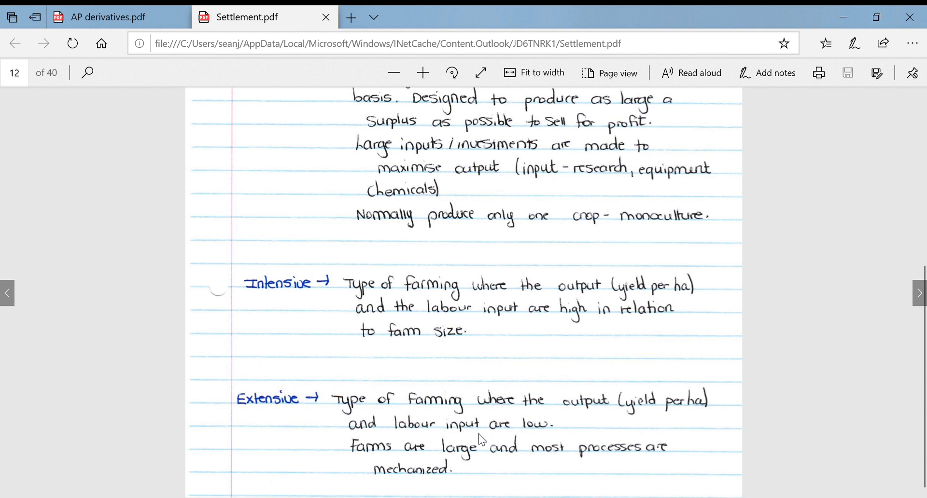
{"action": "mouse_move", "coordinate": [396, 477]}
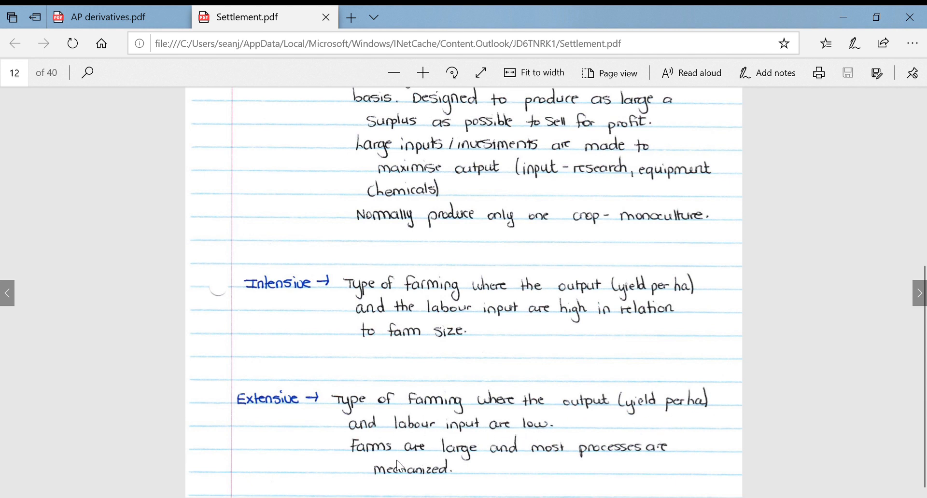
{"action": "mouse_move", "coordinate": [479, 451]}
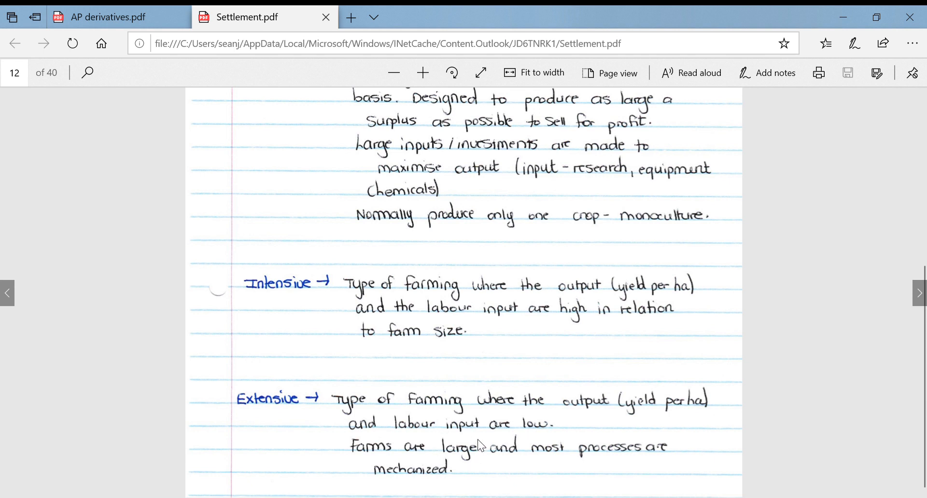
{"action": "mouse_move", "coordinate": [459, 456]}
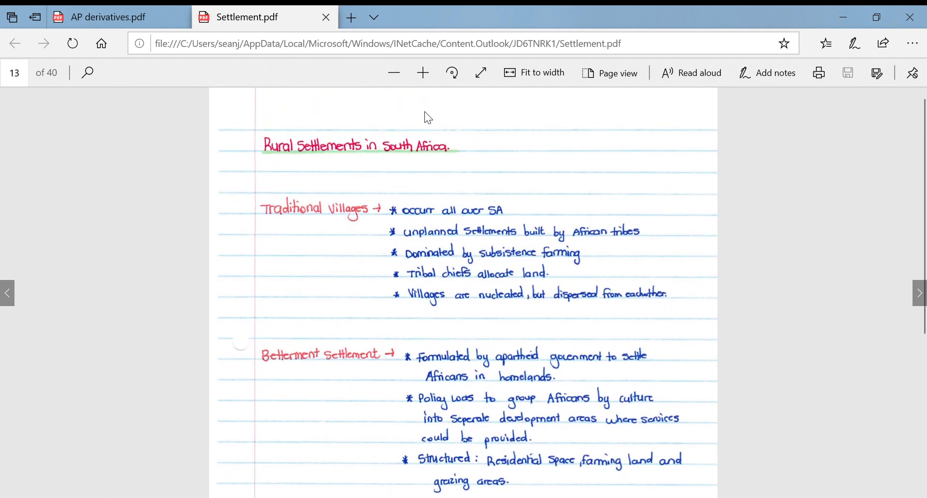
{"action": "mouse_move", "coordinate": [444, 154]}
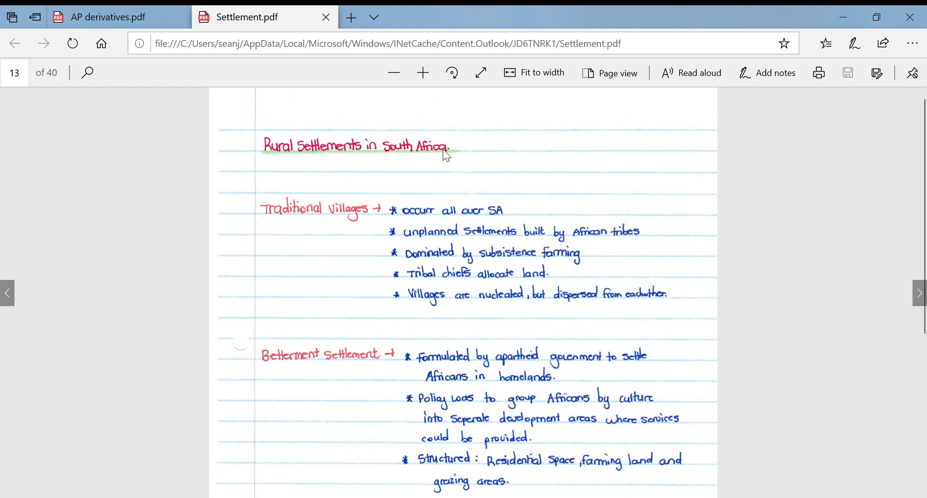
{"action": "mouse_move", "coordinate": [406, 169]}
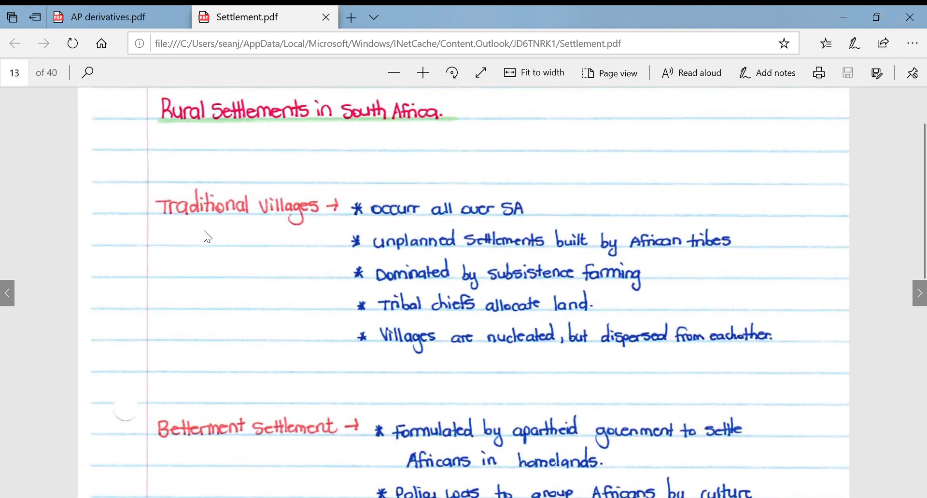
{"action": "mouse_move", "coordinate": [543, 210]}
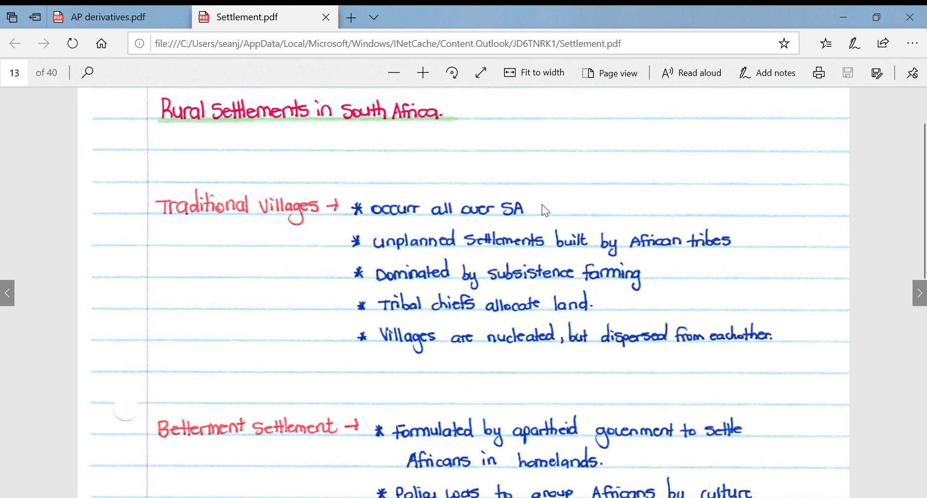
{"action": "mouse_move", "coordinate": [546, 261]}
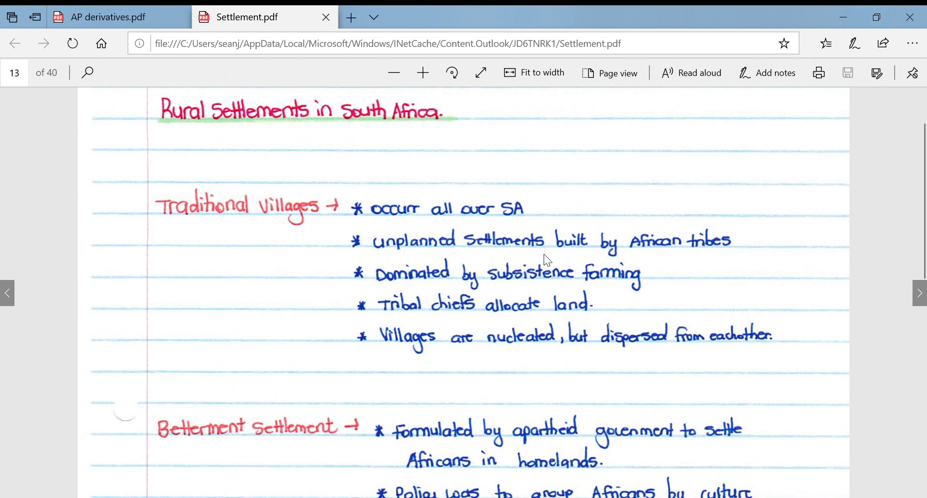
{"action": "mouse_move", "coordinate": [538, 249]}
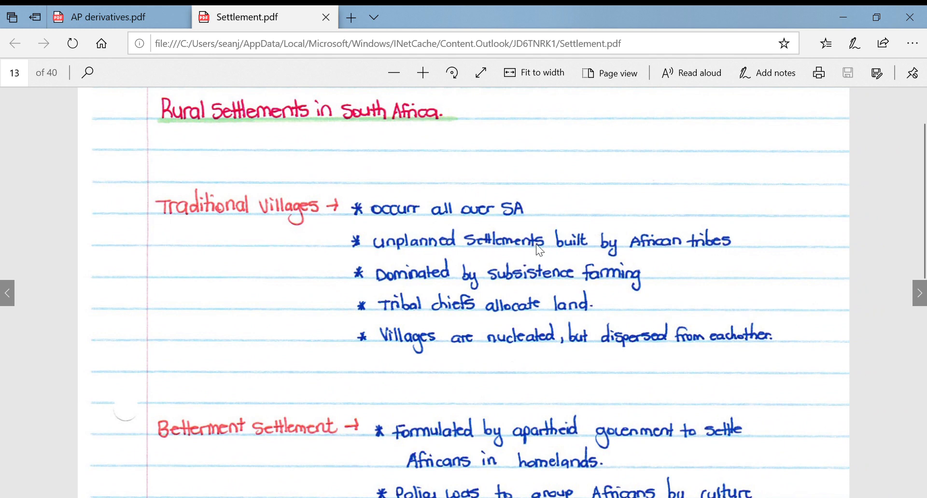
{"action": "mouse_move", "coordinate": [480, 312]}
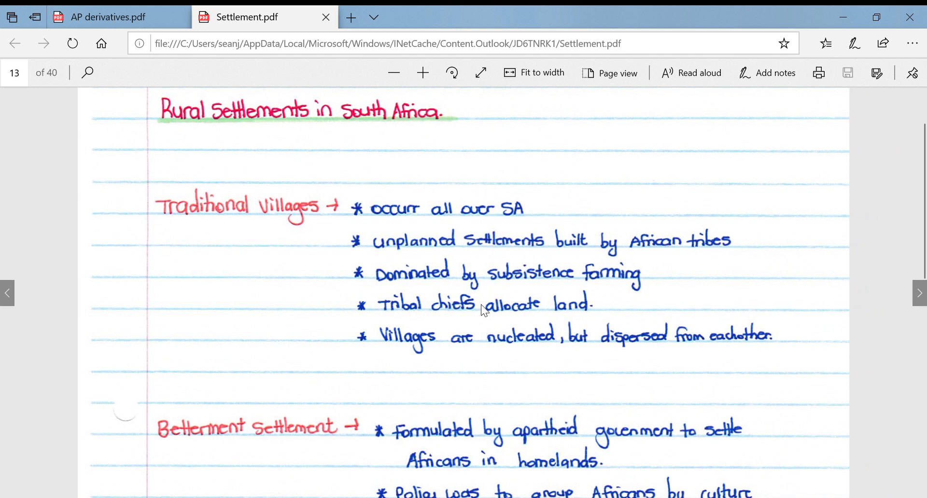
{"action": "mouse_move", "coordinate": [584, 300]}
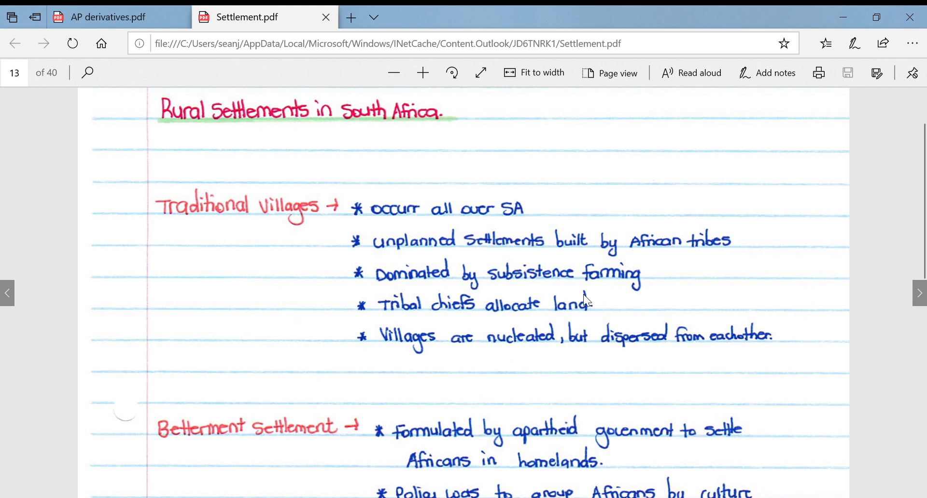
{"action": "mouse_move", "coordinate": [545, 310]}
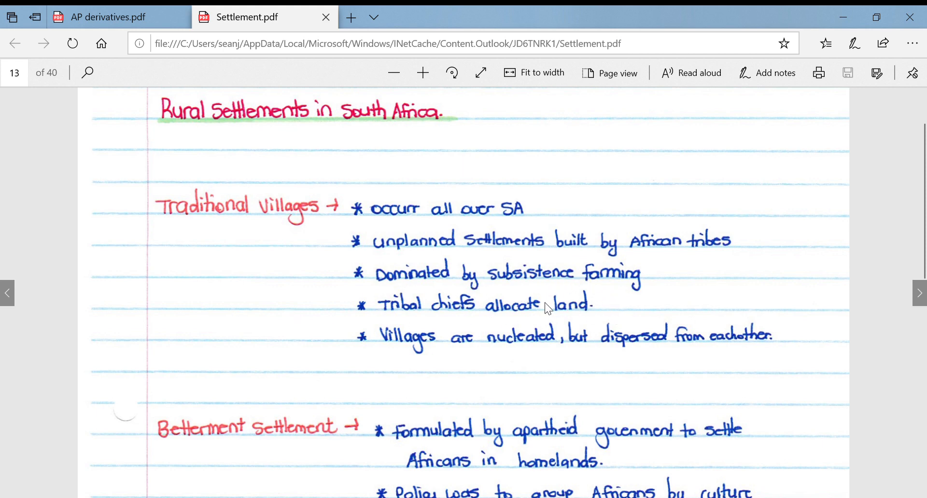
{"action": "mouse_move", "coordinate": [561, 353]}
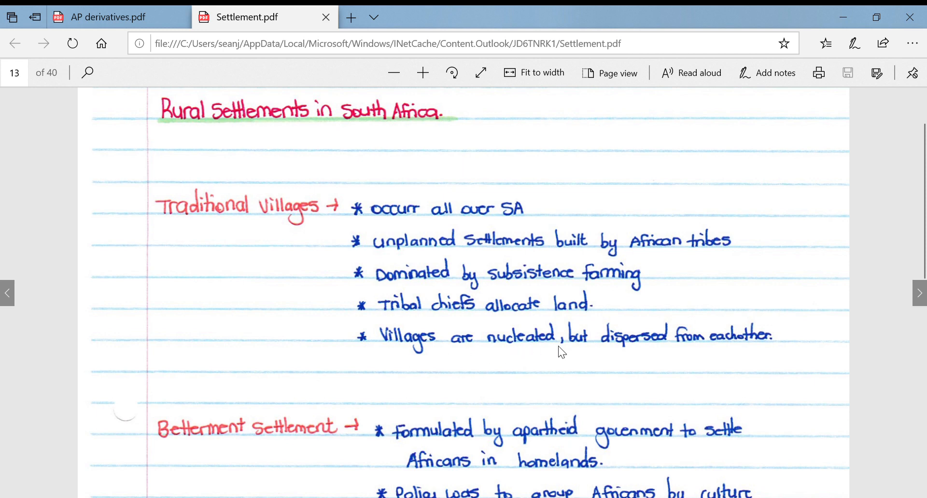
Step: Scroll page 13 past the Traditional Villages notes to the full Betterment Settlement notes
{"action": "scroll", "scroll_direction": "down", "scroll_amount": 3}
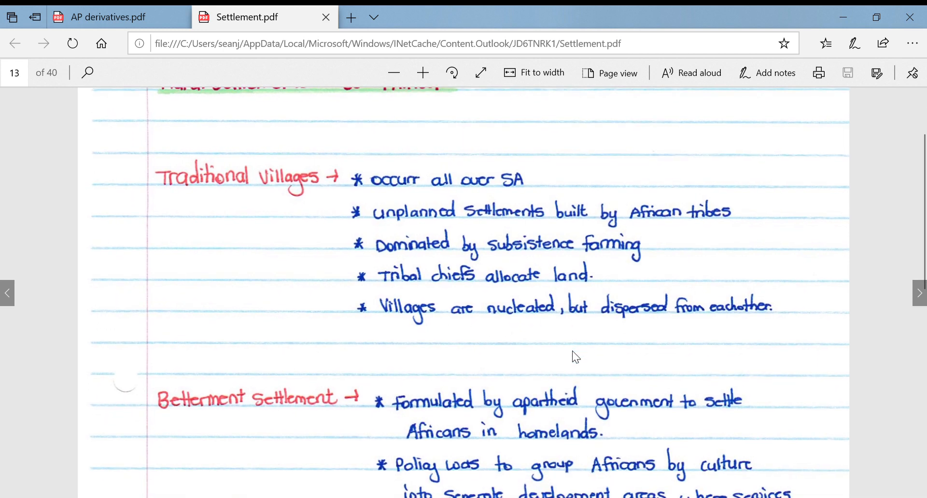
{"action": "scroll", "scroll_direction": "down", "scroll_amount": 3}
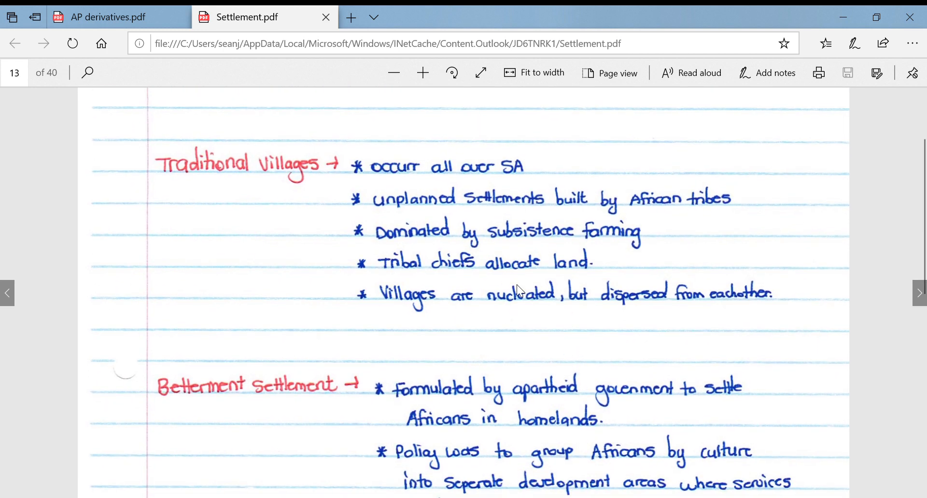
{"action": "mouse_move", "coordinate": [489, 305]}
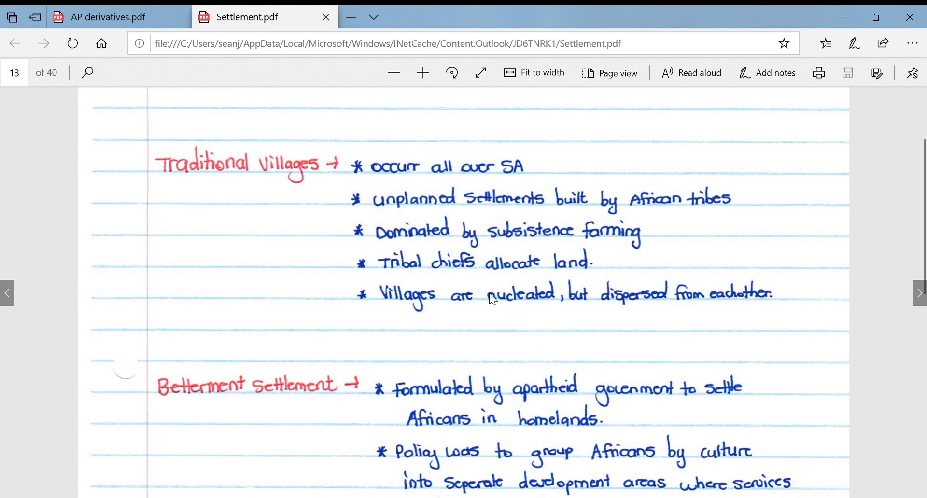
{"action": "mouse_move", "coordinate": [641, 318]}
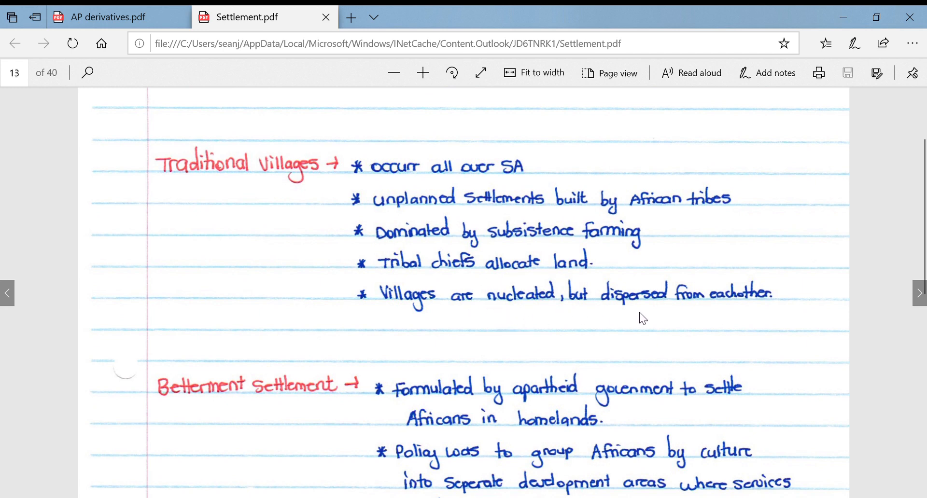
{"action": "mouse_move", "coordinate": [659, 286]}
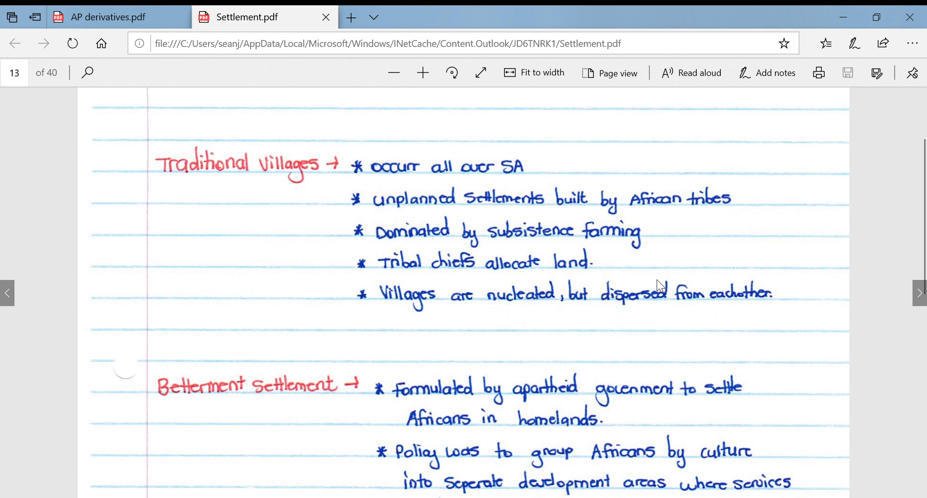
{"action": "mouse_move", "coordinate": [611, 334]}
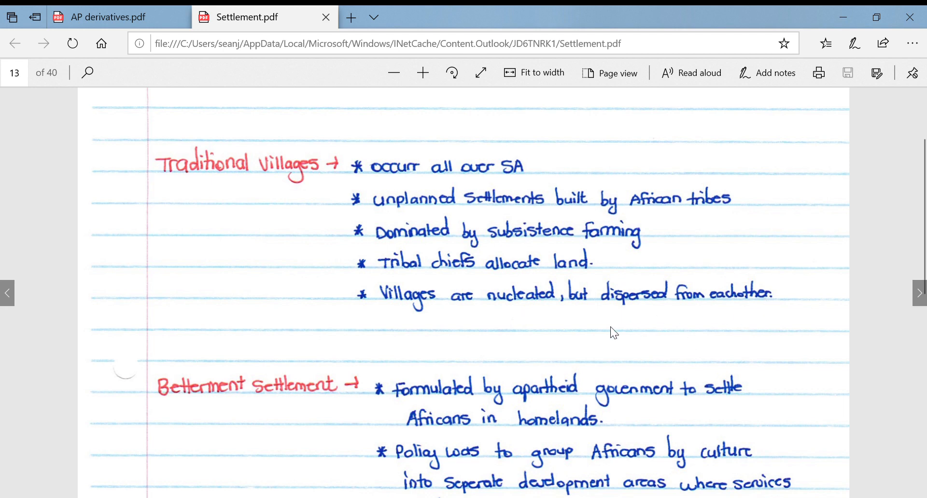
{"action": "scroll", "scroll_direction": "down", "scroll_amount": 3}
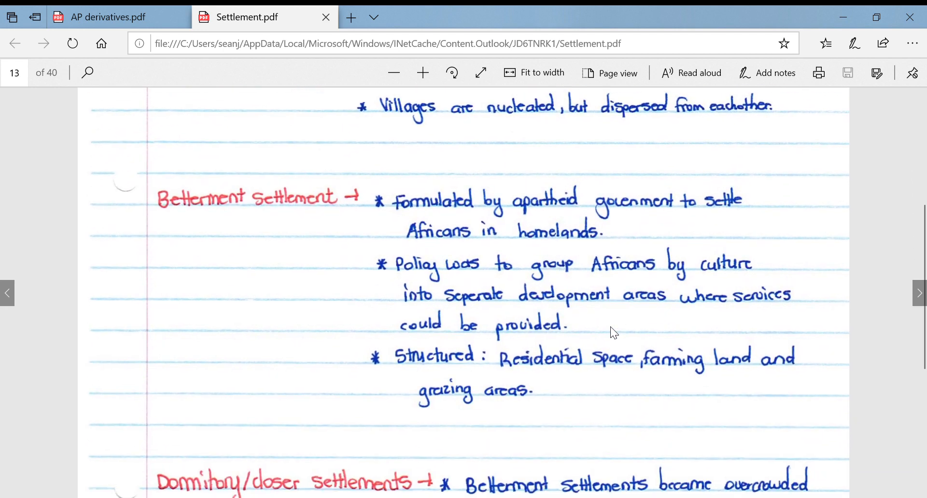
{"action": "mouse_move", "coordinate": [518, 205]}
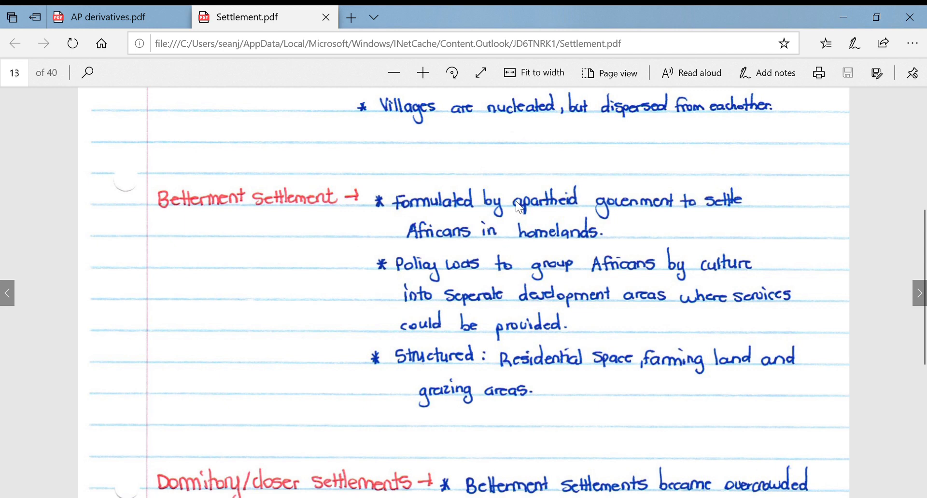
{"action": "mouse_move", "coordinate": [539, 224]}
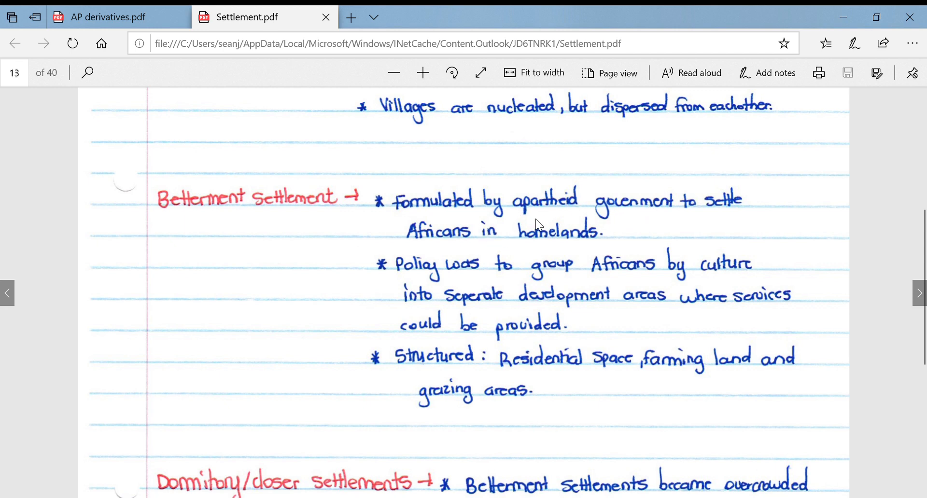
{"action": "mouse_move", "coordinate": [488, 279]}
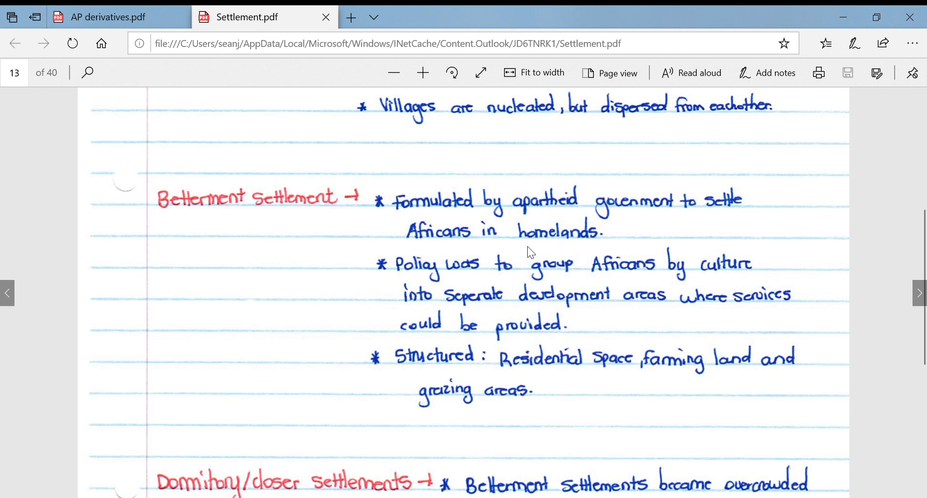
{"action": "mouse_move", "coordinate": [654, 315]}
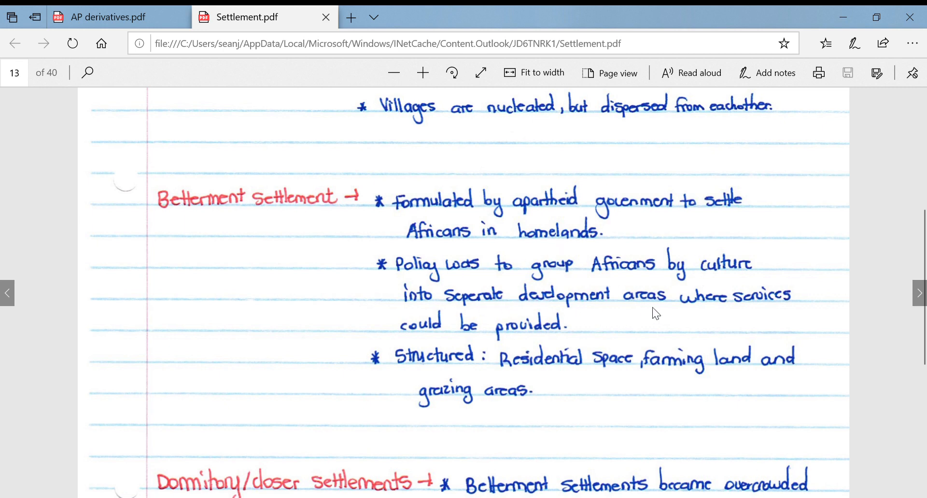
{"action": "mouse_move", "coordinate": [597, 384]}
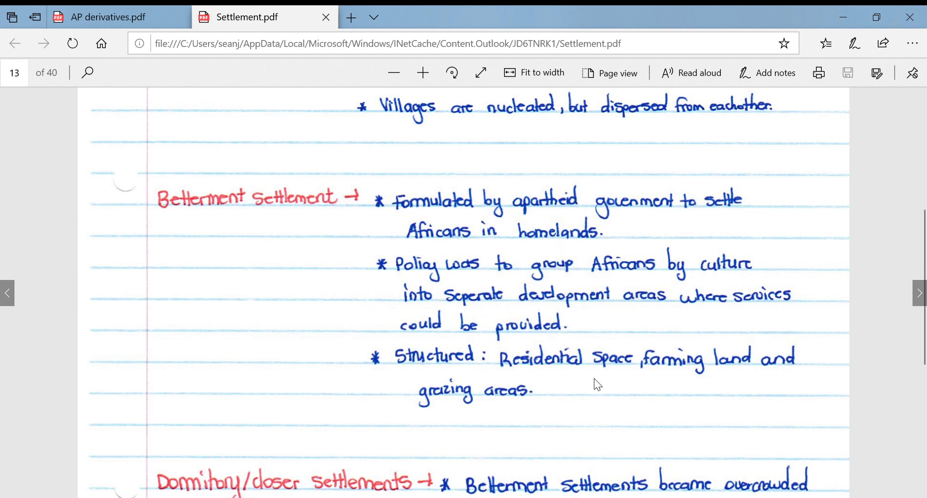
Step: Scroll below Betterment Settlement to reveal the Dormitory/closer settlements heading
{"action": "scroll", "scroll_direction": "down", "scroll_amount": 3}
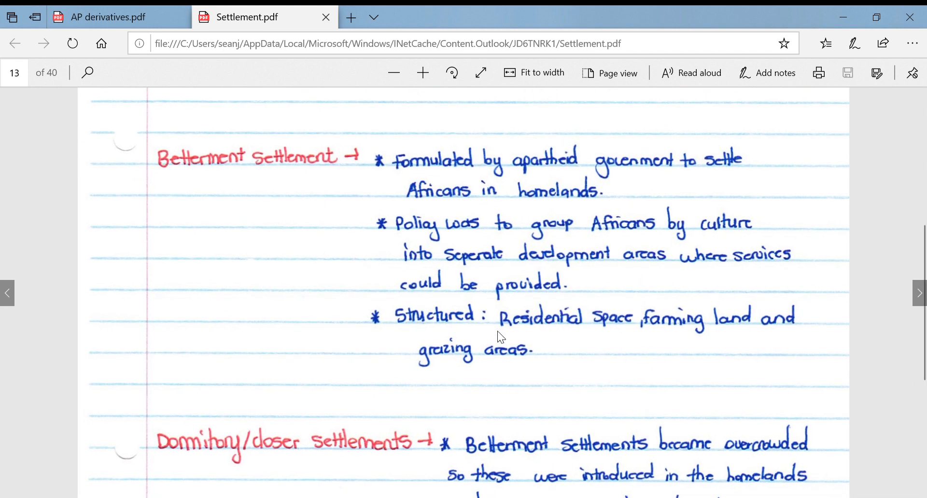
{"action": "mouse_move", "coordinate": [574, 266]}
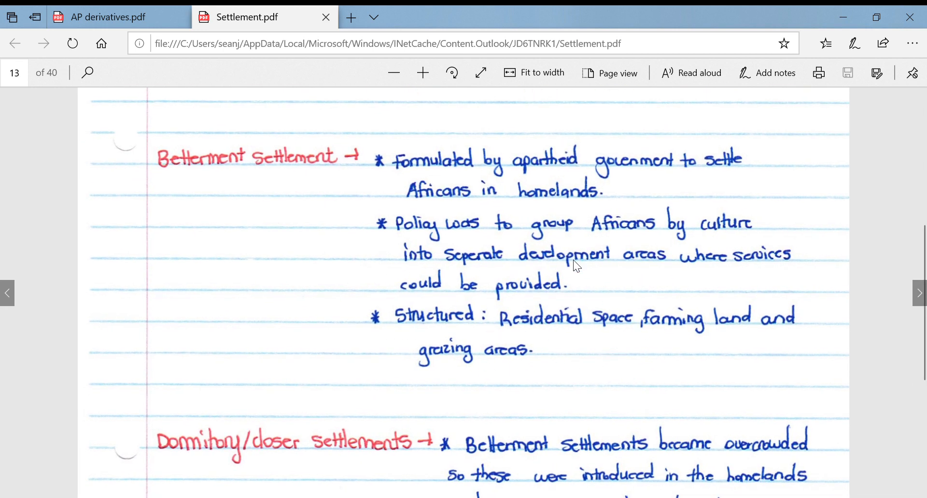
{"action": "mouse_move", "coordinate": [690, 374]}
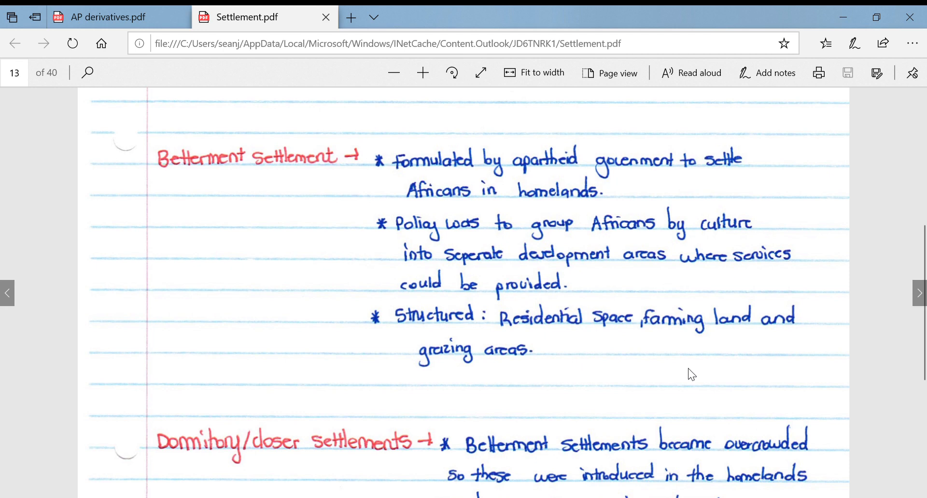
{"action": "scroll", "scroll_direction": "down", "scroll_amount": 3}
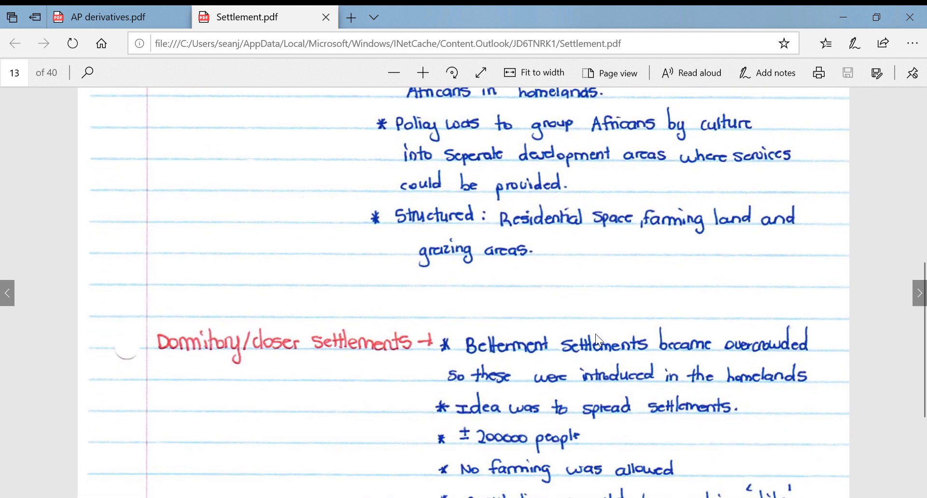
Step: Scroll to the last Dormitory/closer settlements bullet on strict control in white areas
{"action": "scroll", "scroll_direction": "down", "scroll_amount": 3}
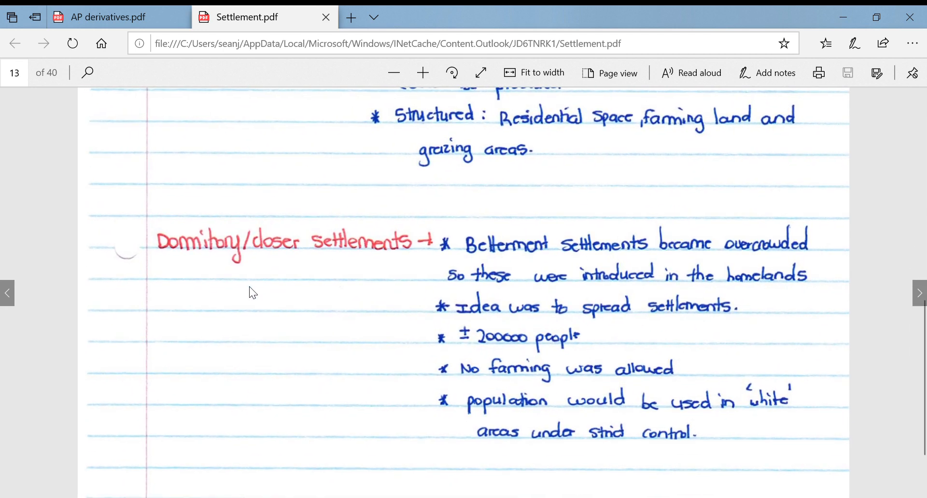
{"action": "mouse_move", "coordinate": [555, 260]}
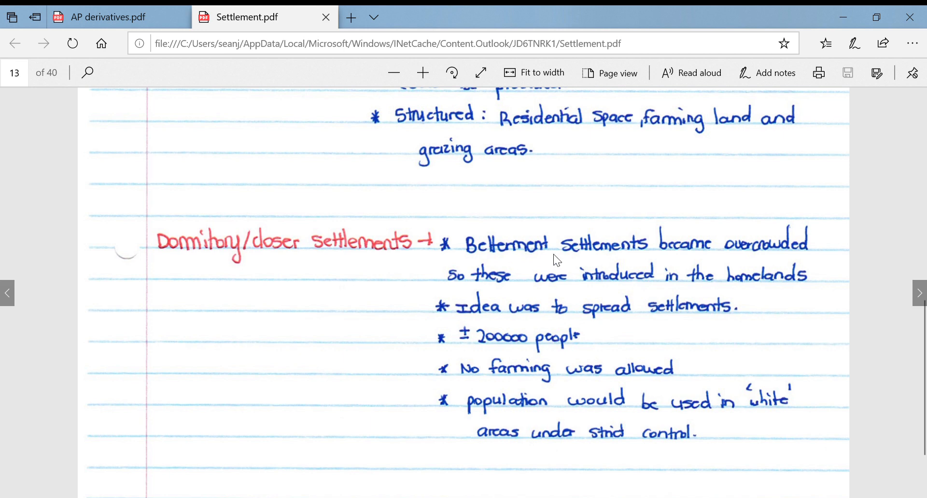
{"action": "mouse_move", "coordinate": [623, 240]}
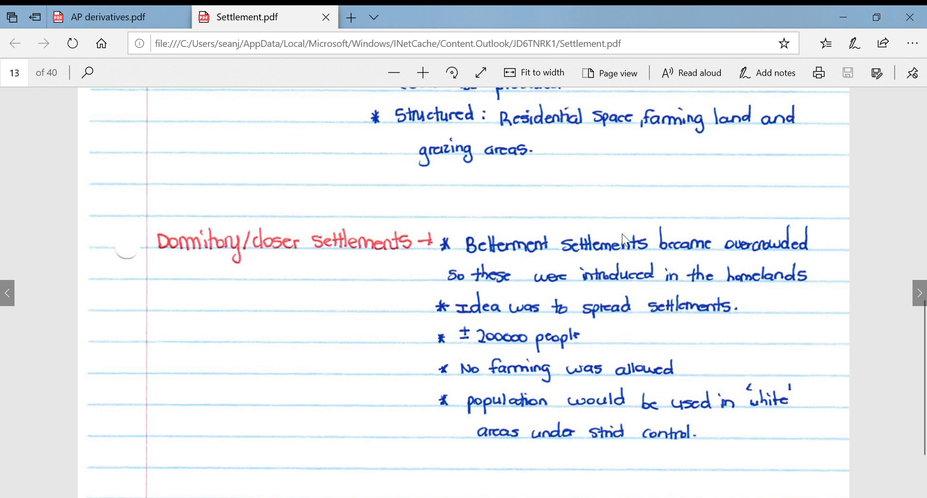
{"action": "mouse_move", "coordinate": [438, 277]}
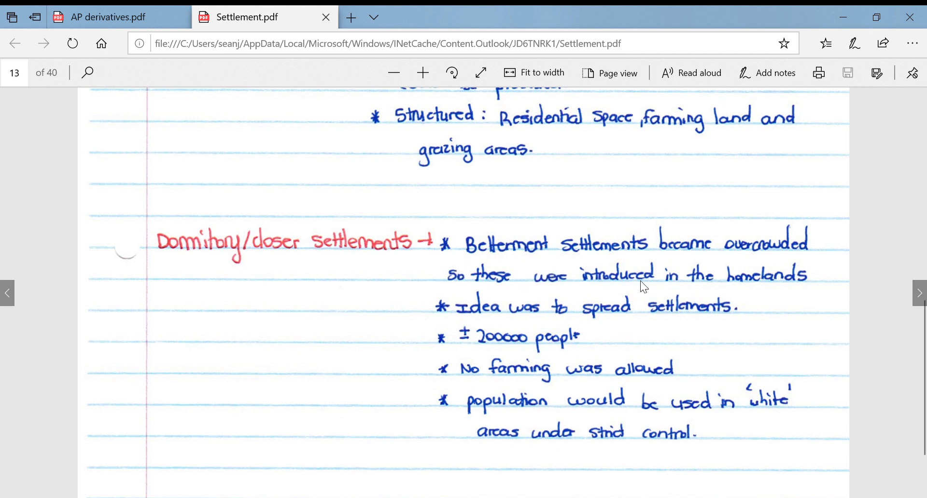
{"action": "scroll", "scroll_direction": "down", "scroll_amount": 3}
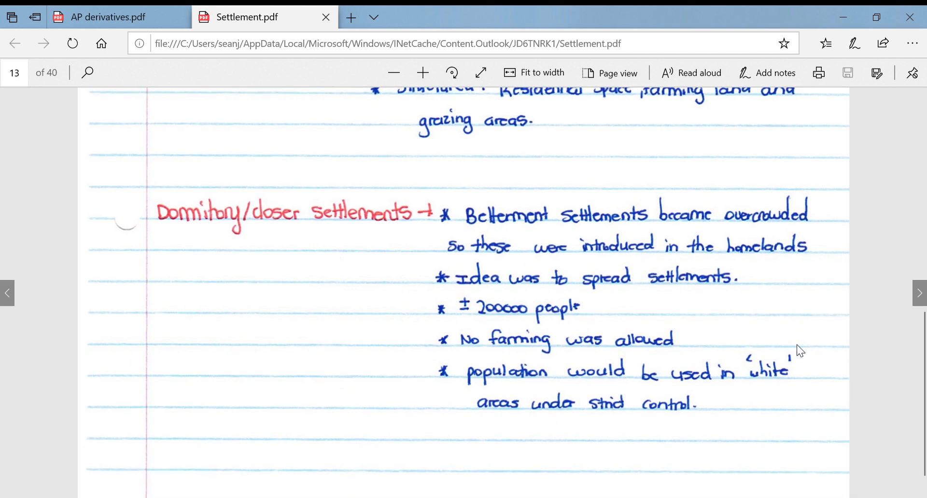
{"action": "mouse_move", "coordinate": [447, 291]}
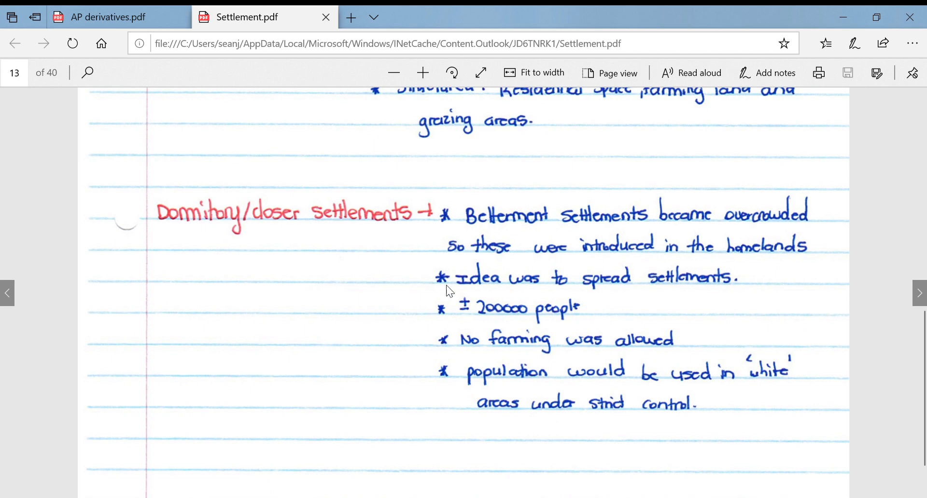
{"action": "mouse_move", "coordinate": [512, 307]}
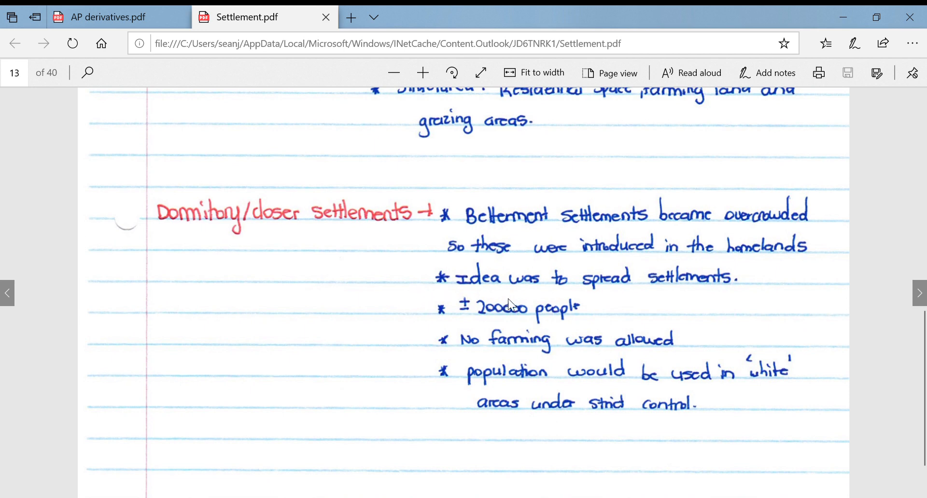
{"action": "mouse_move", "coordinate": [511, 343]}
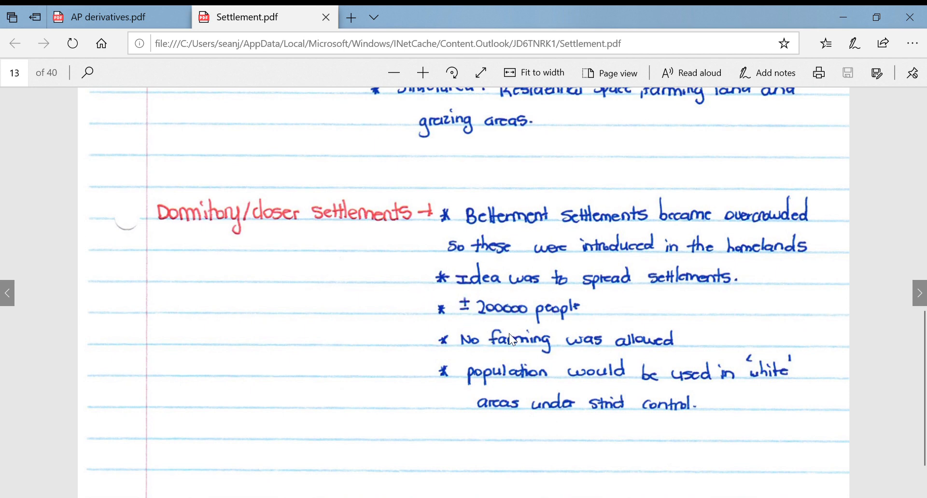
{"action": "mouse_move", "coordinate": [564, 381]}
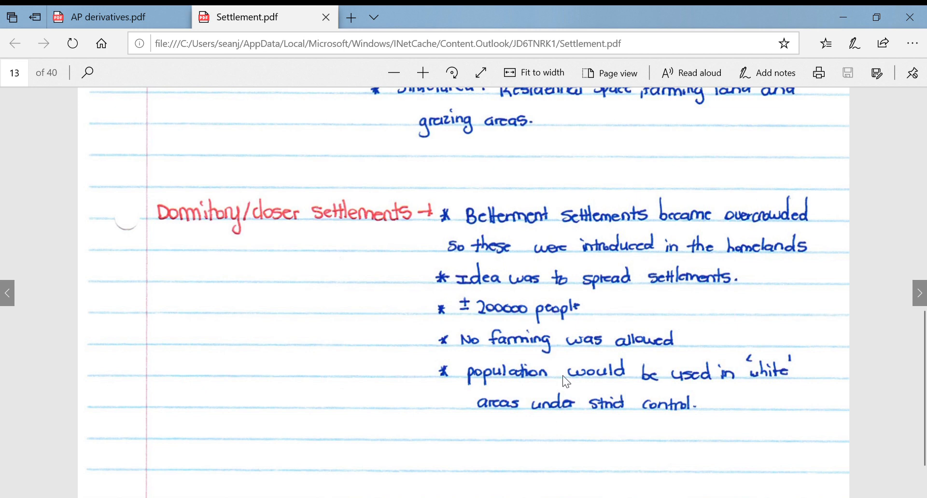
{"action": "scroll", "scroll_direction": "down", "scroll_amount": 3}
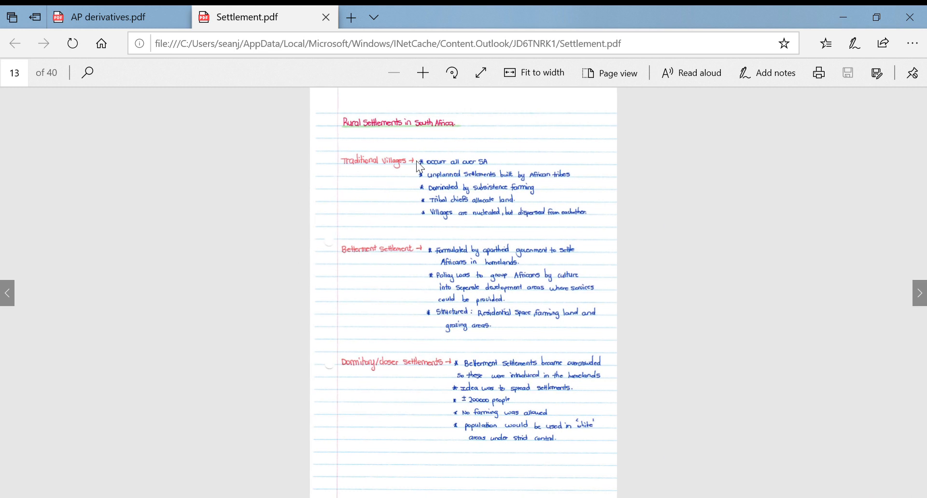
{"action": "mouse_move", "coordinate": [403, 330]}
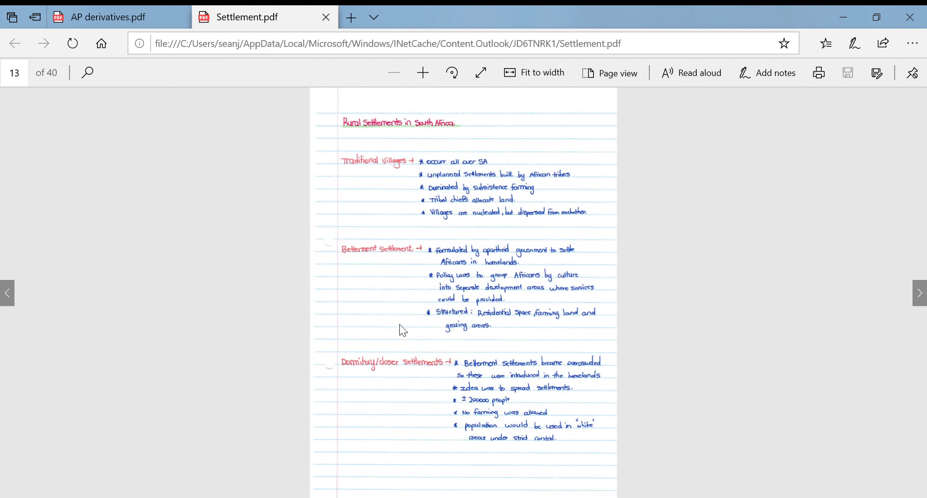
{"action": "mouse_move", "coordinate": [418, 220]}
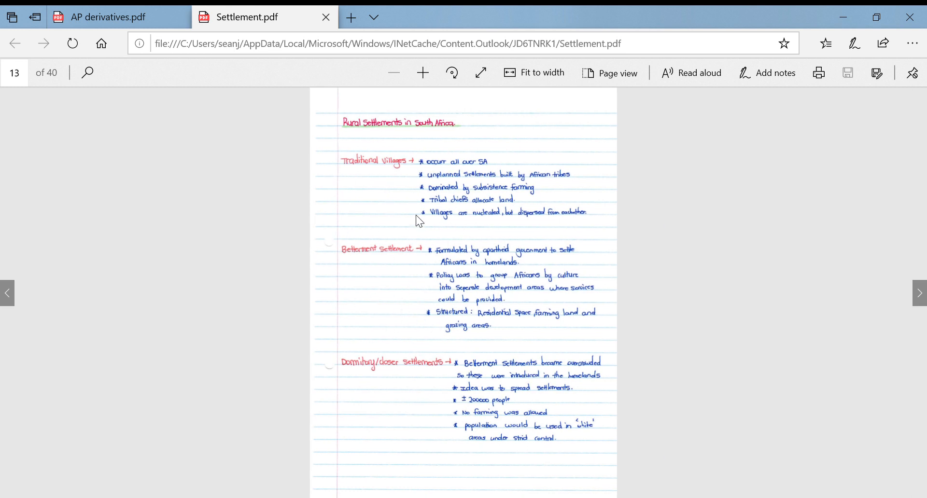
{"action": "mouse_move", "coordinate": [492, 271]}
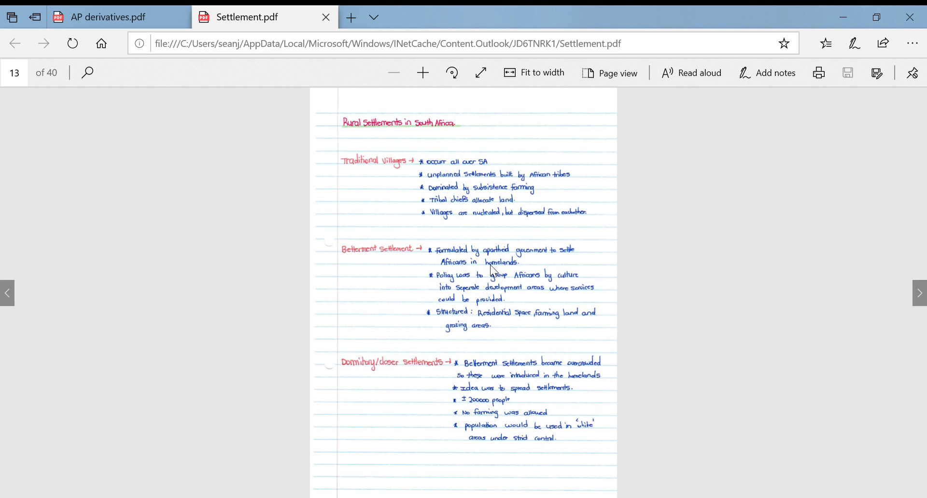